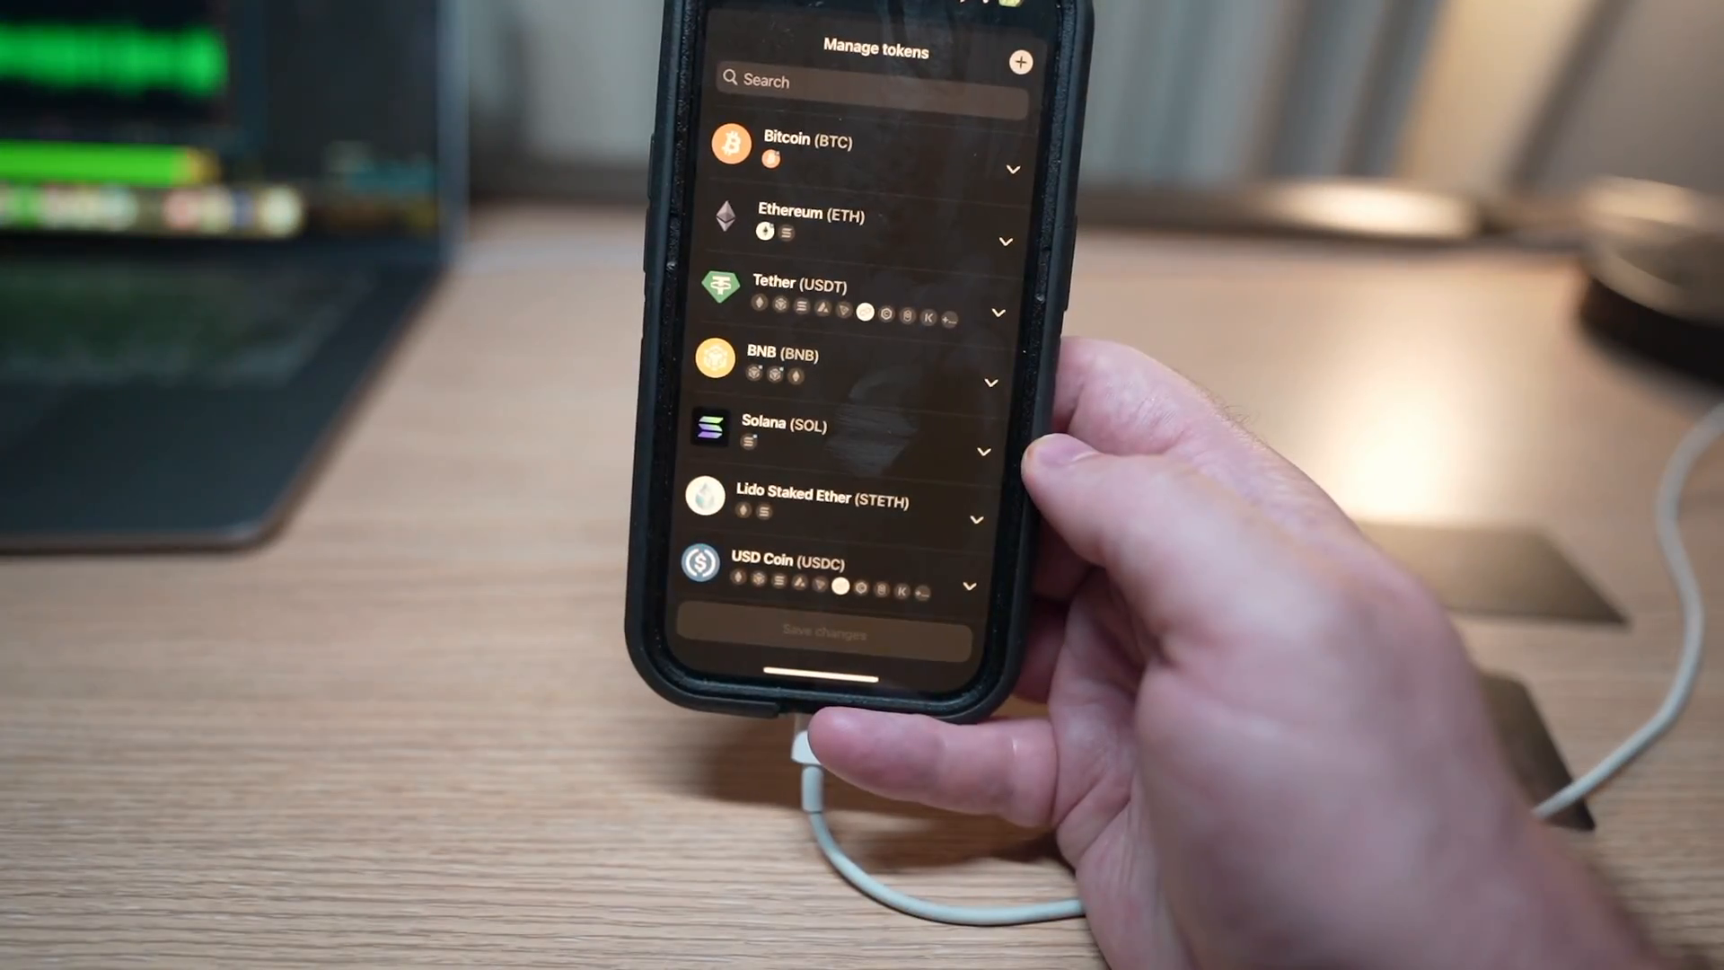
Step: Expand Ethereum (ETH) in Manage tokens to reveal its network options
{"action": "scroll", "scroll_direction": "down", "scroll_amount": 3}
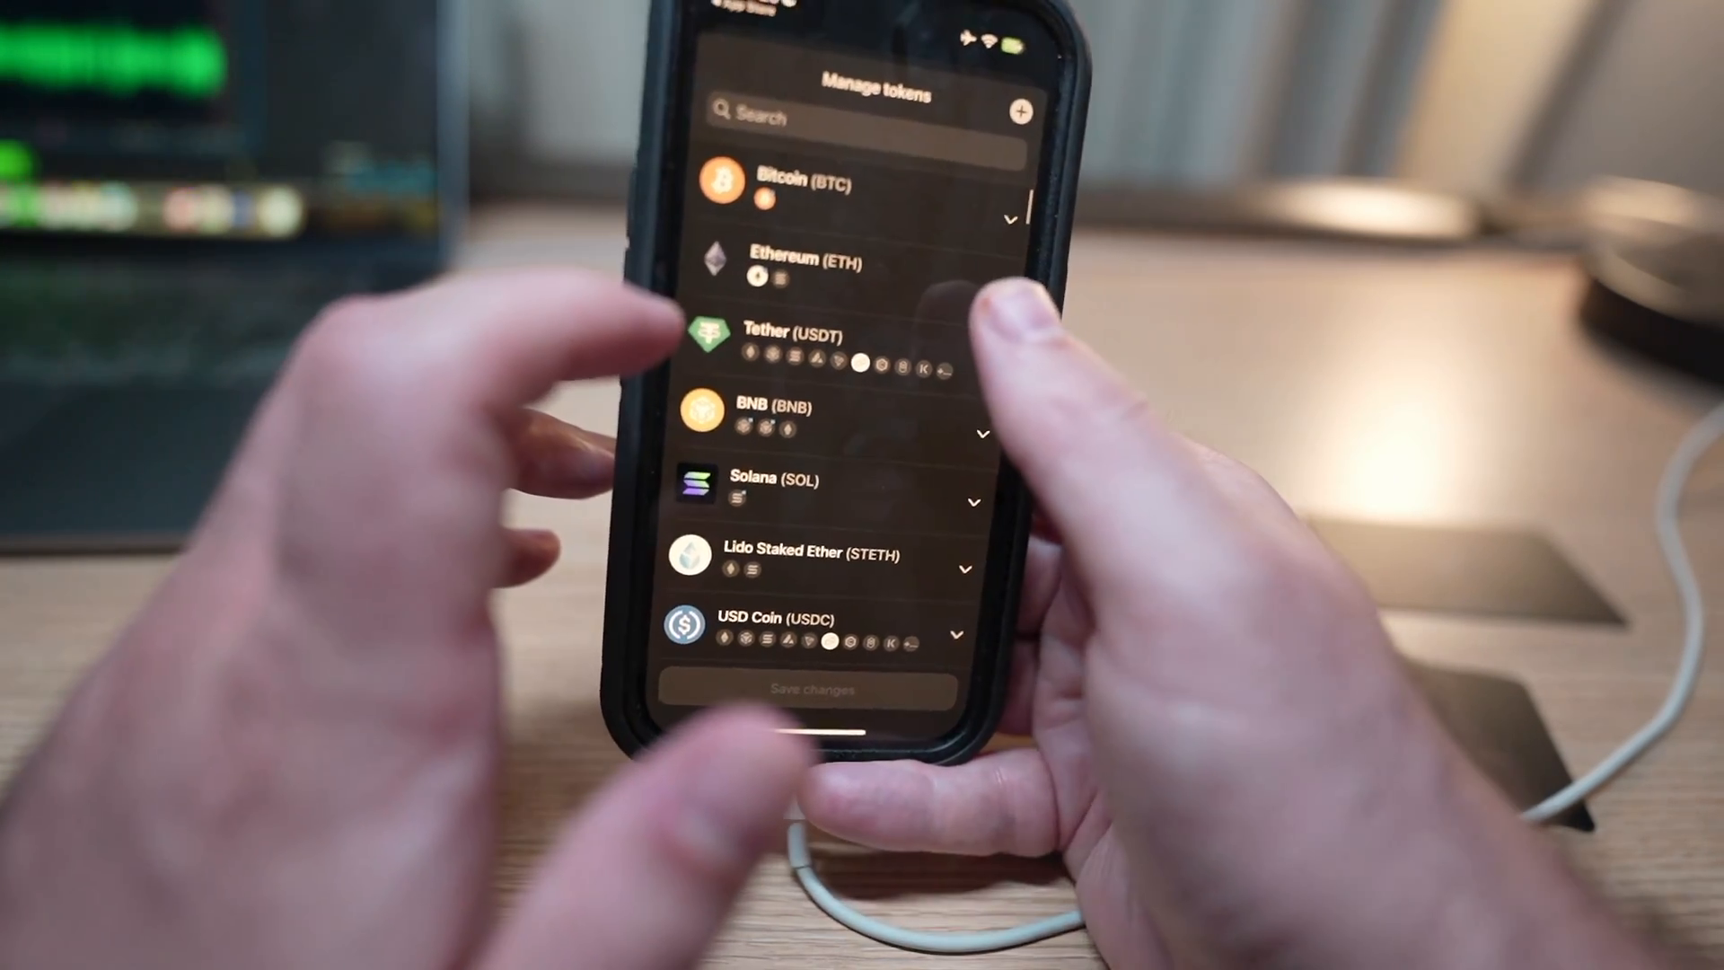
{"action": "left_click", "coordinate": [974, 278]}
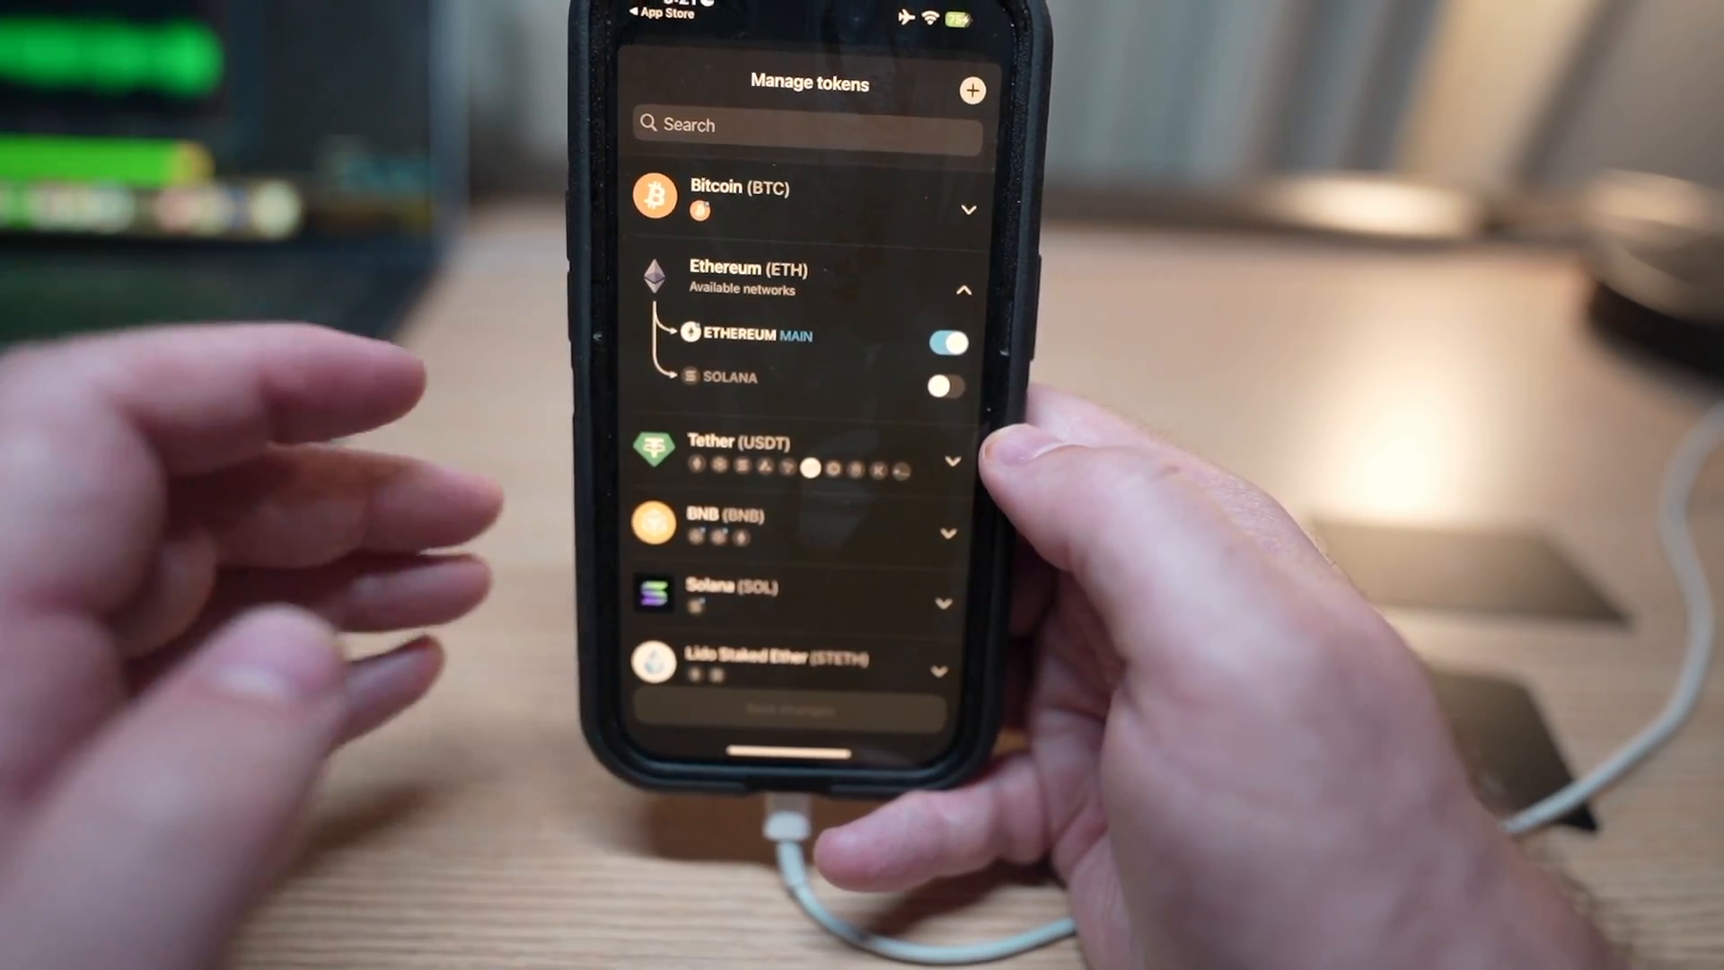
Step: Search the token list for 'Sol'
{"action": "left_click", "coordinate": [943, 383]}
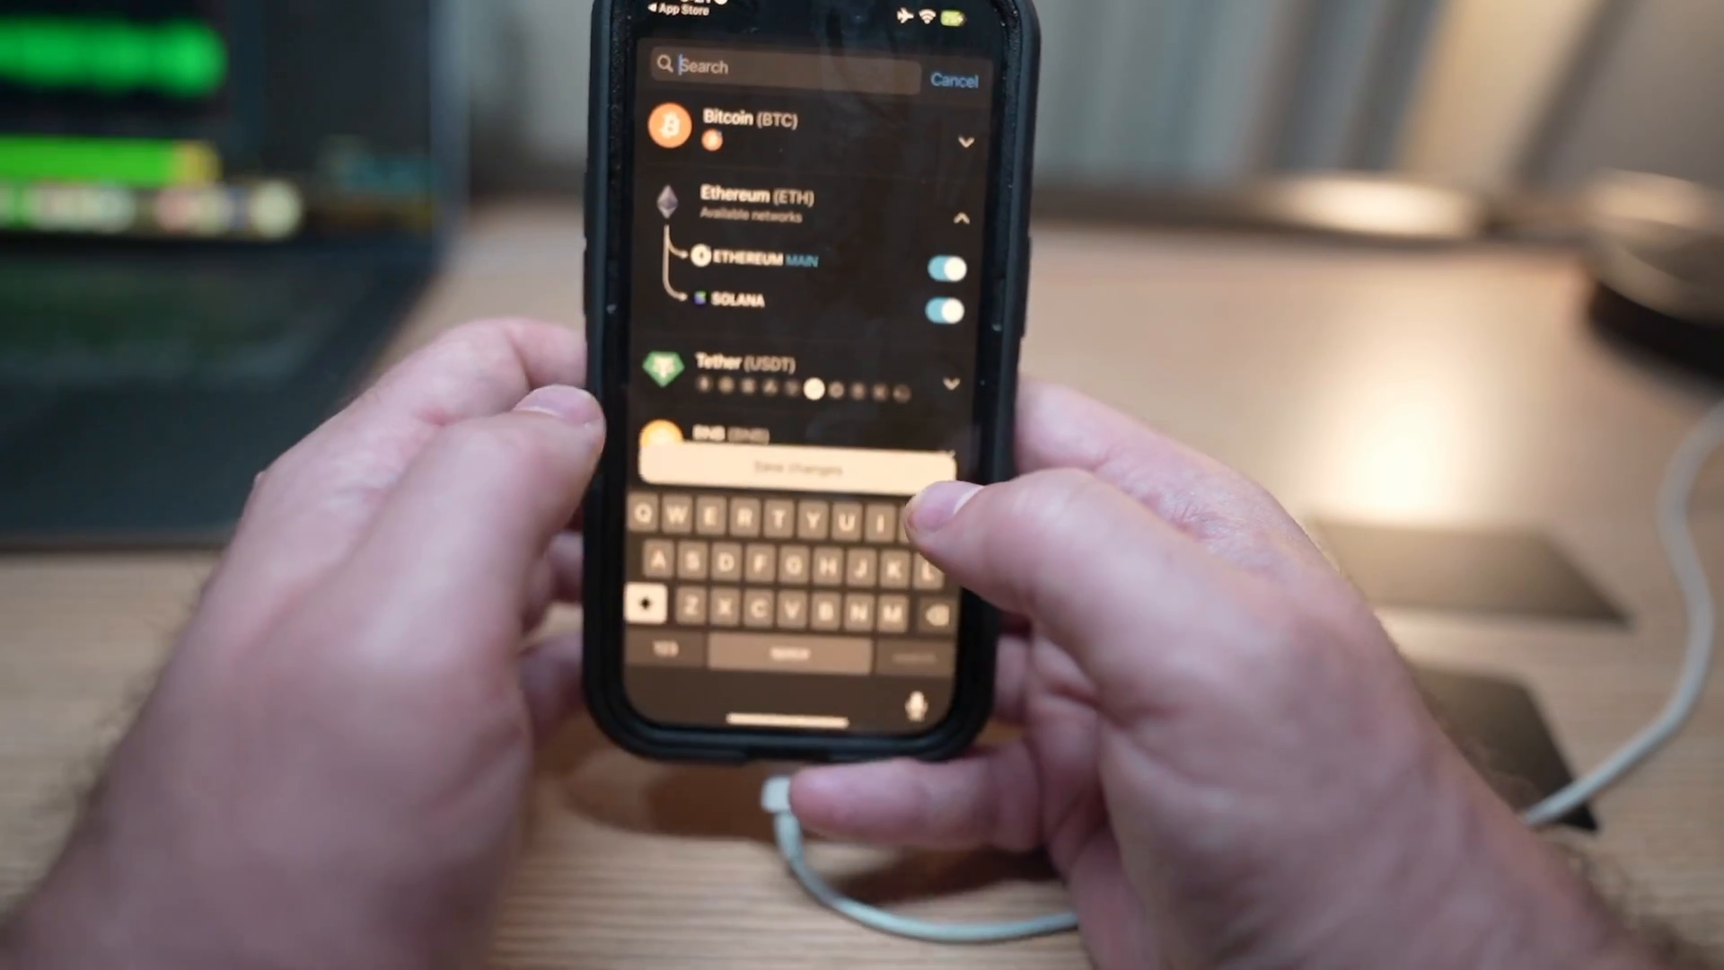
{"action": "type", "text": "Sol"}
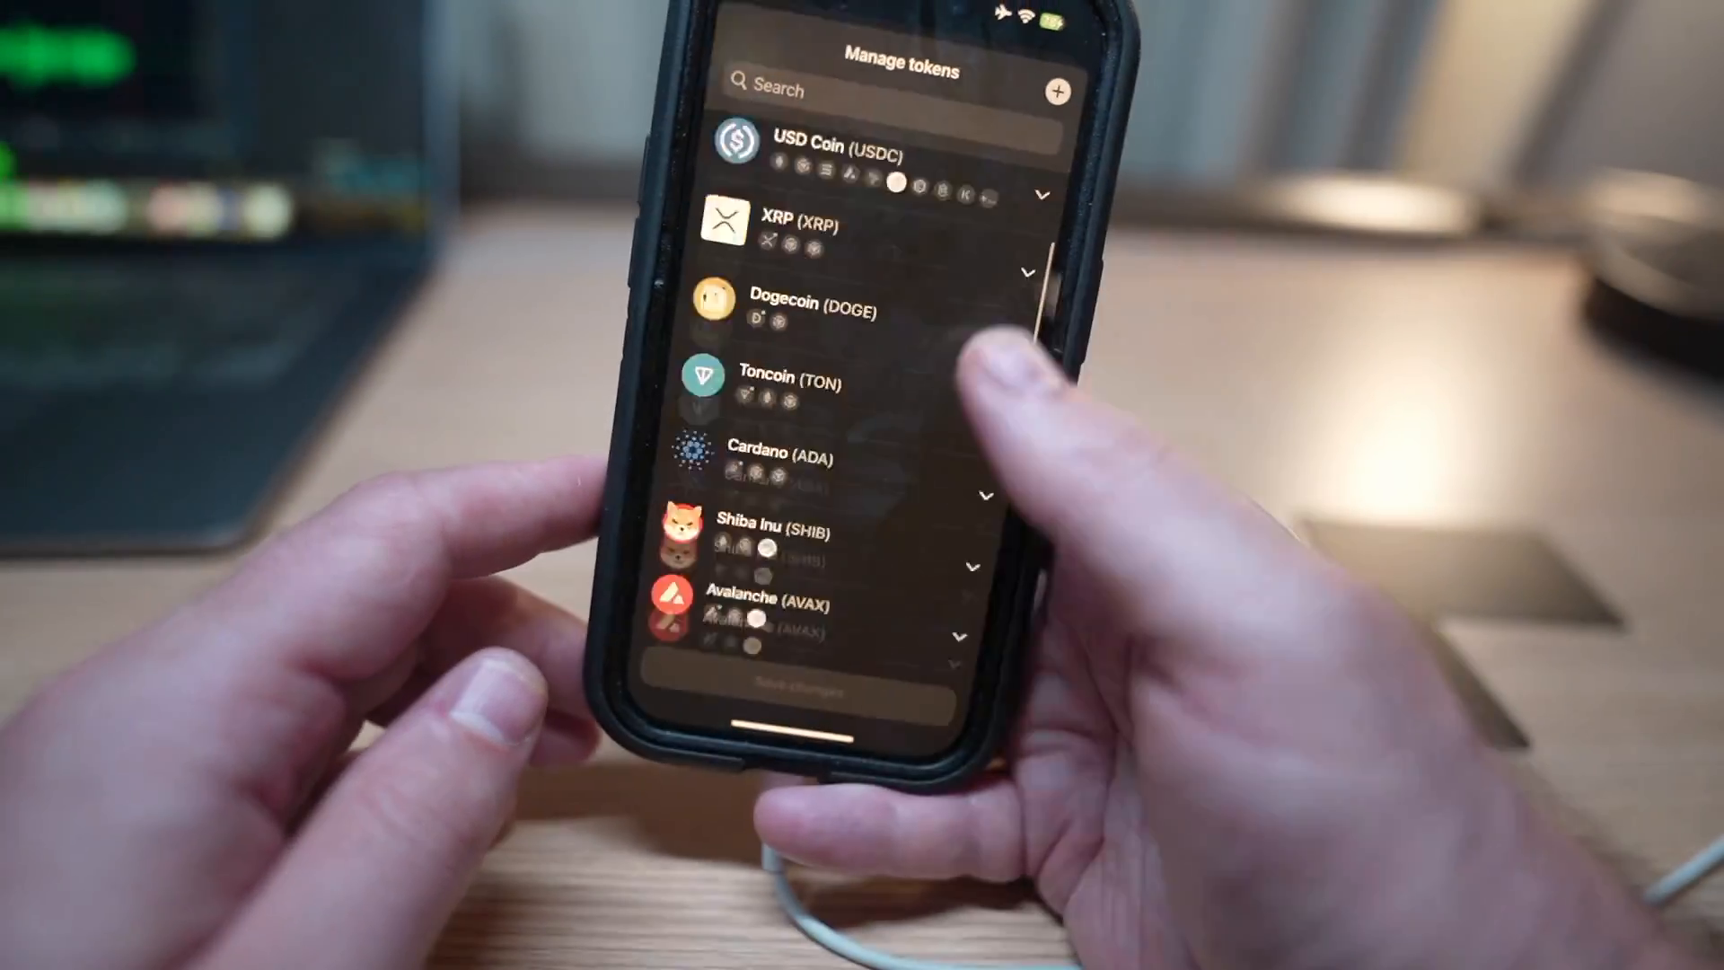
Step: Scroll the Manage tokens list to find USD Coin (USDC)
{"action": "scroll", "scroll_direction": "up", "scroll_amount": 3}
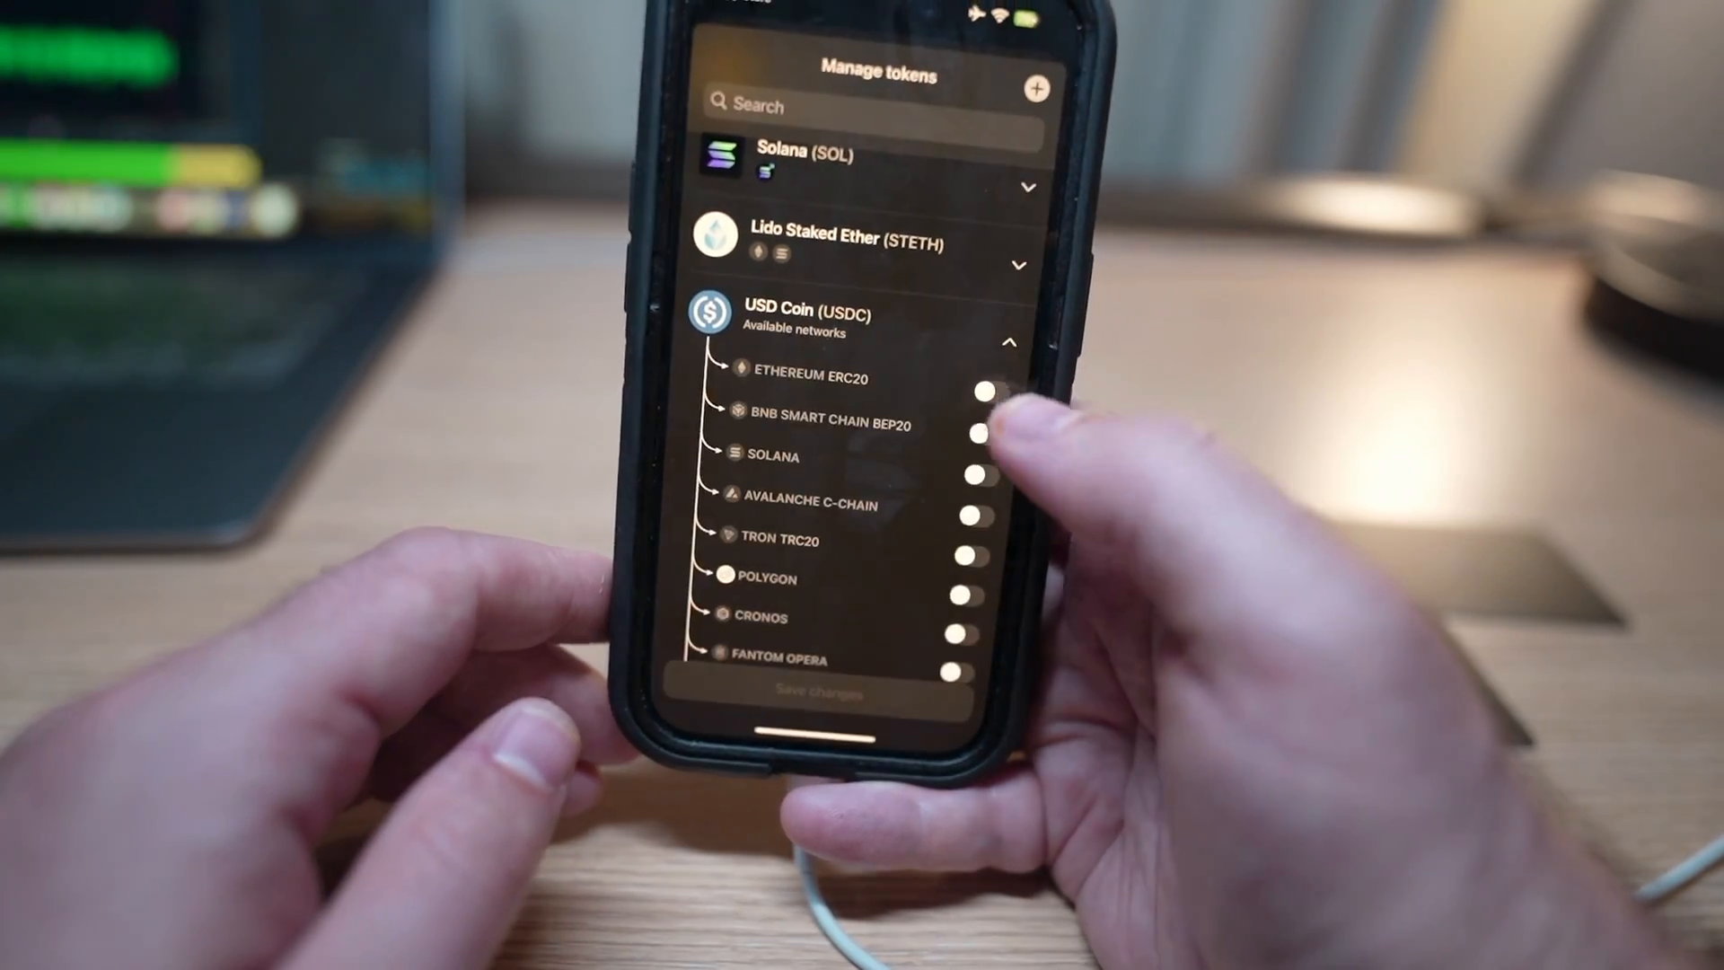
{"action": "scroll", "scroll_direction": "down", "scroll_amount": 3}
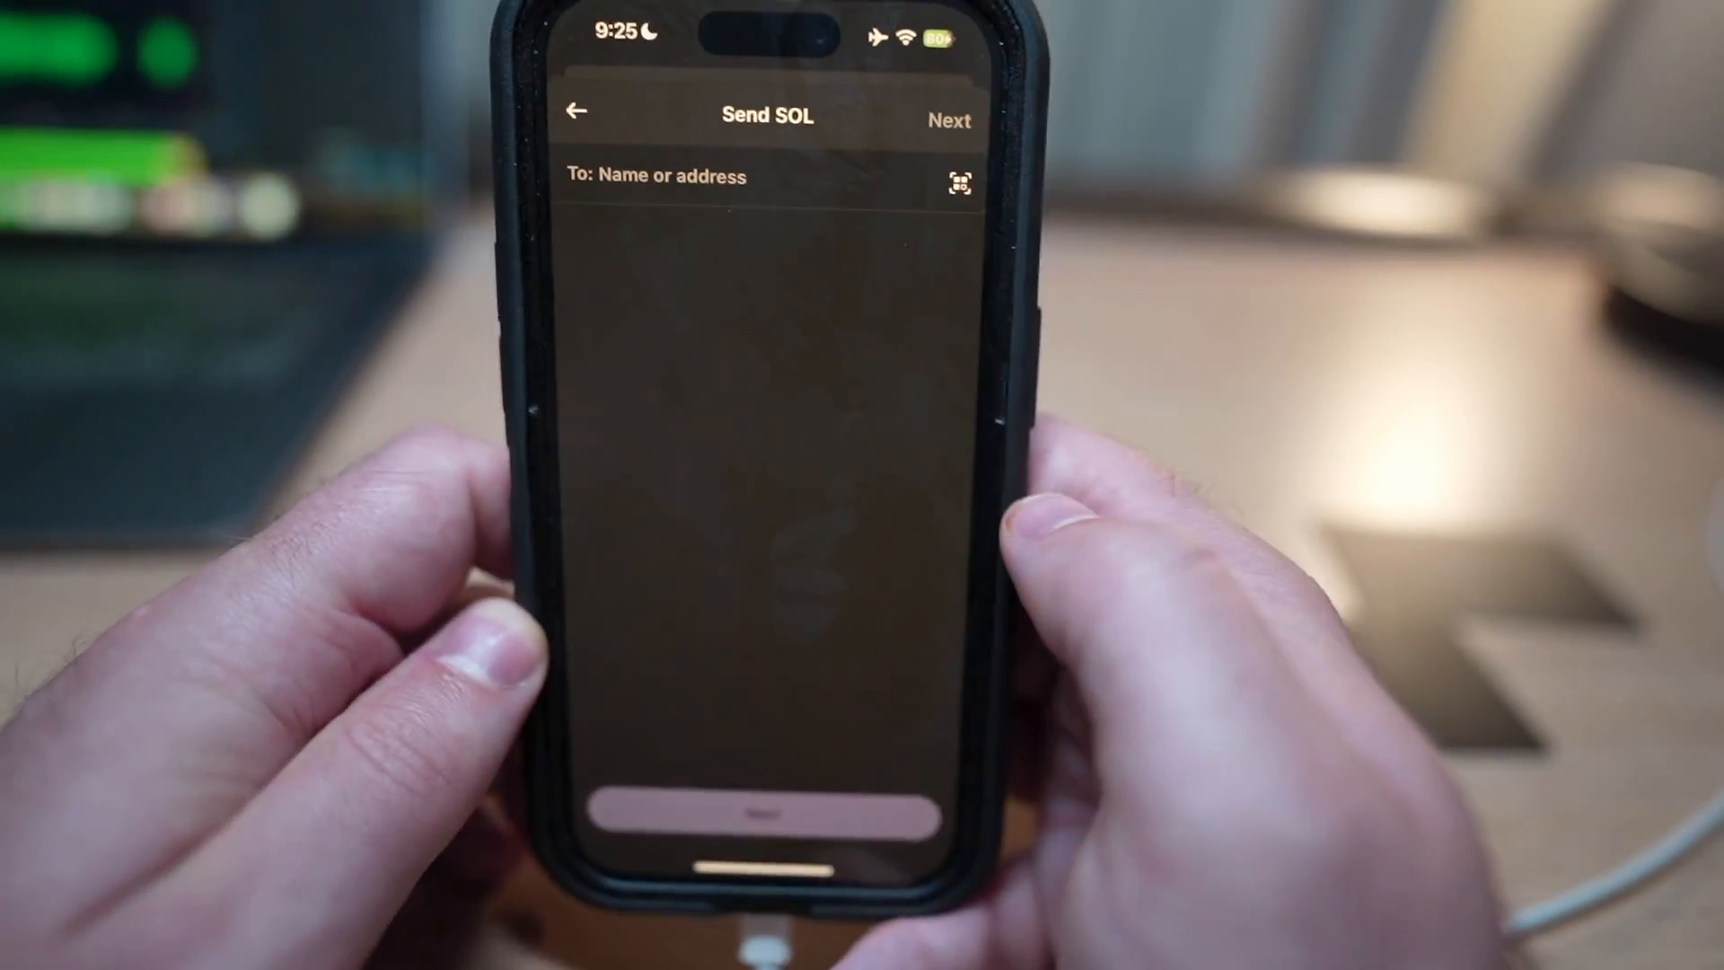
Step: Paste the recipient address, enter 1 SOL, and send it from the Summary
{"action": "left_click", "coordinate": [726, 176]}
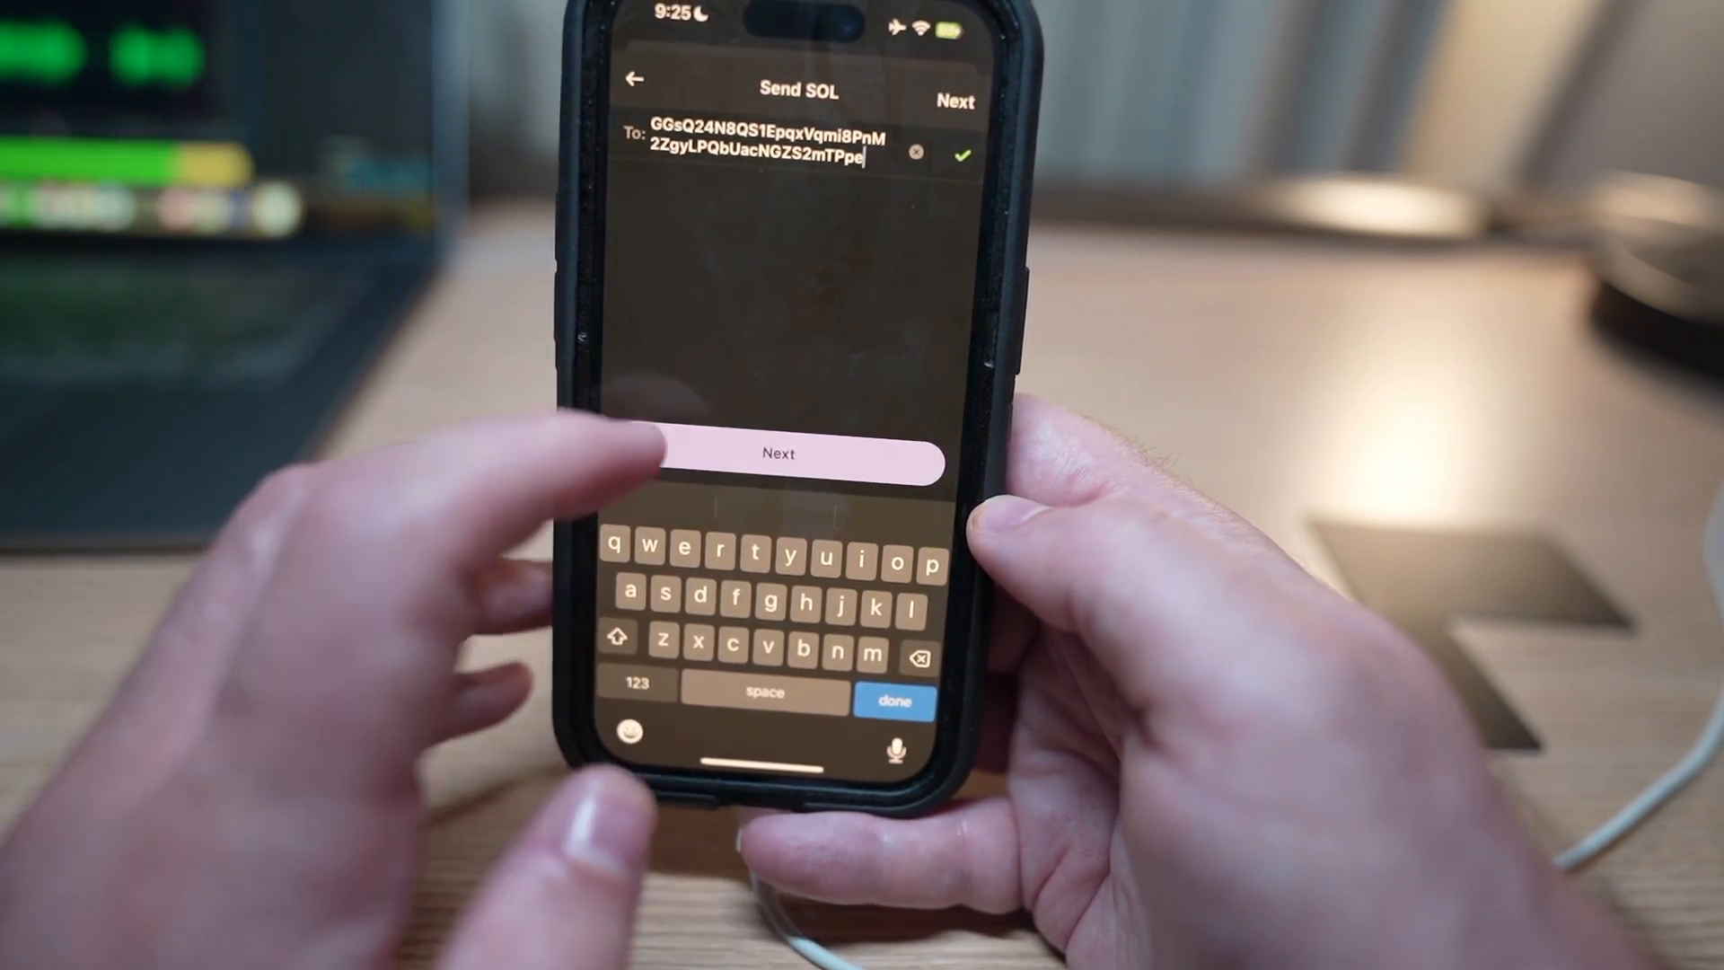
{"action": "left_click", "coordinate": [780, 454]}
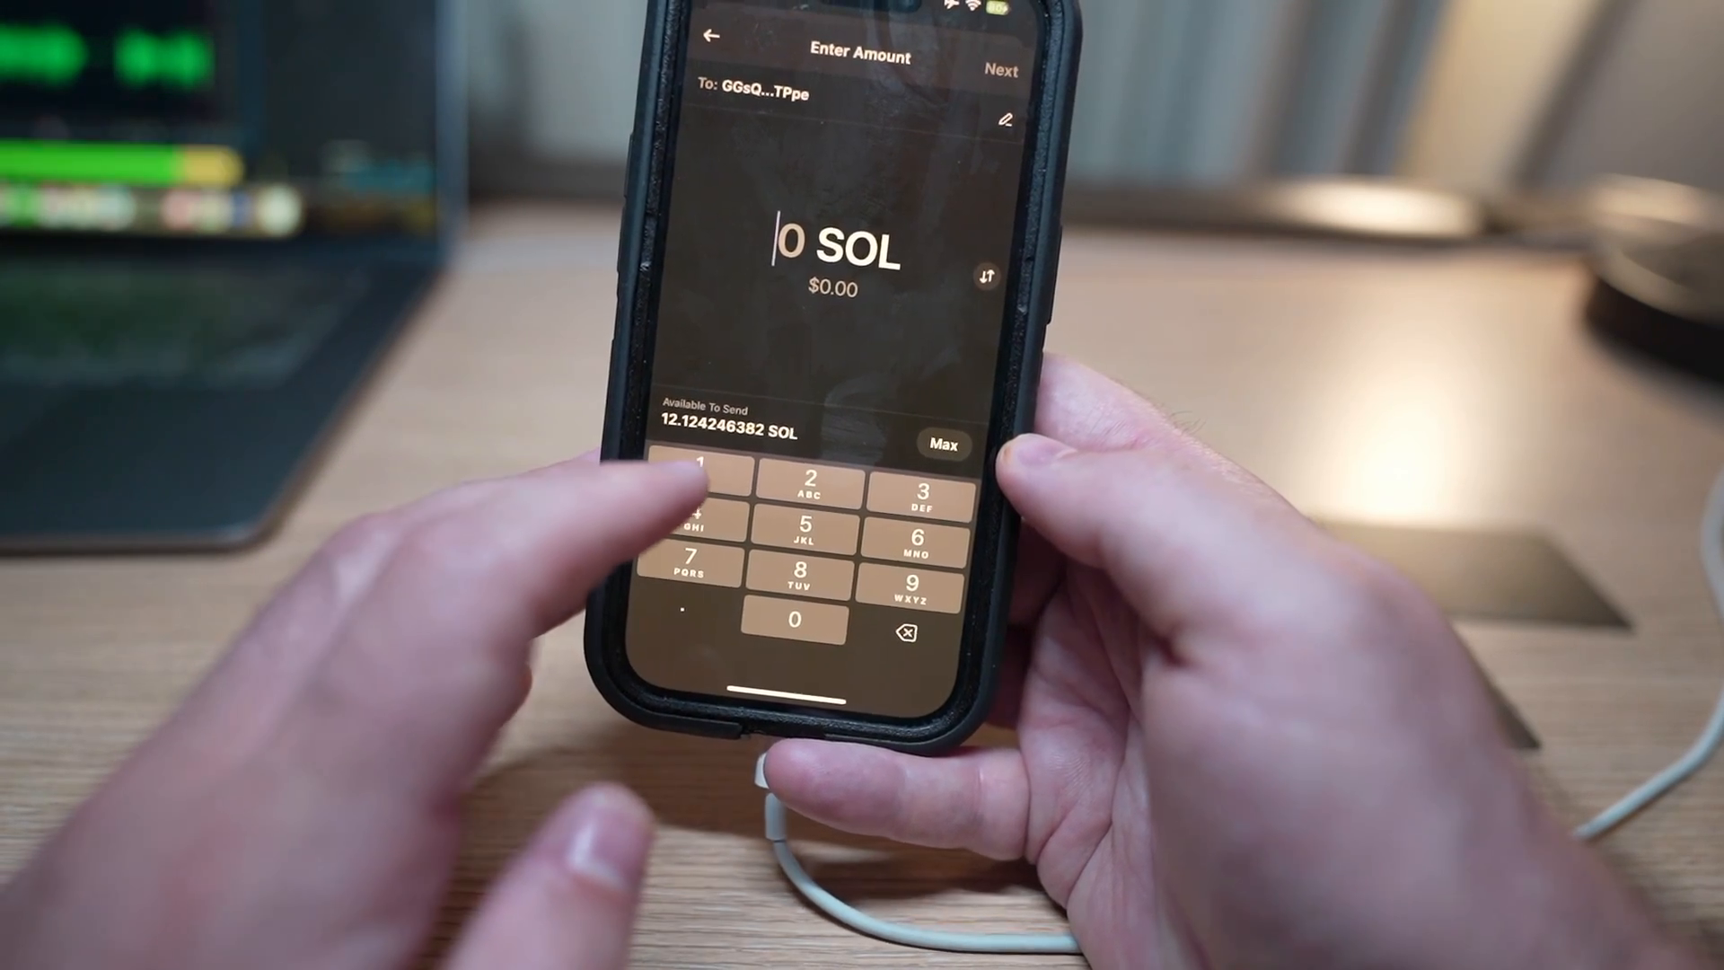
{"action": "left_click", "coordinate": [692, 486]}
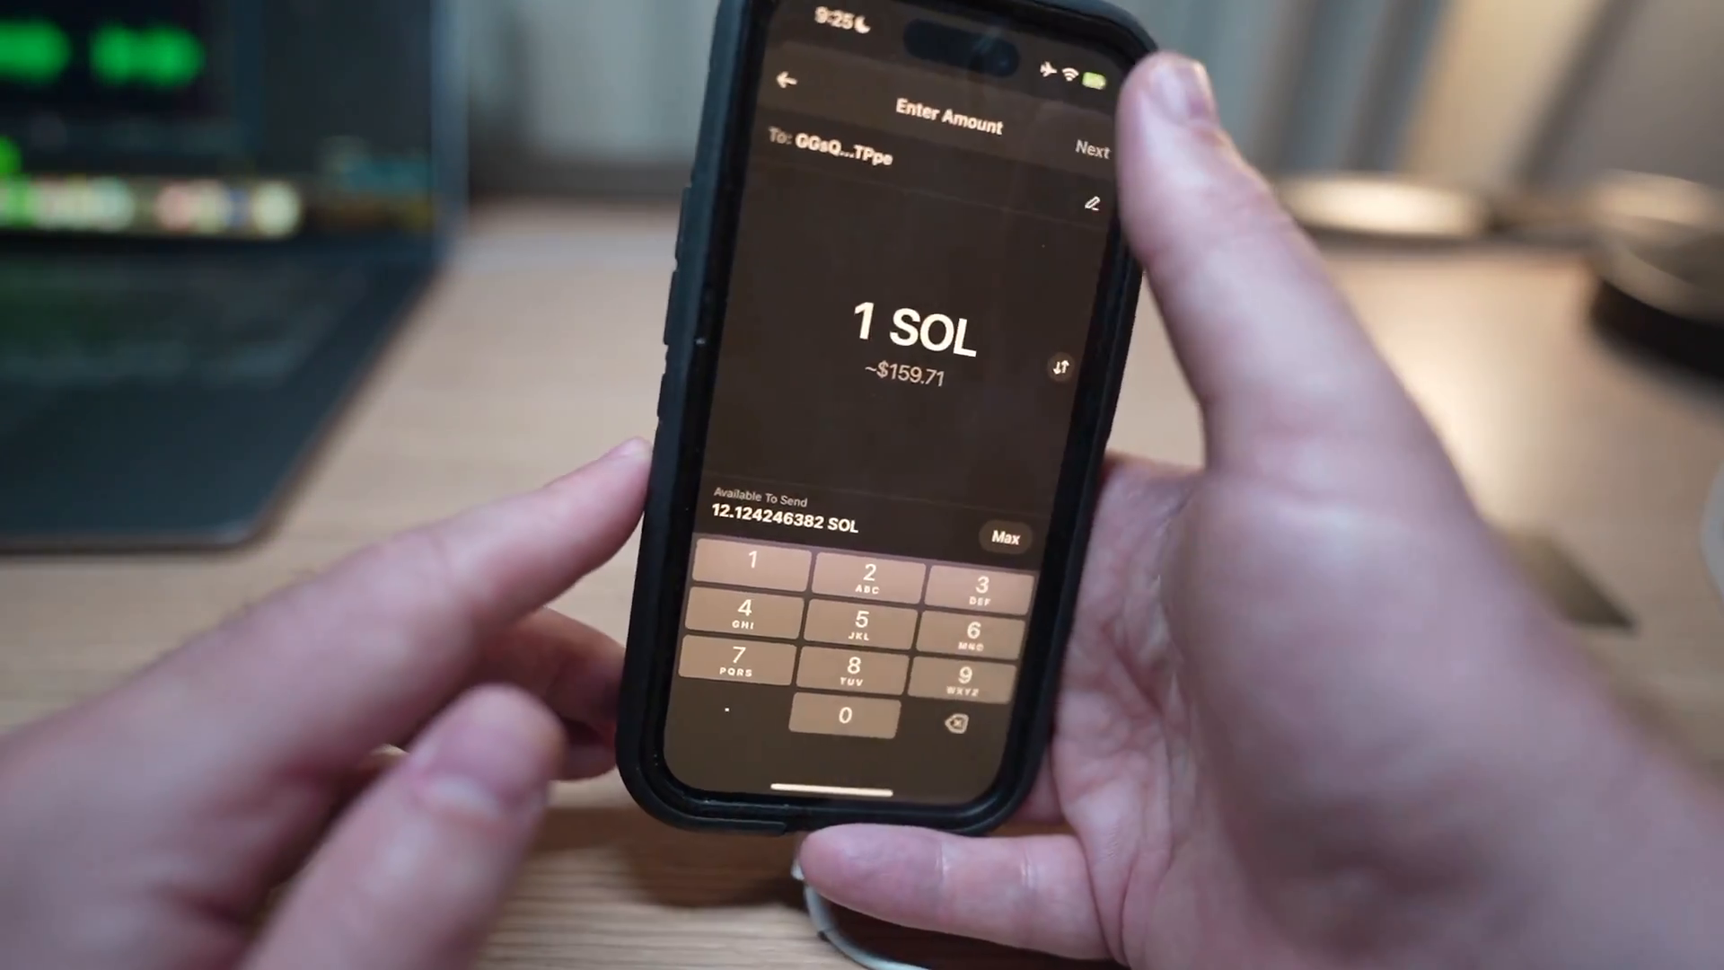
{"action": "left_click", "coordinate": [1092, 151]}
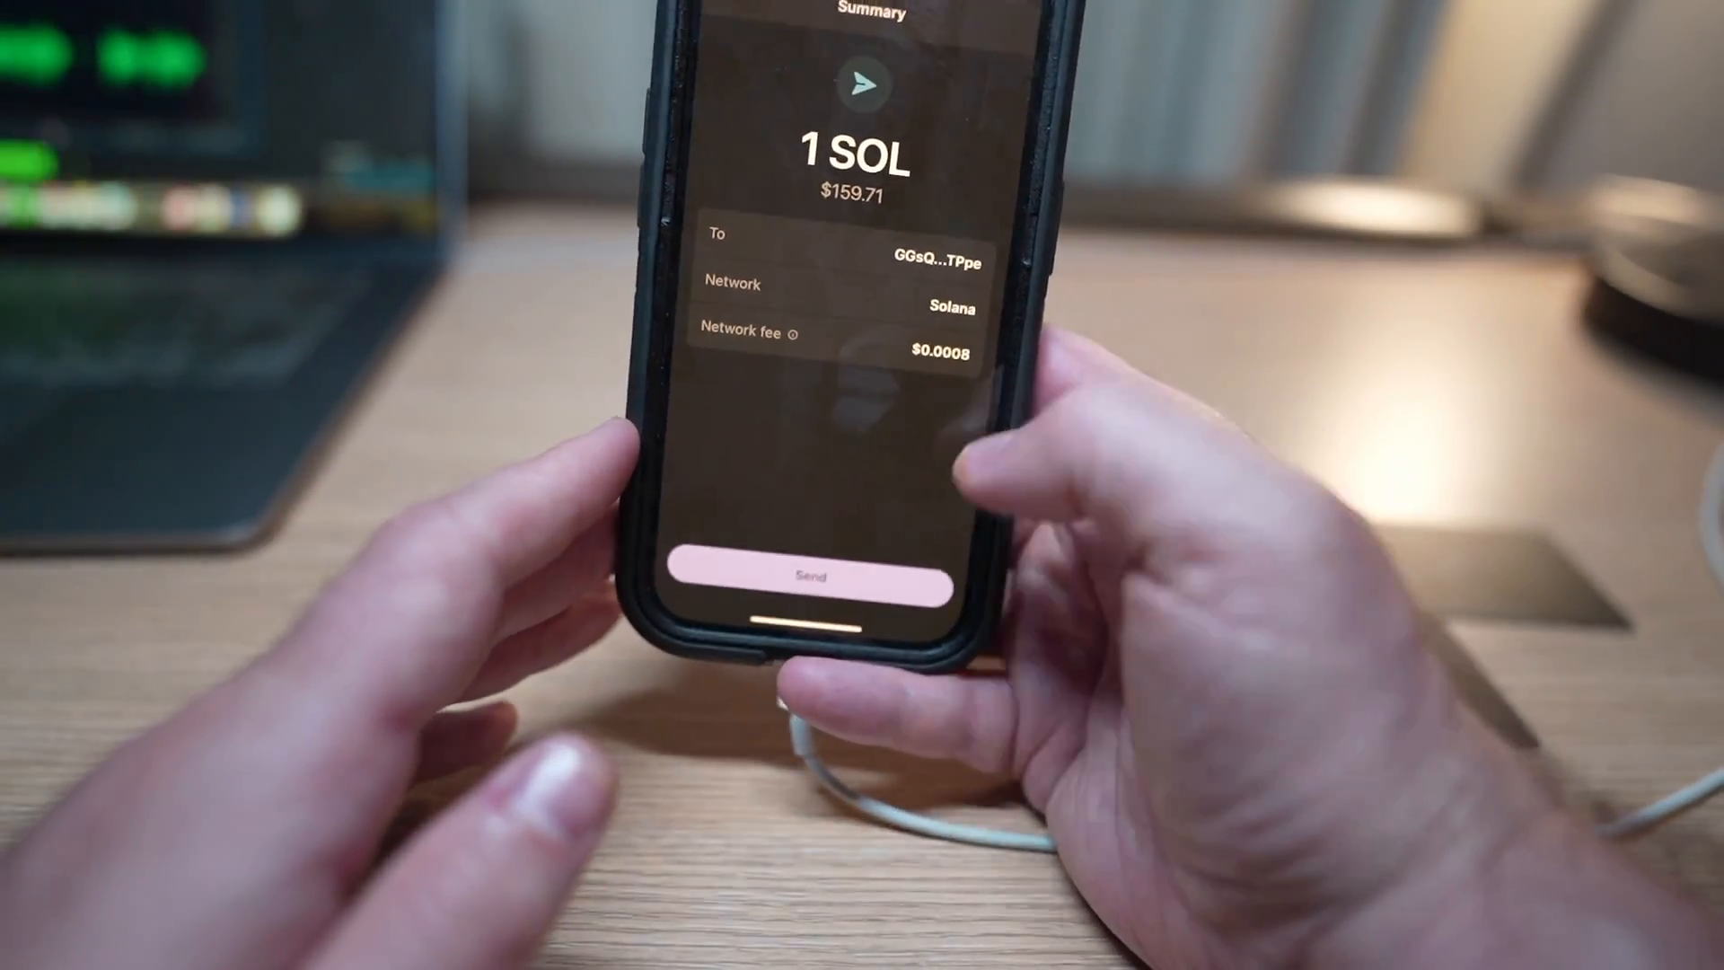
{"action": "left_click", "coordinate": [812, 576]}
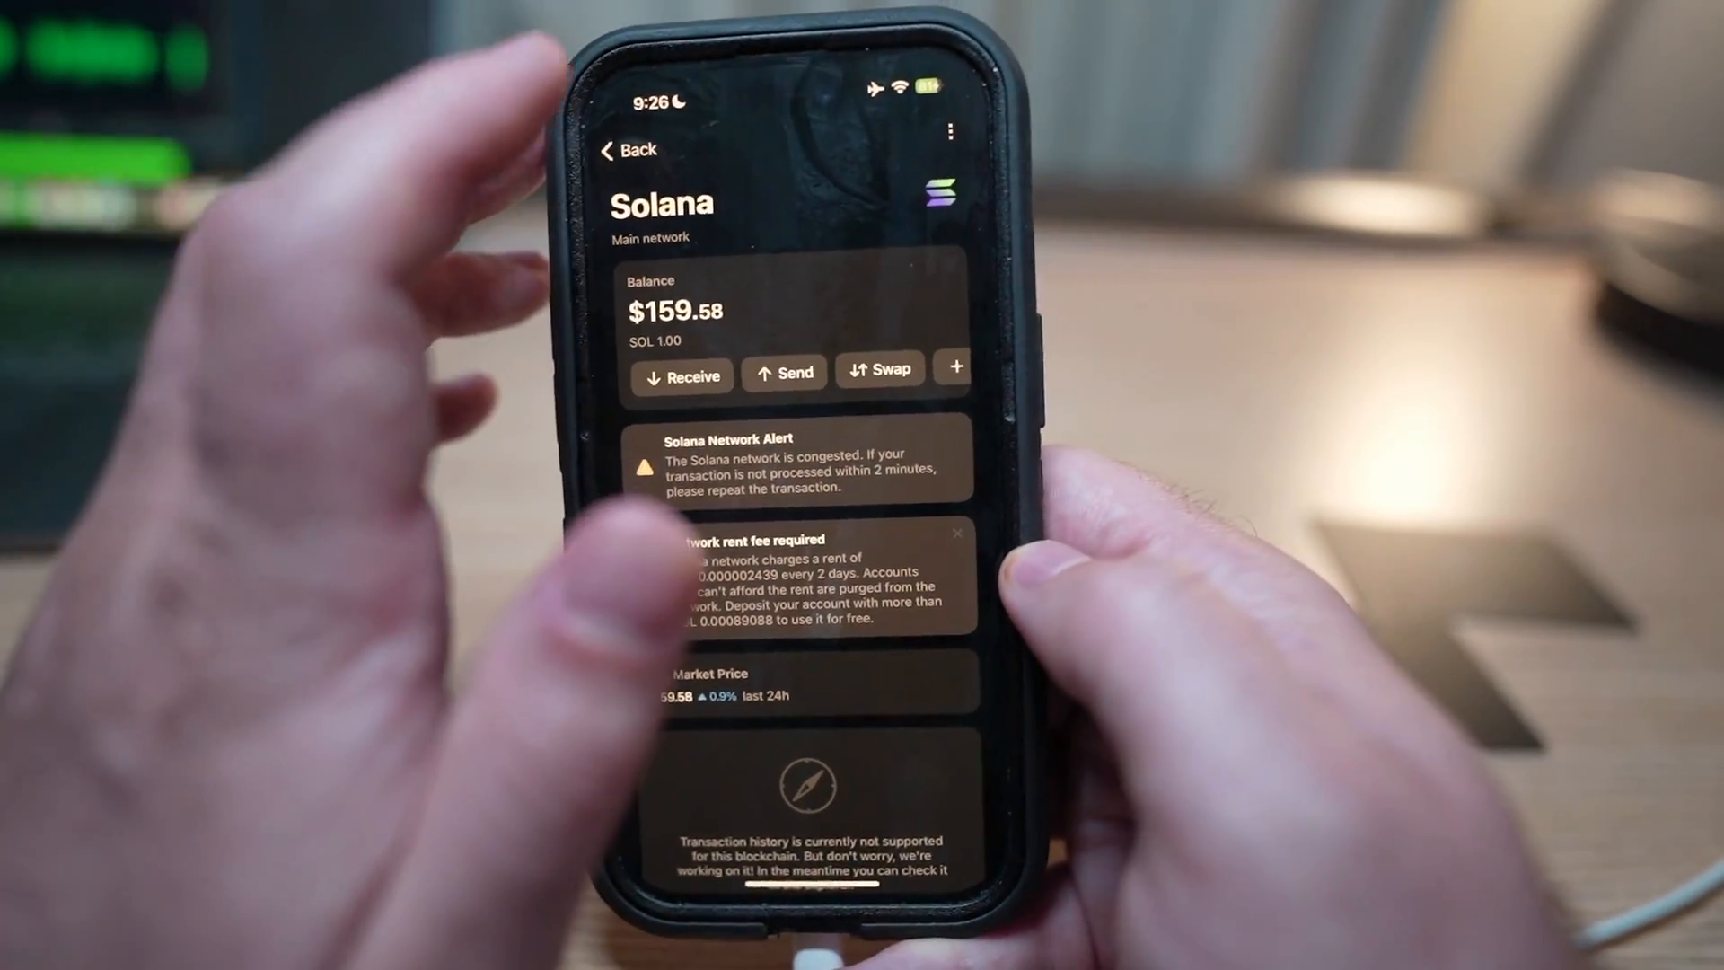
{"action": "left_click", "coordinate": [627, 151]}
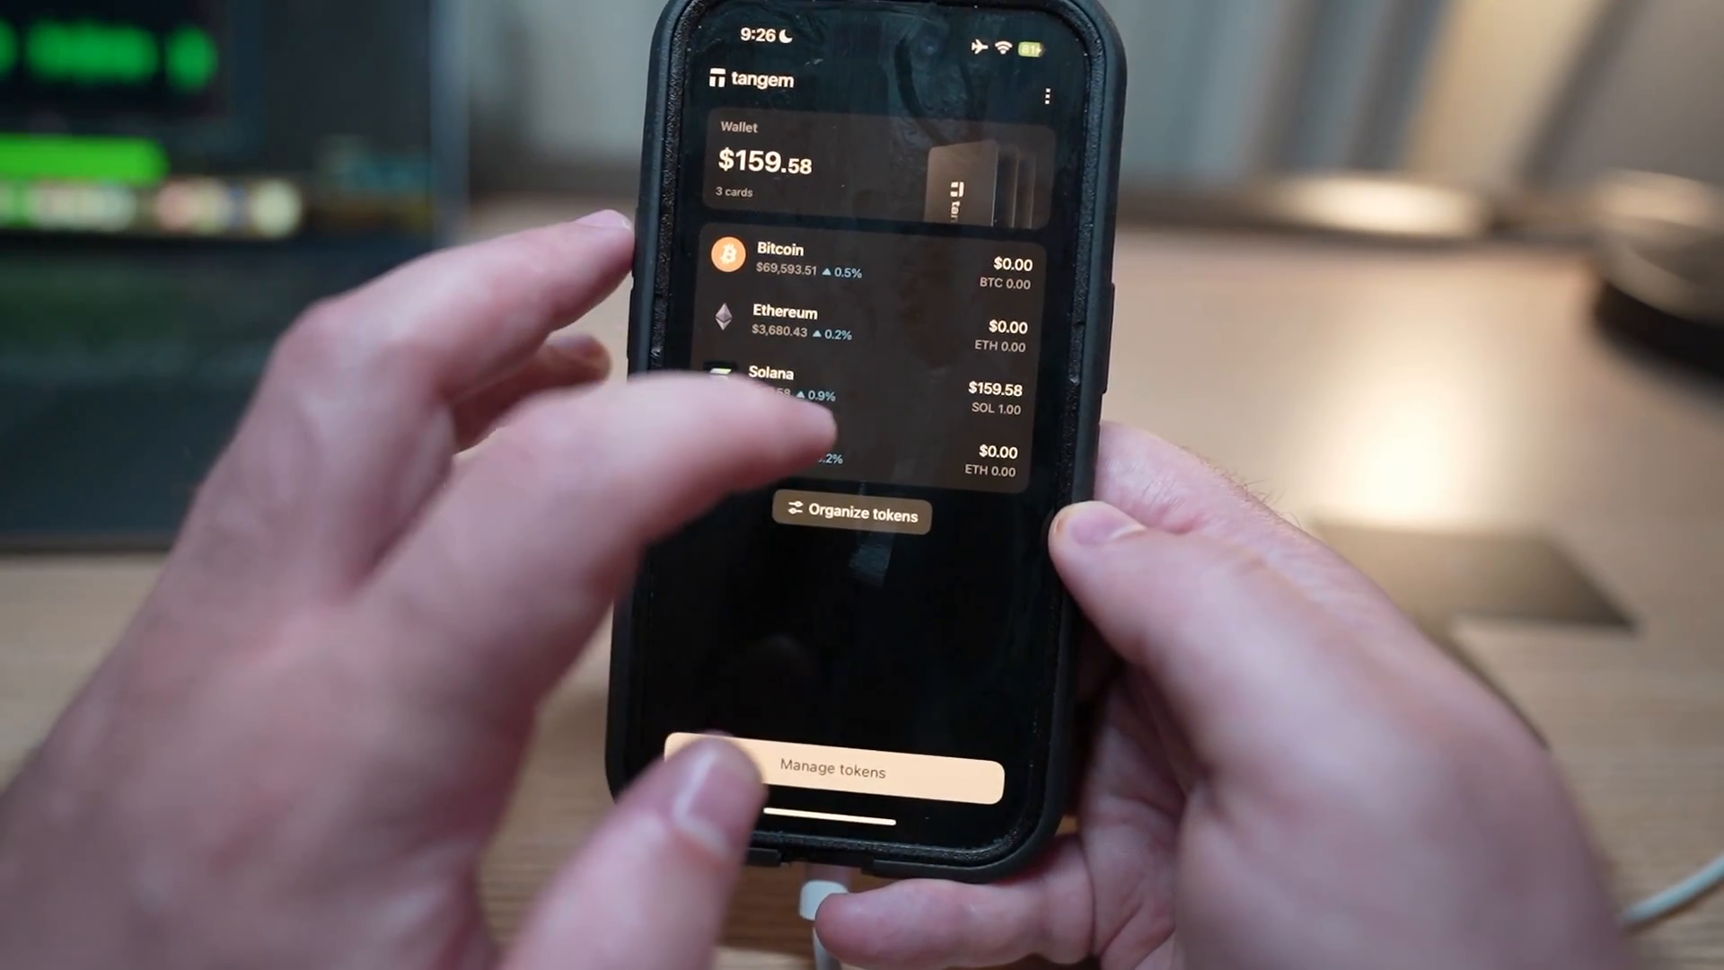
{"action": "left_click", "coordinate": [774, 386]}
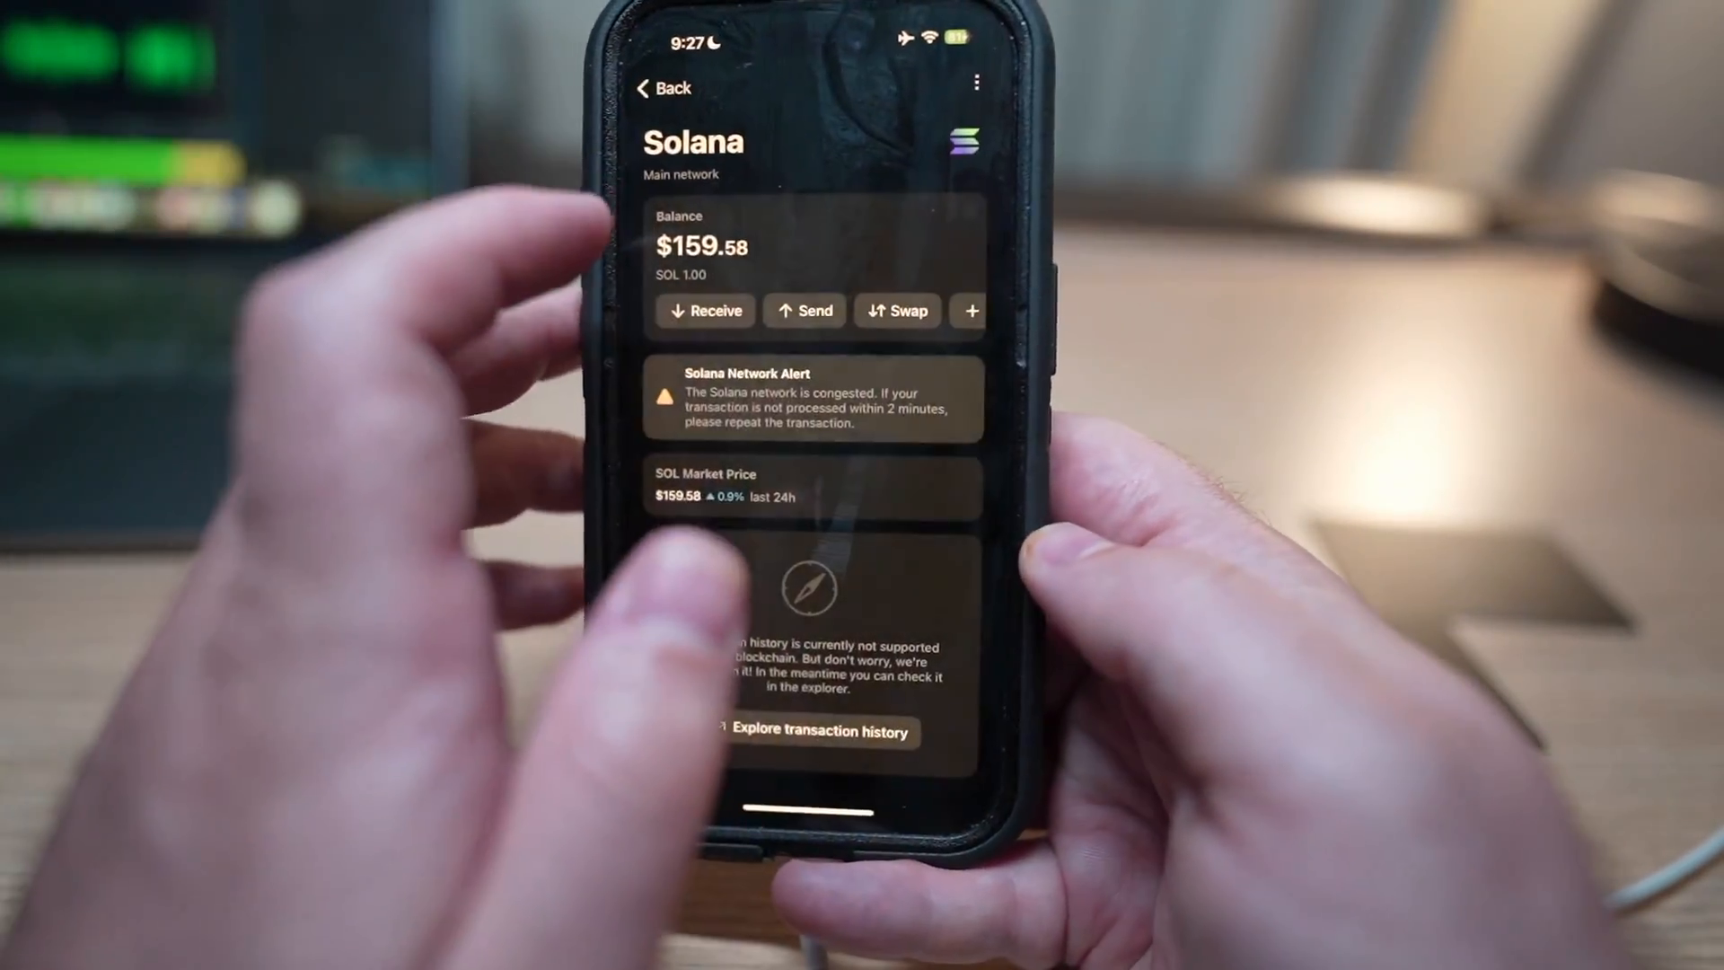
{"action": "left_click", "coordinate": [804, 310]}
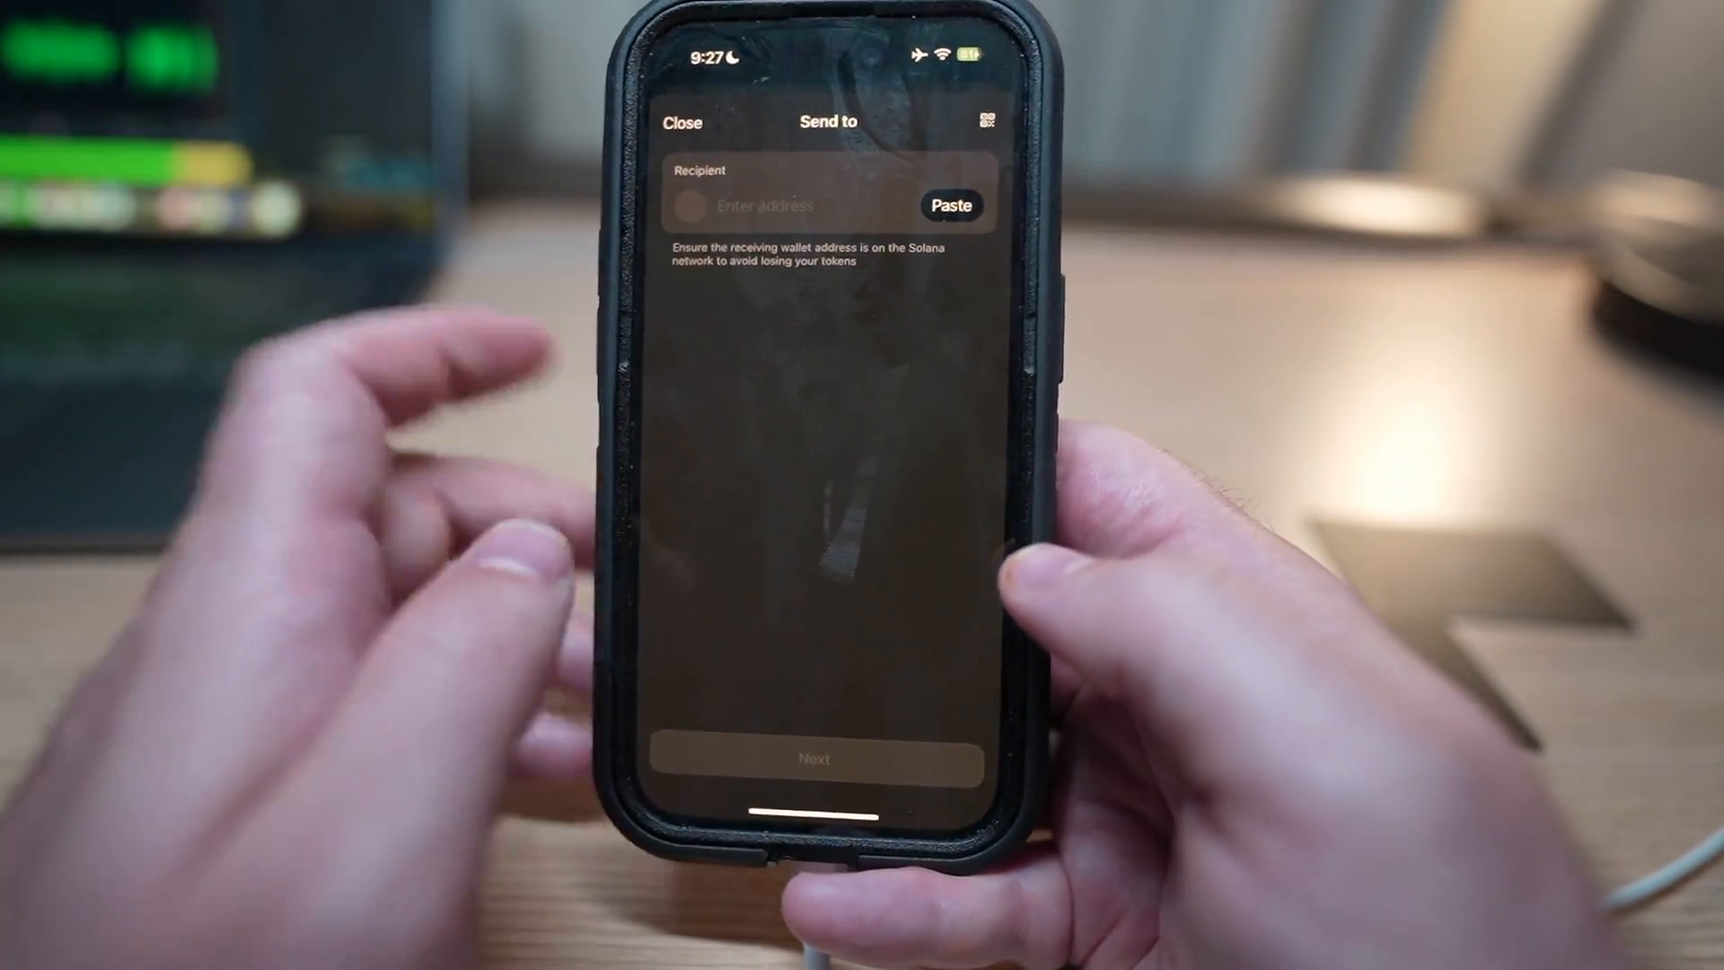
{"action": "left_click", "coordinate": [792, 205]}
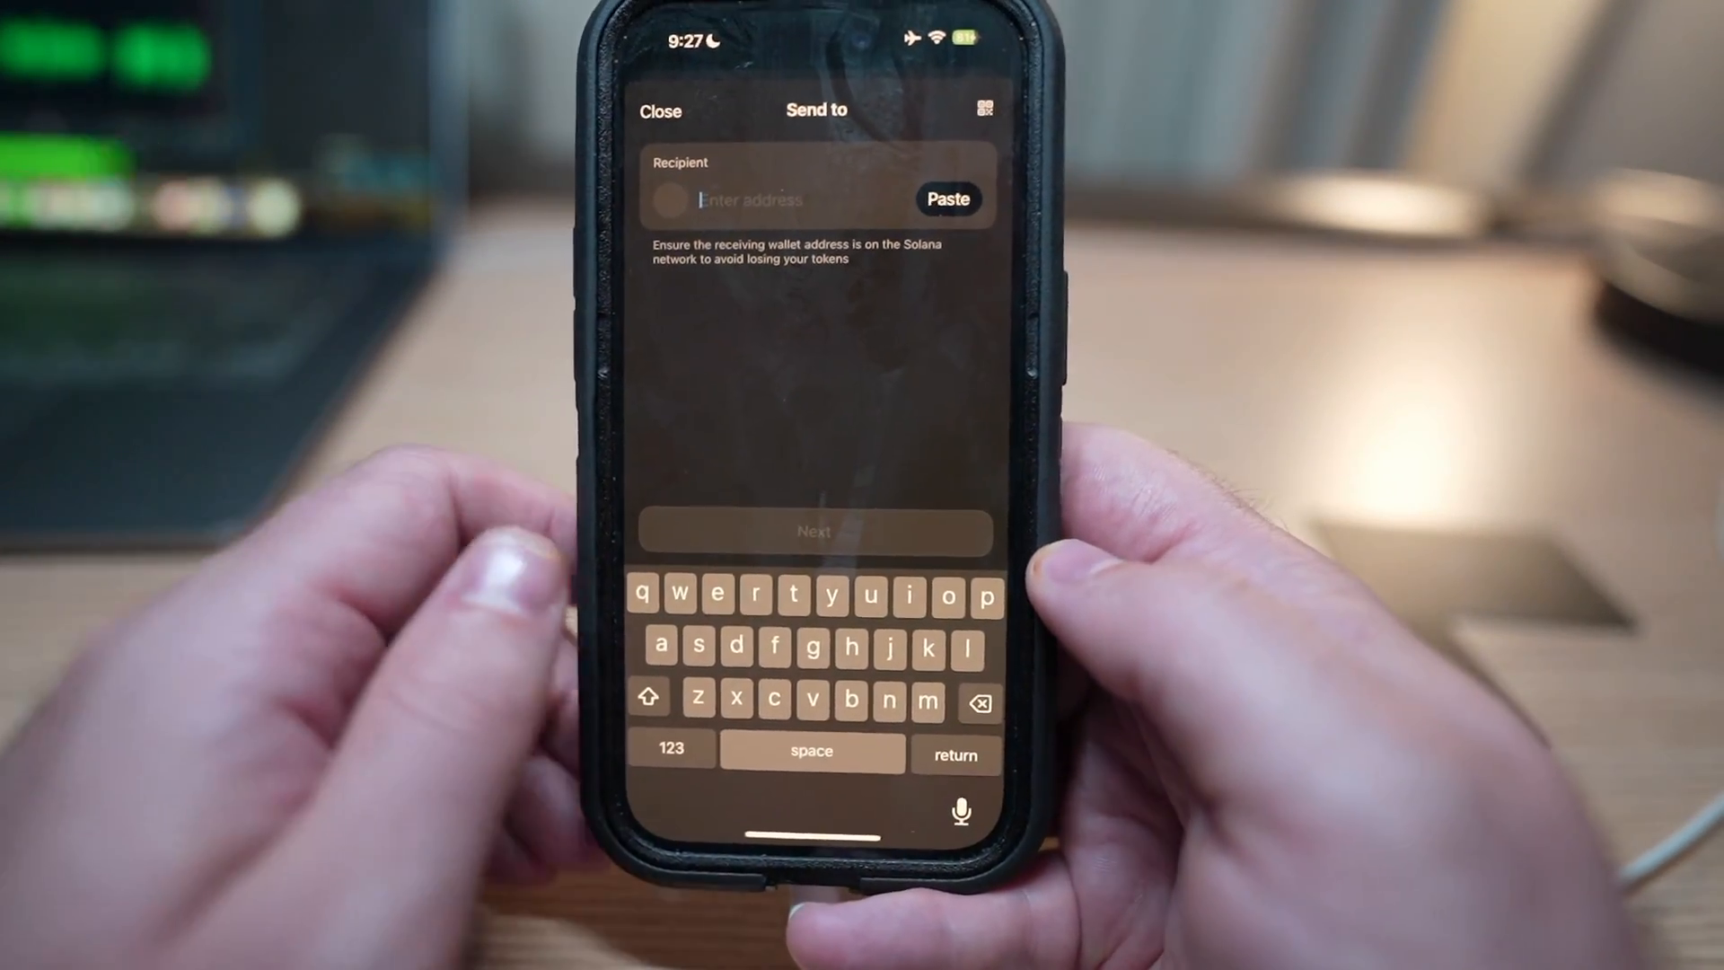
{"action": "left_click", "coordinate": [660, 111]}
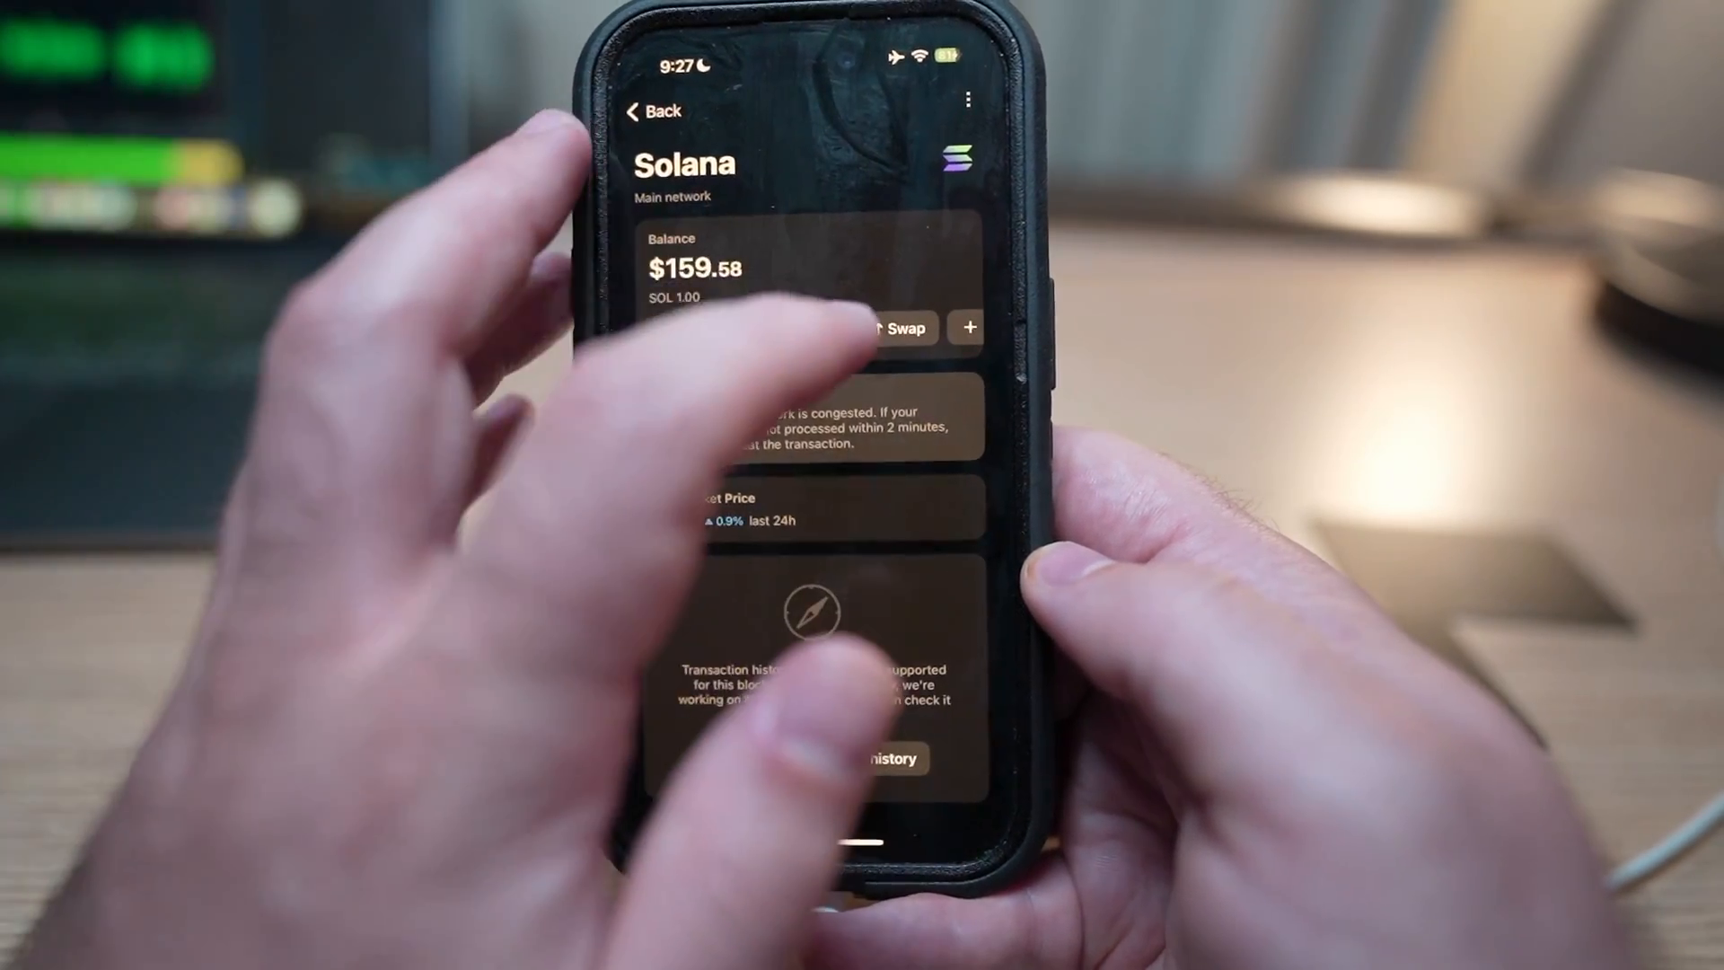
{"action": "left_click", "coordinate": [900, 328]}
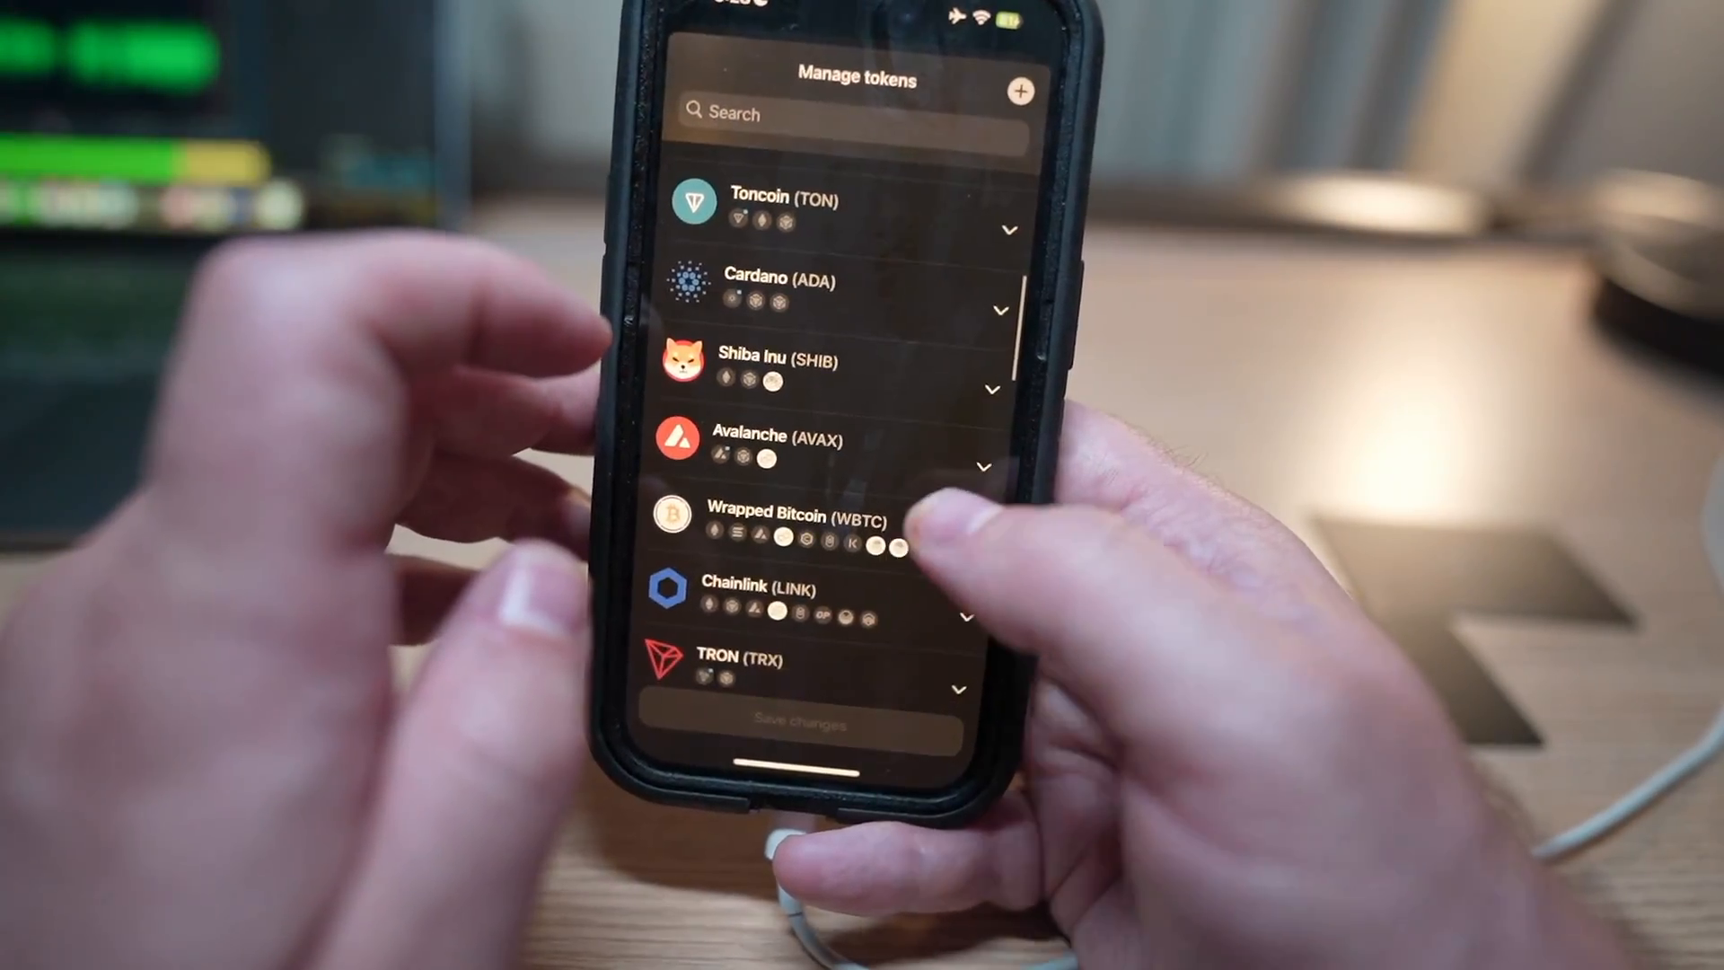
Step: Expand USD Coin (USDC), switch on its SOLANA network, and save changes
{"action": "scroll", "scroll_direction": "down", "scroll_amount": 3}
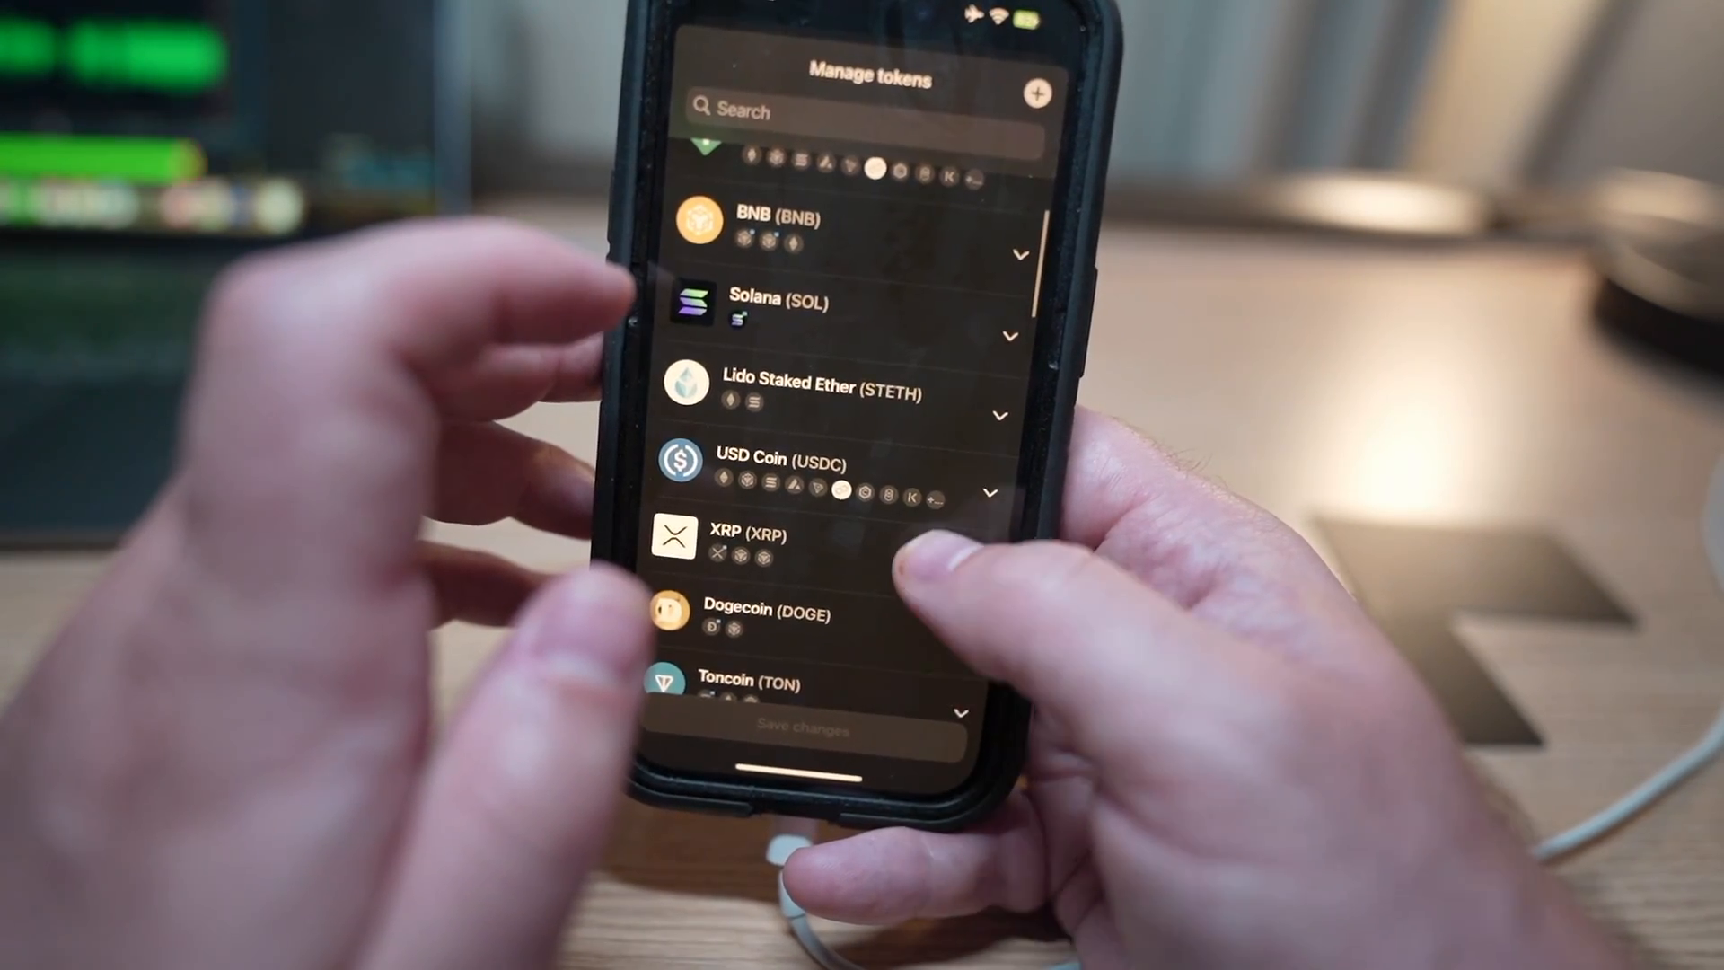
{"action": "left_click", "coordinate": [987, 490]}
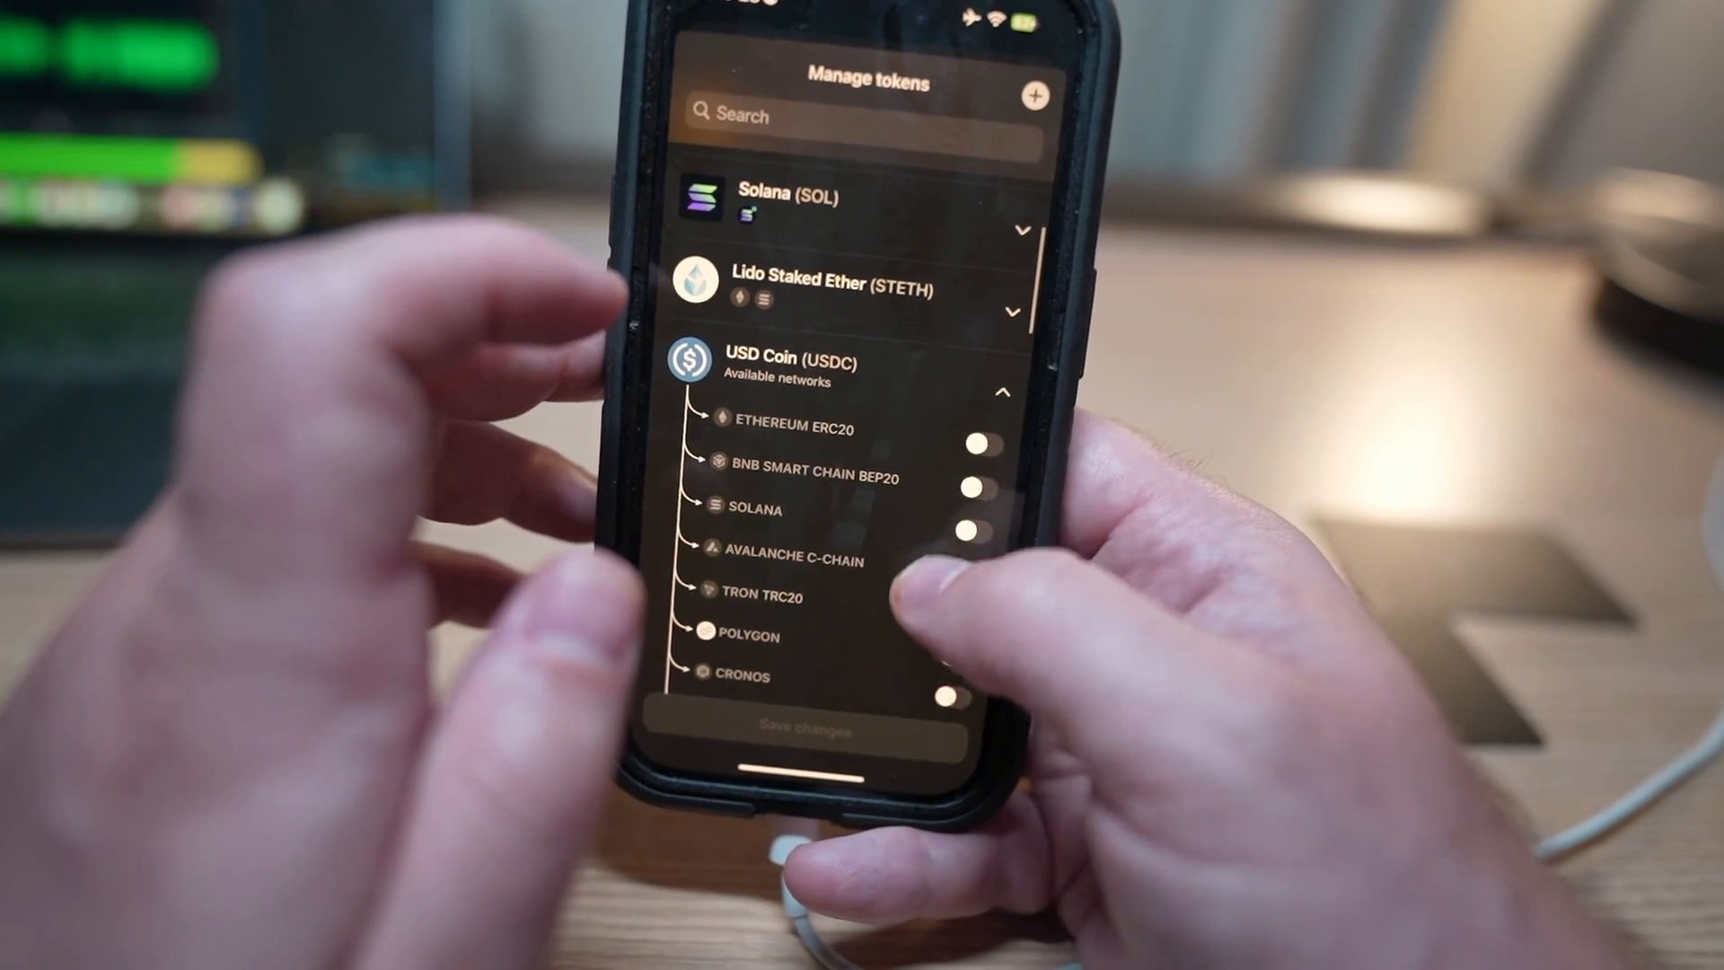
{"action": "scroll", "scroll_direction": "up", "scroll_amount": 3}
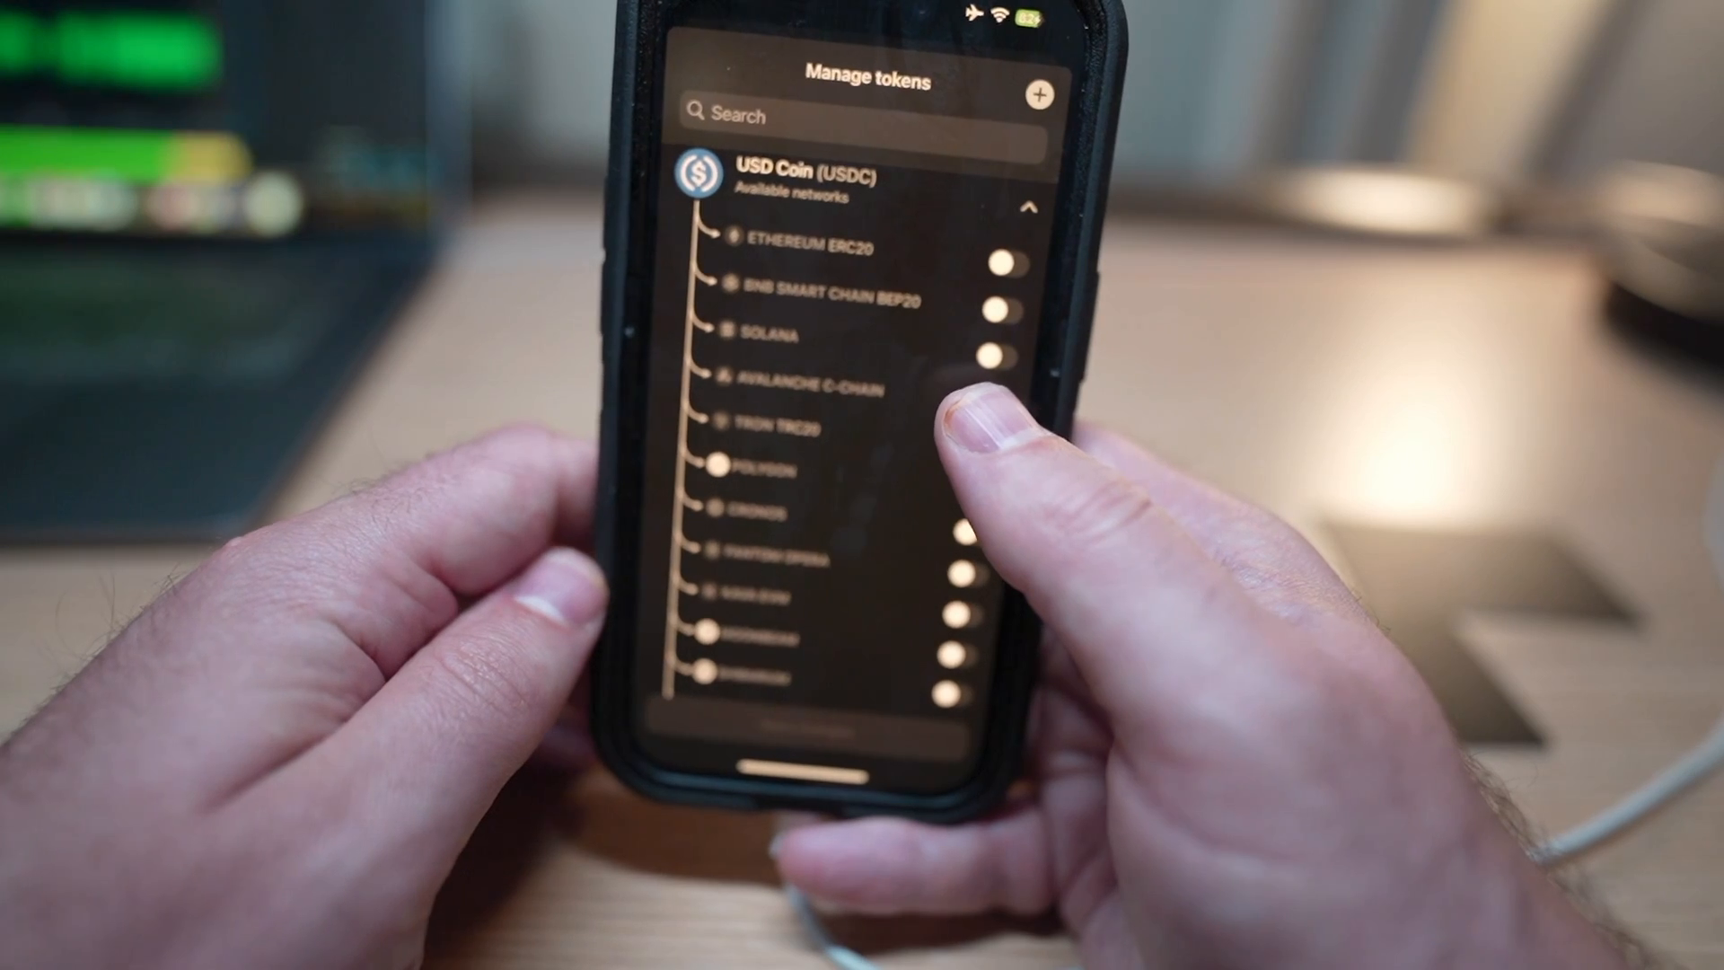
{"action": "left_click", "coordinate": [995, 351]}
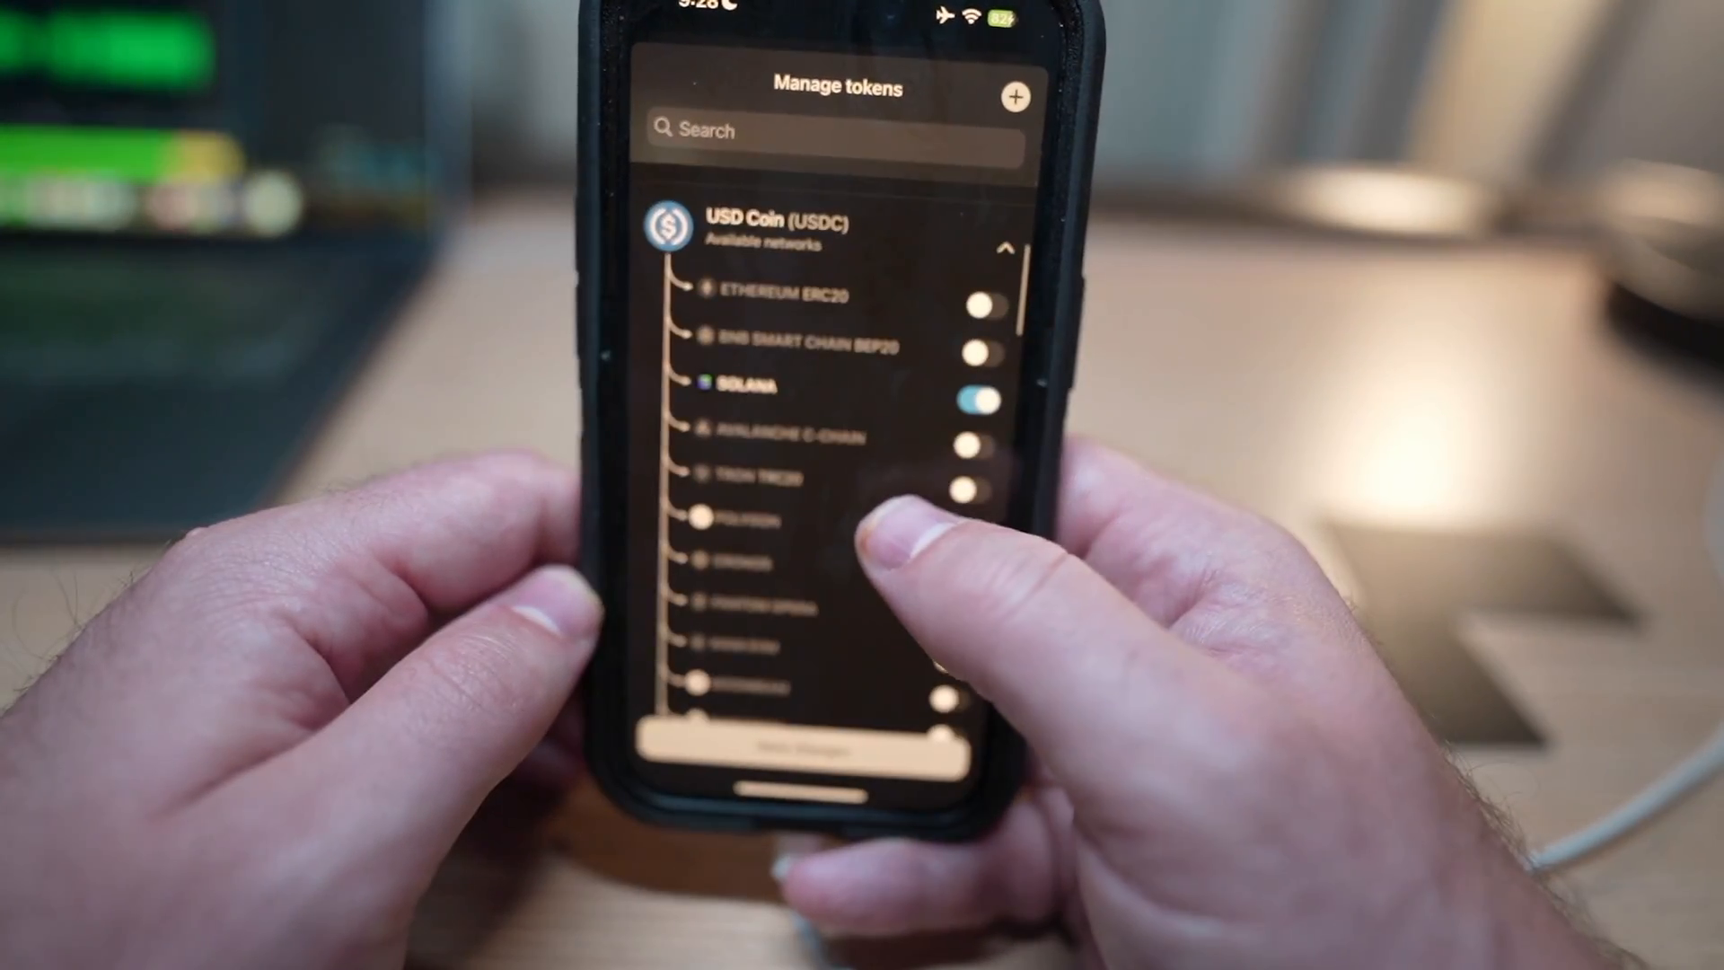
{"action": "left_click", "coordinate": [1033, 317]}
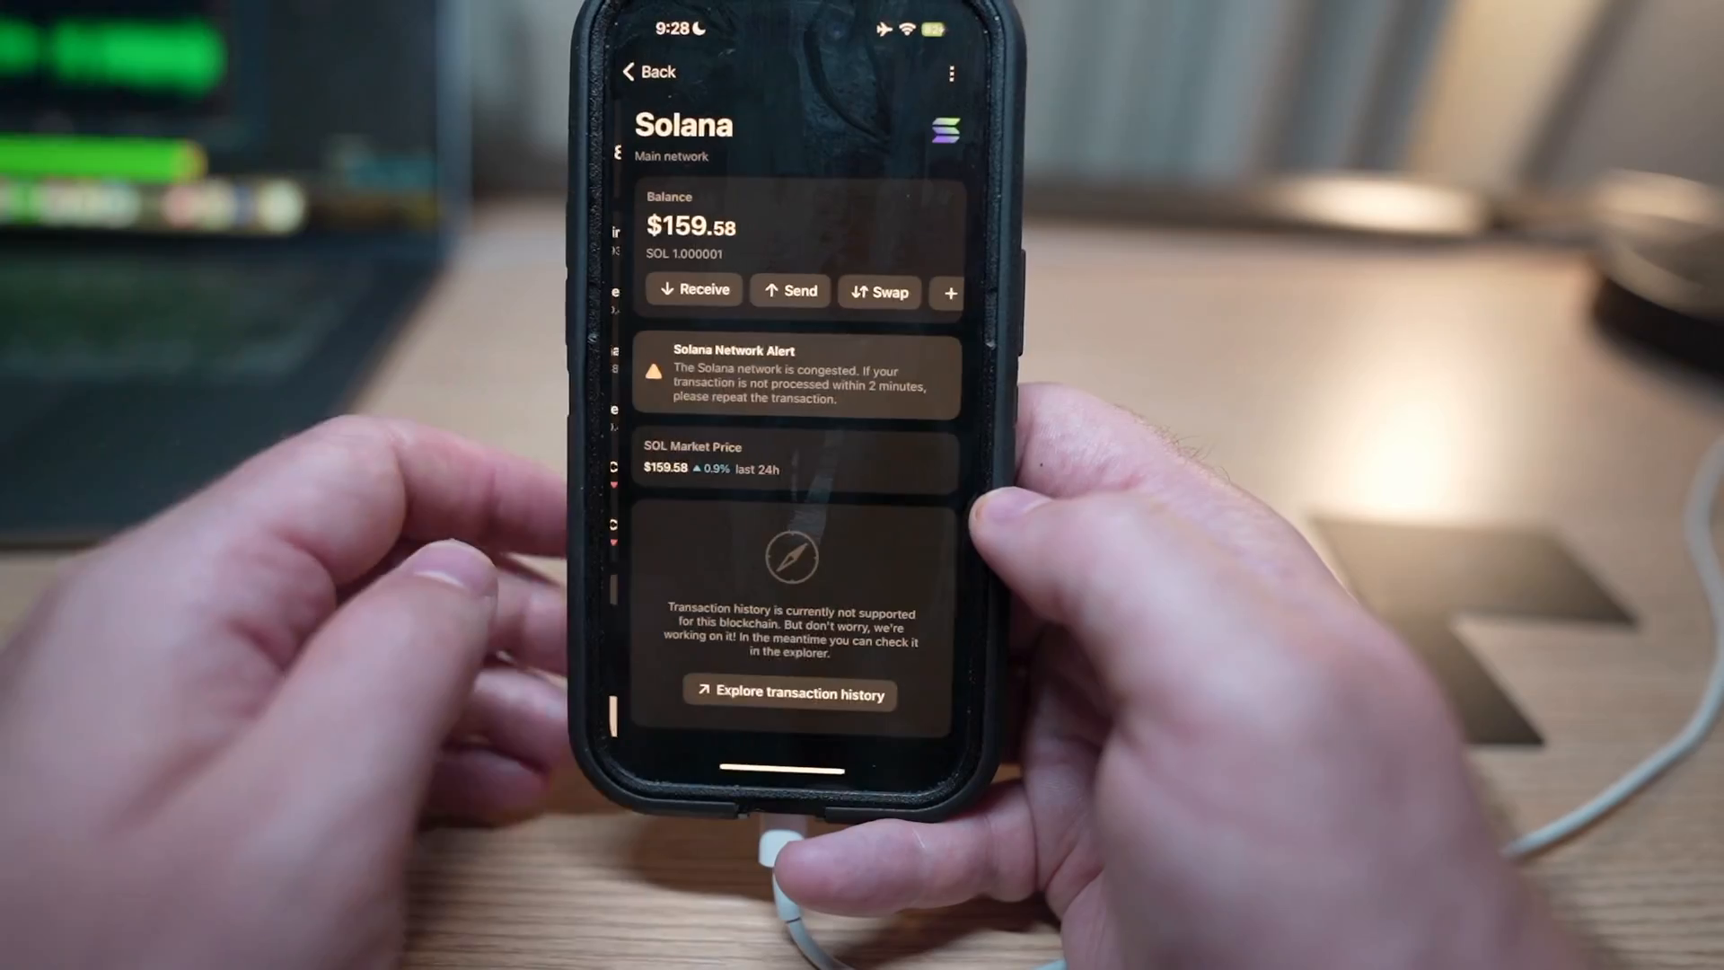
Step: Quote a 0.5 SOL swap into USD Coin and review the provider rates
{"action": "left_click", "coordinate": [878, 290]}
{"action": "type", "text": "0.5"}
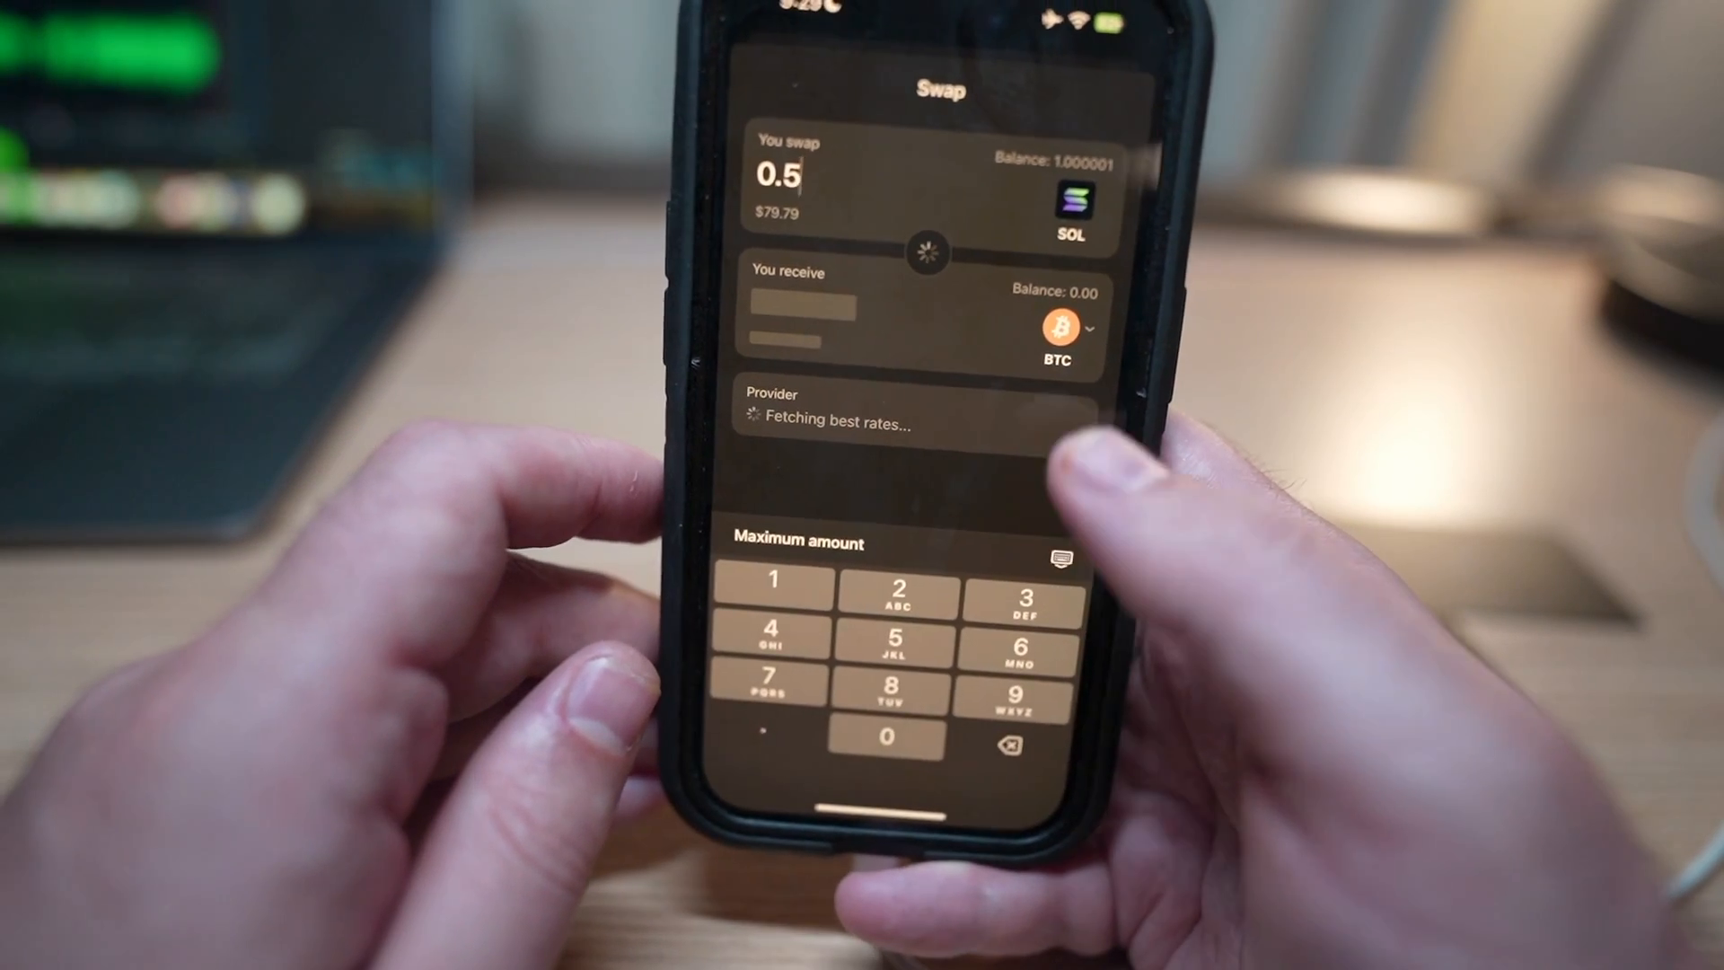
{"action": "left_click", "coordinate": [1058, 328]}
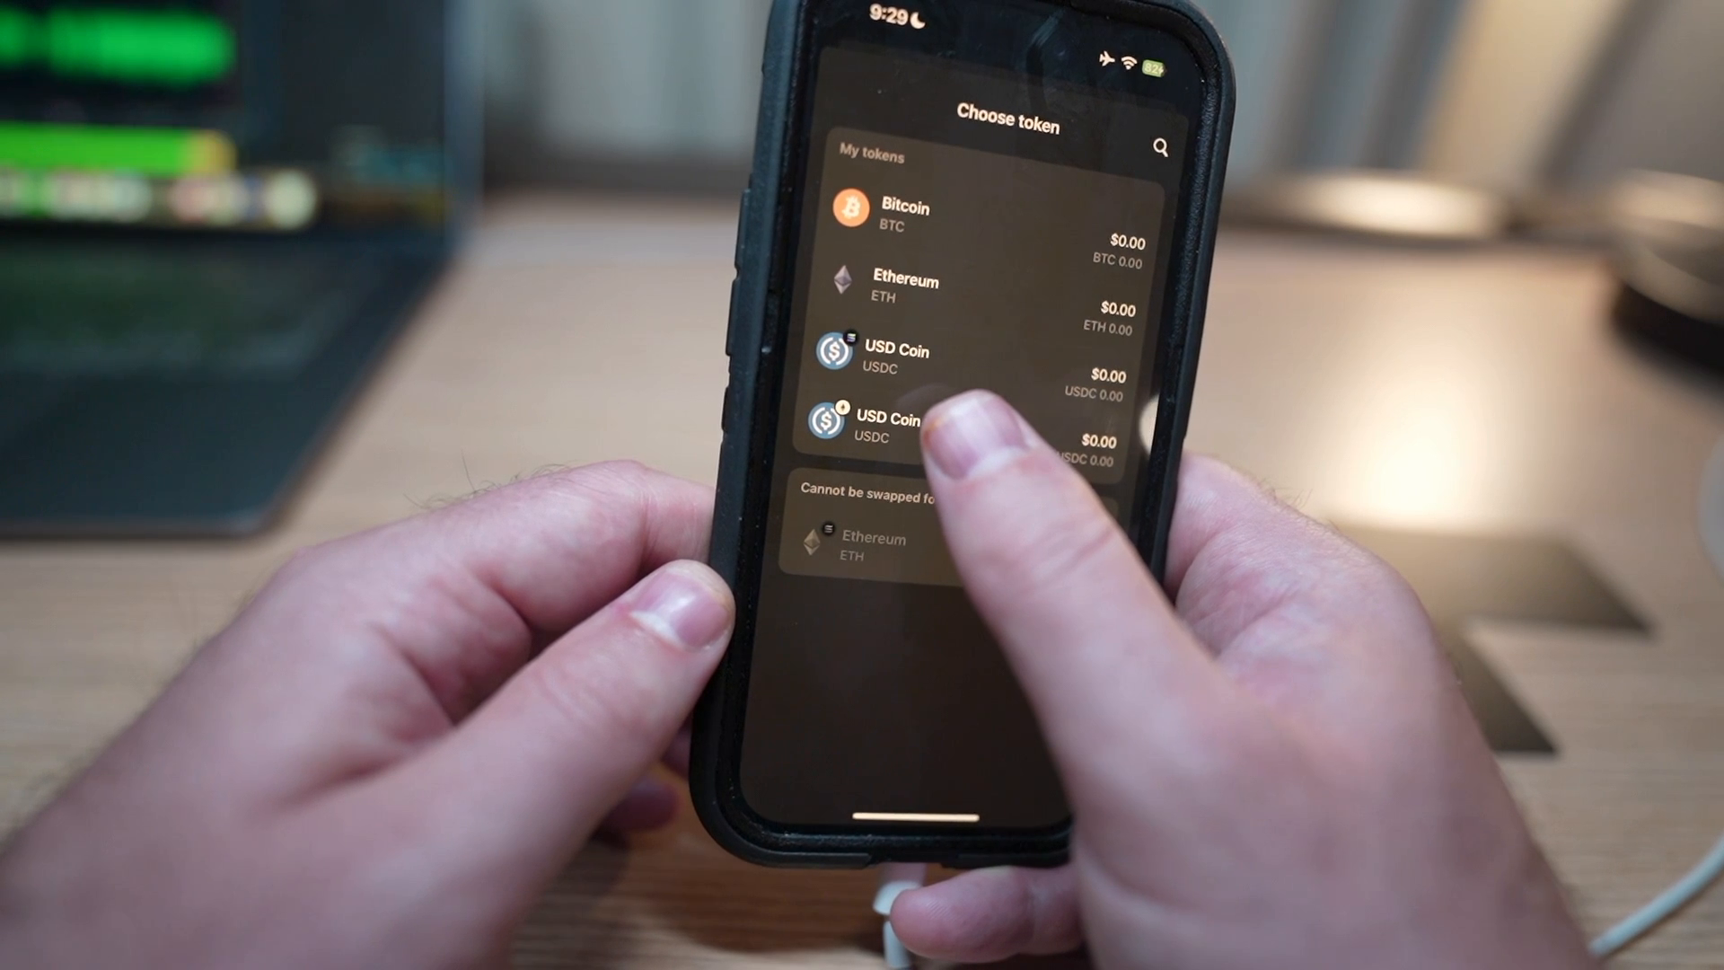
{"action": "left_click", "coordinate": [891, 429]}
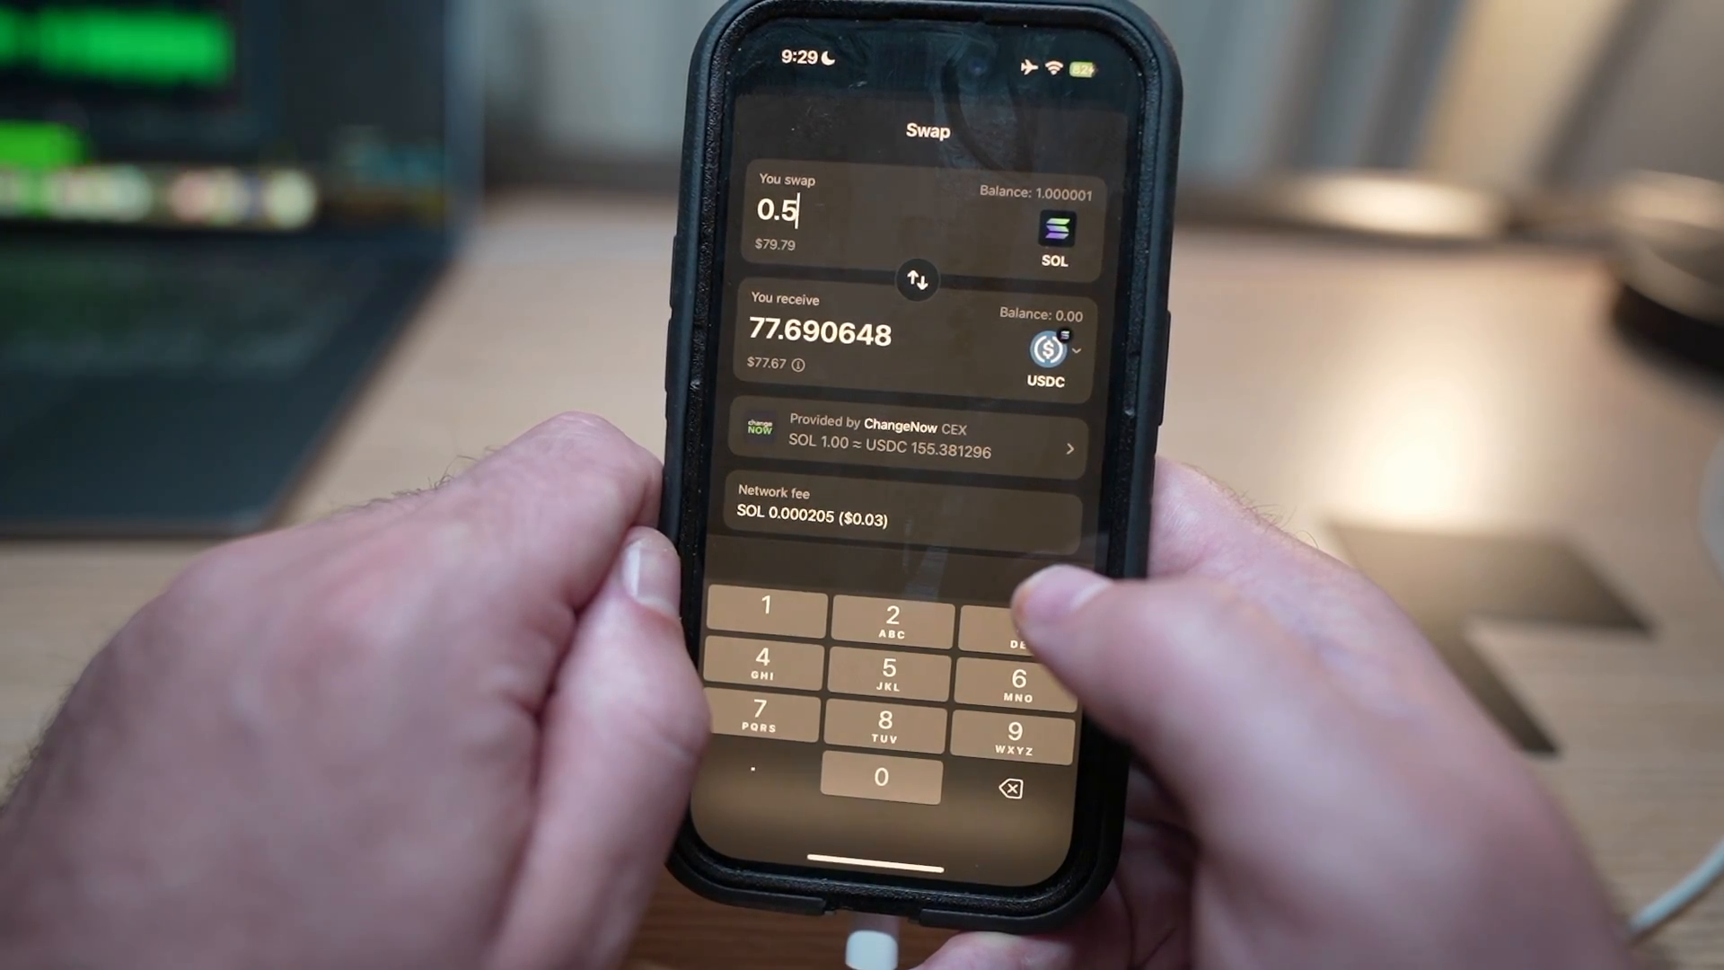
{"action": "left_click", "coordinate": [1045, 352]}
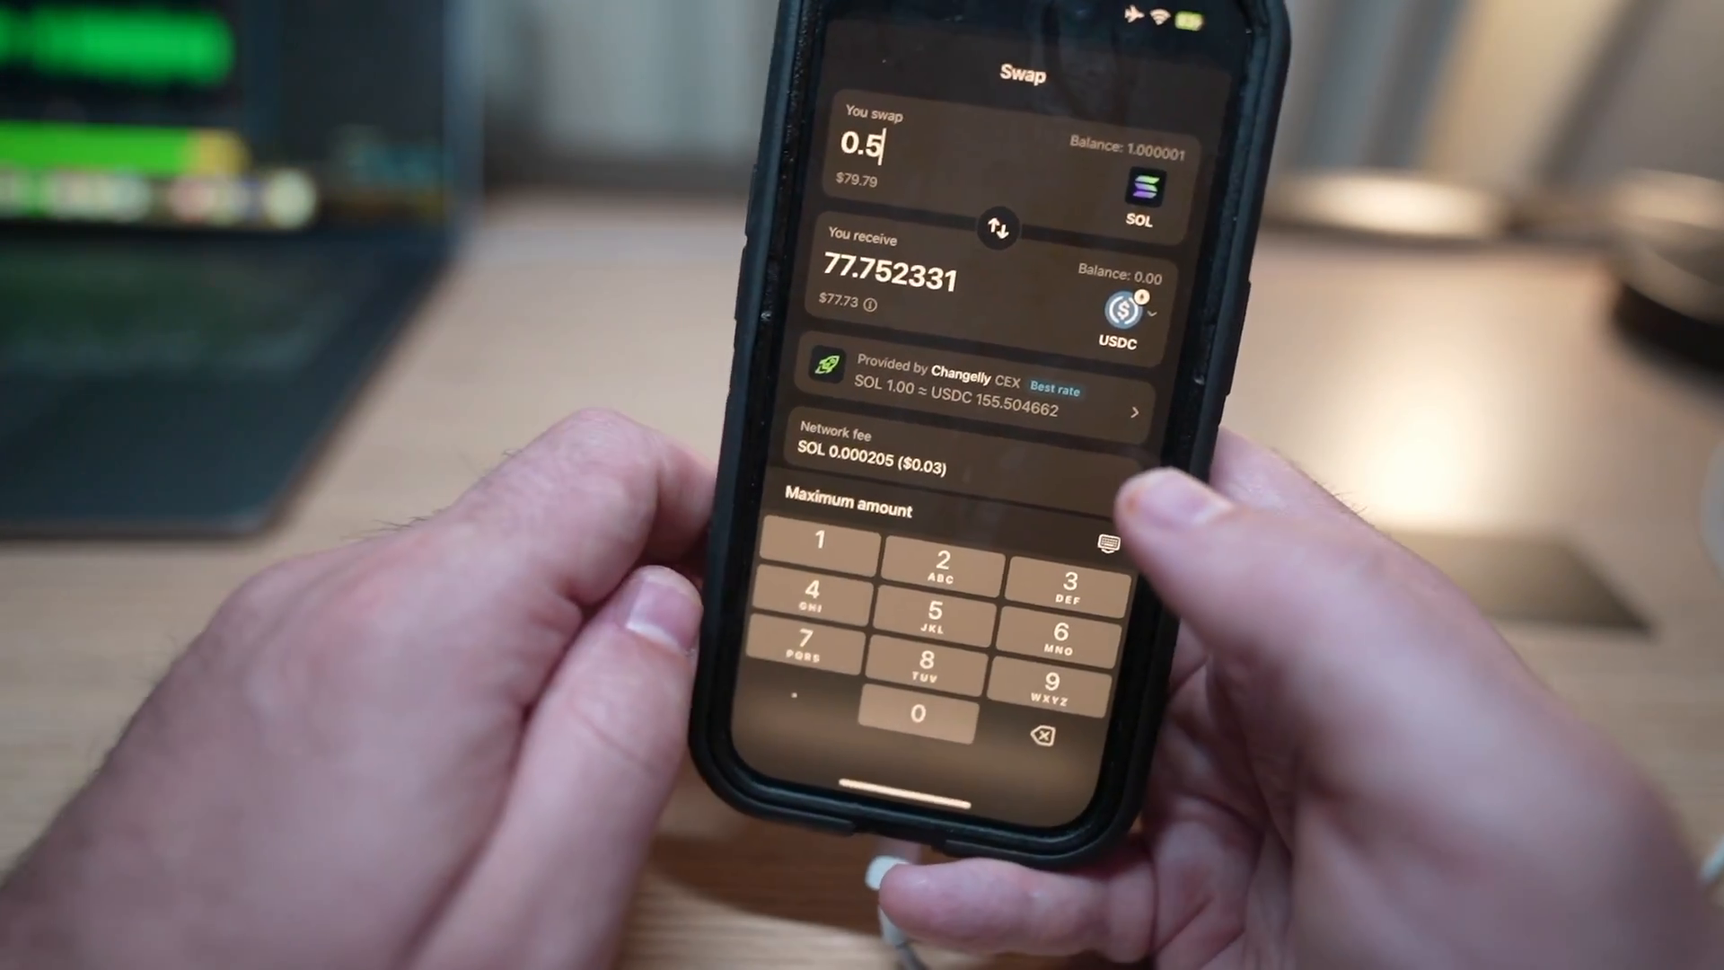
{"action": "left_click", "coordinate": [1116, 311]}
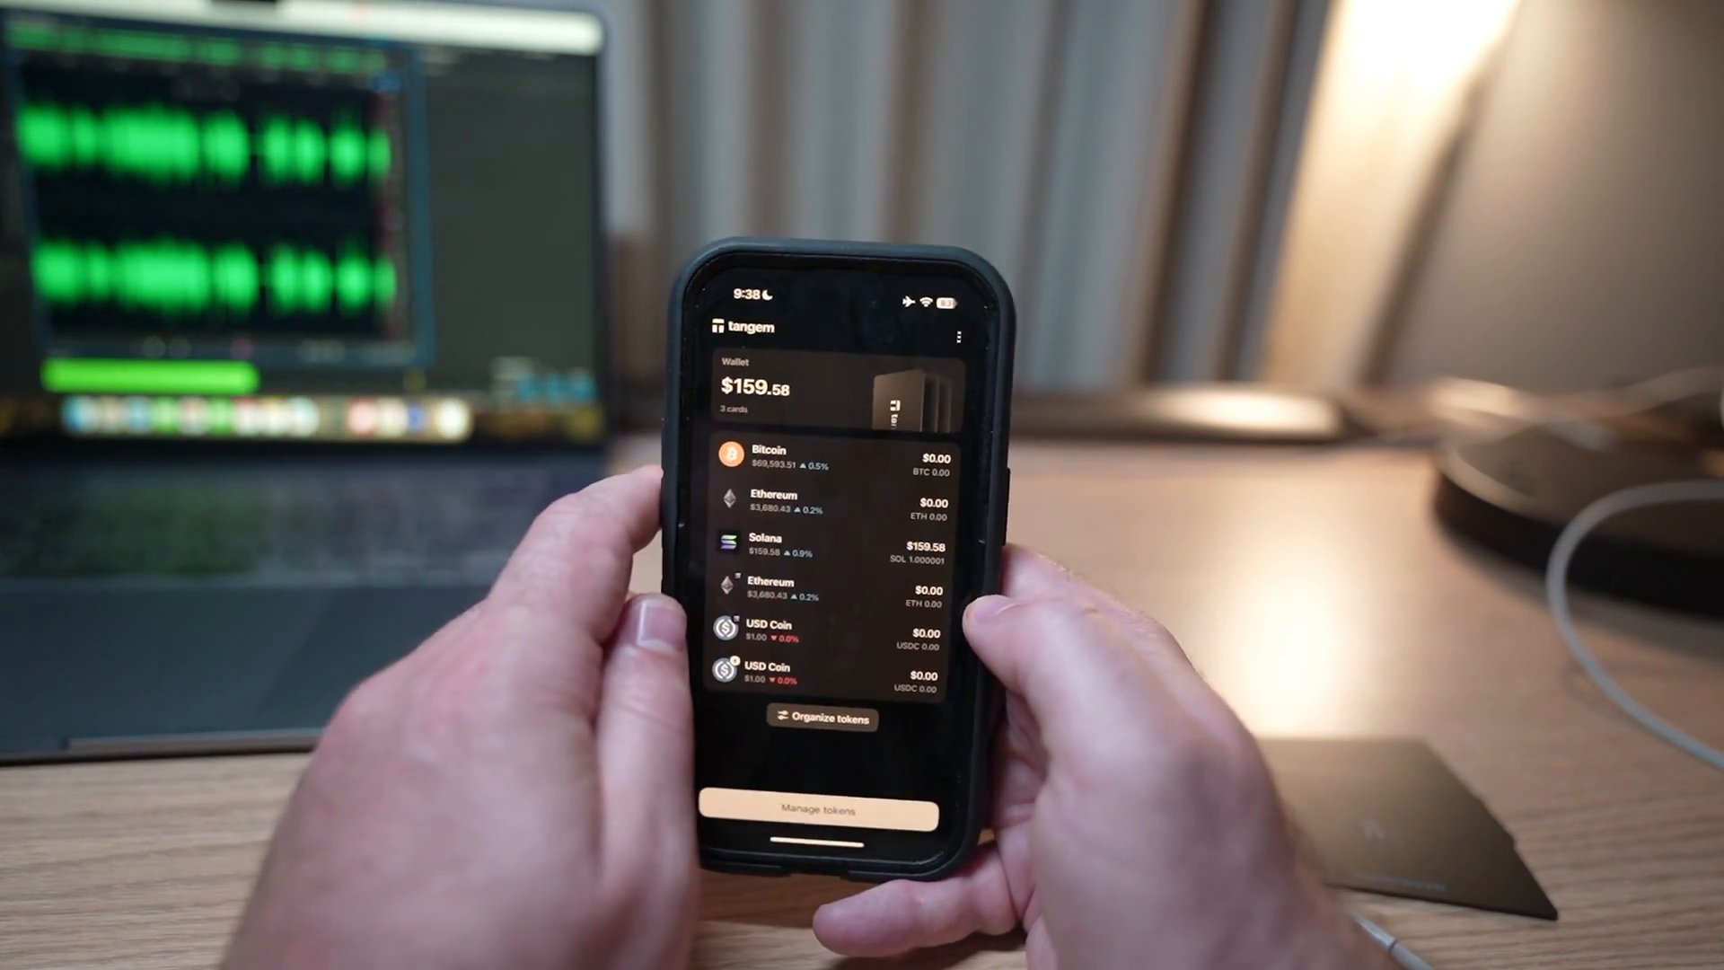
Step: Open 'Organize tokens' to view the sort and group options
{"action": "left_click", "coordinate": [820, 718]}
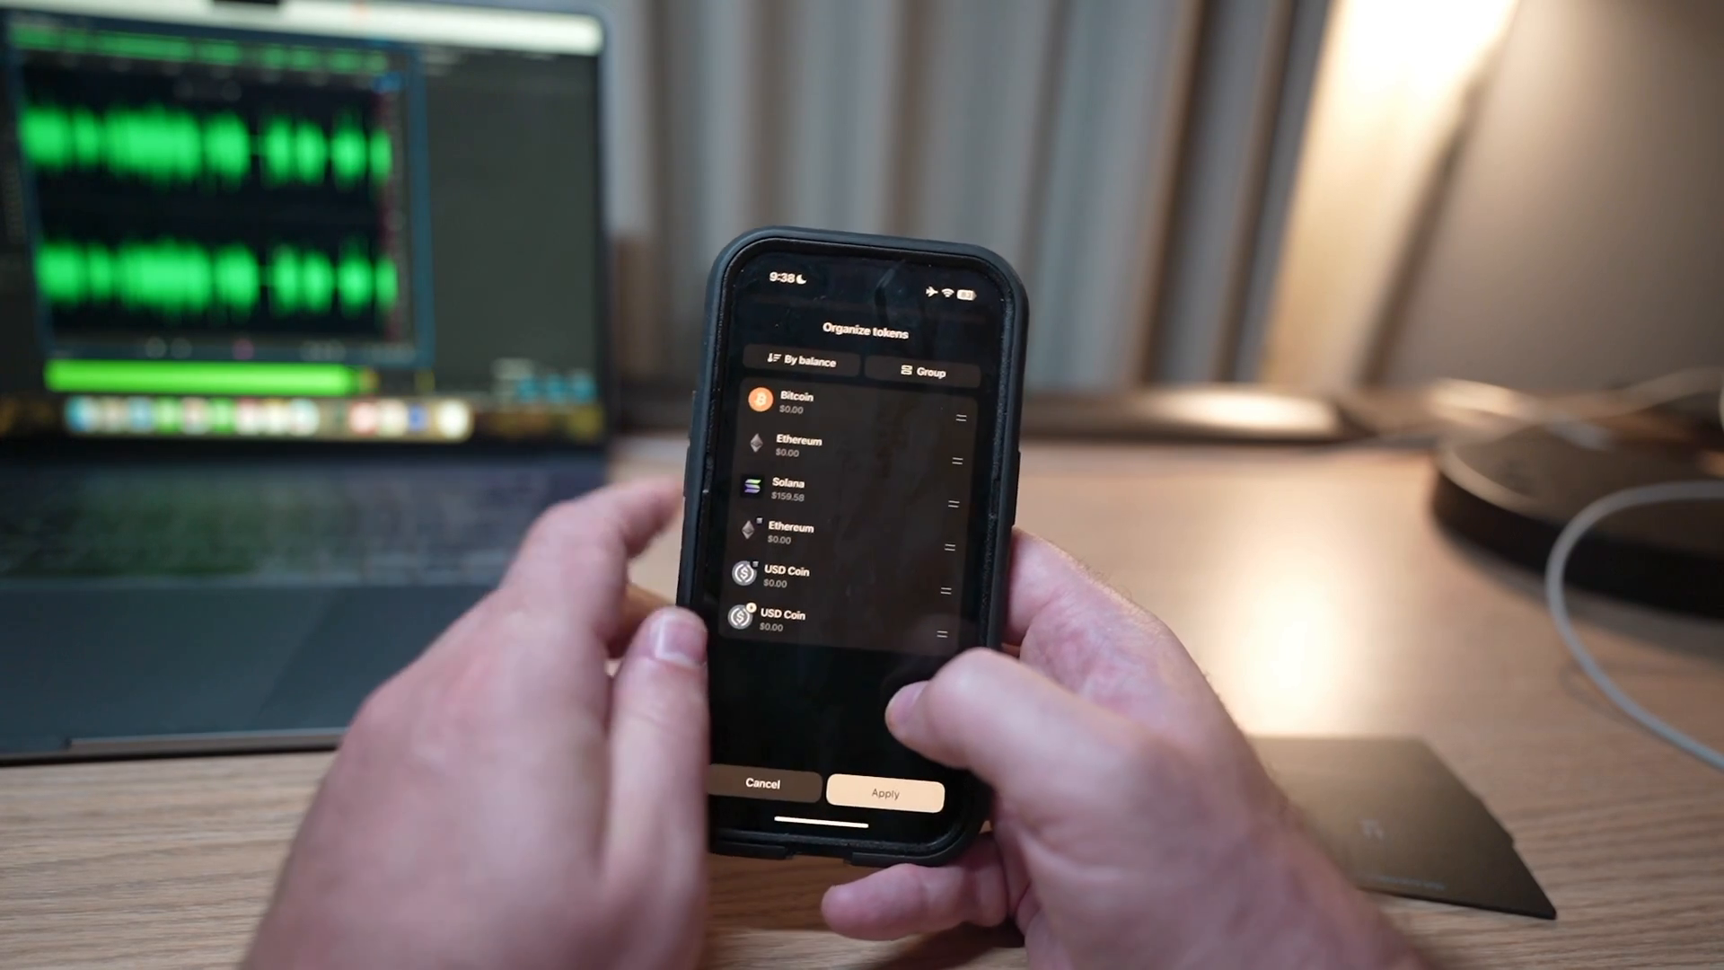
{"action": "left_click", "coordinate": [886, 788]}
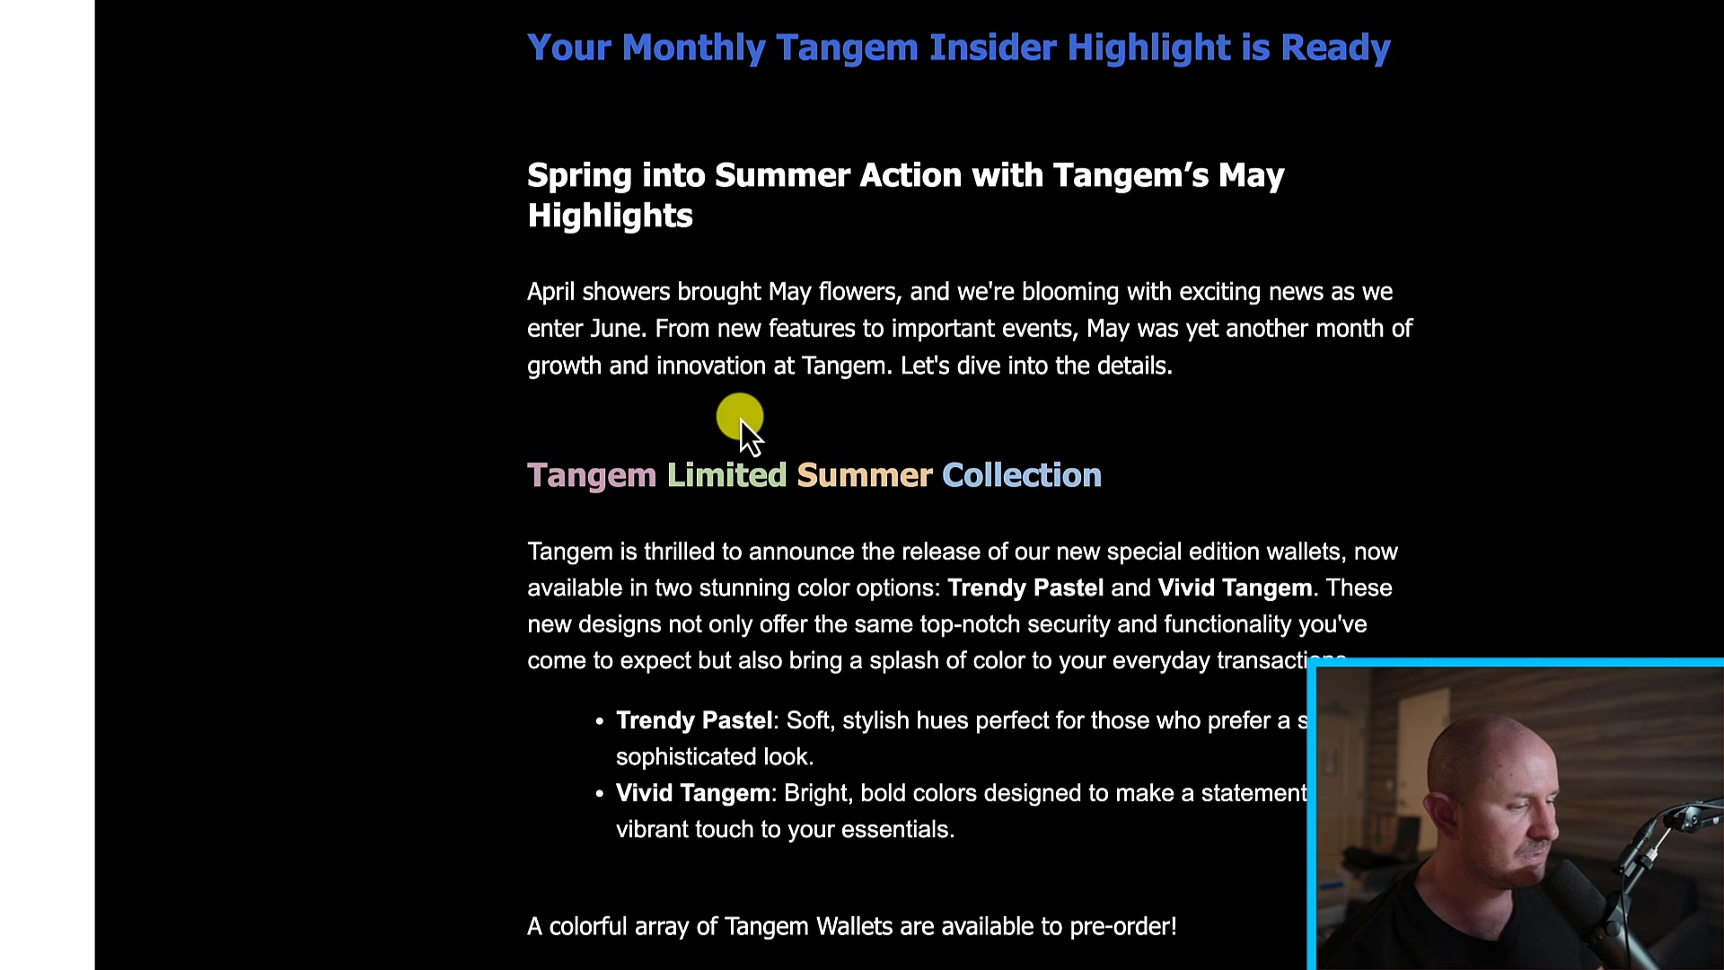
Step: Scroll past the Summer Collection and May 2024 highlights to the new networks roadmap
{"action": "scroll", "scroll_direction": "up", "scroll_amount": 3}
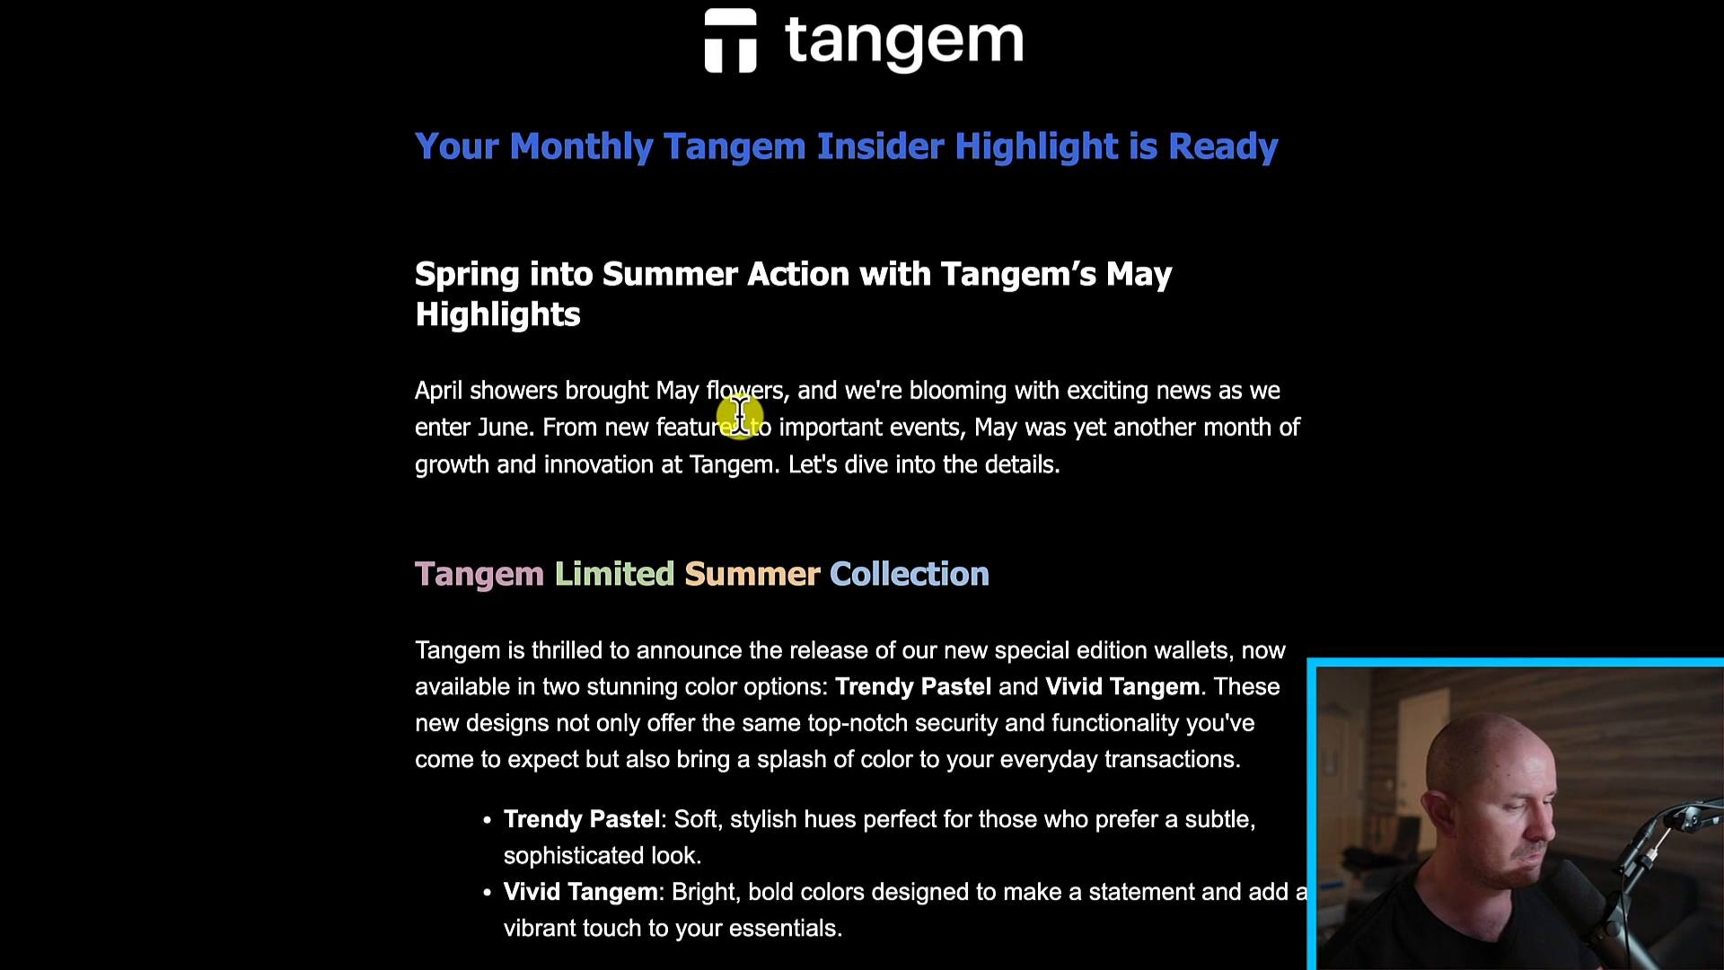
{"action": "scroll", "scroll_direction": "down", "scroll_amount": 3}
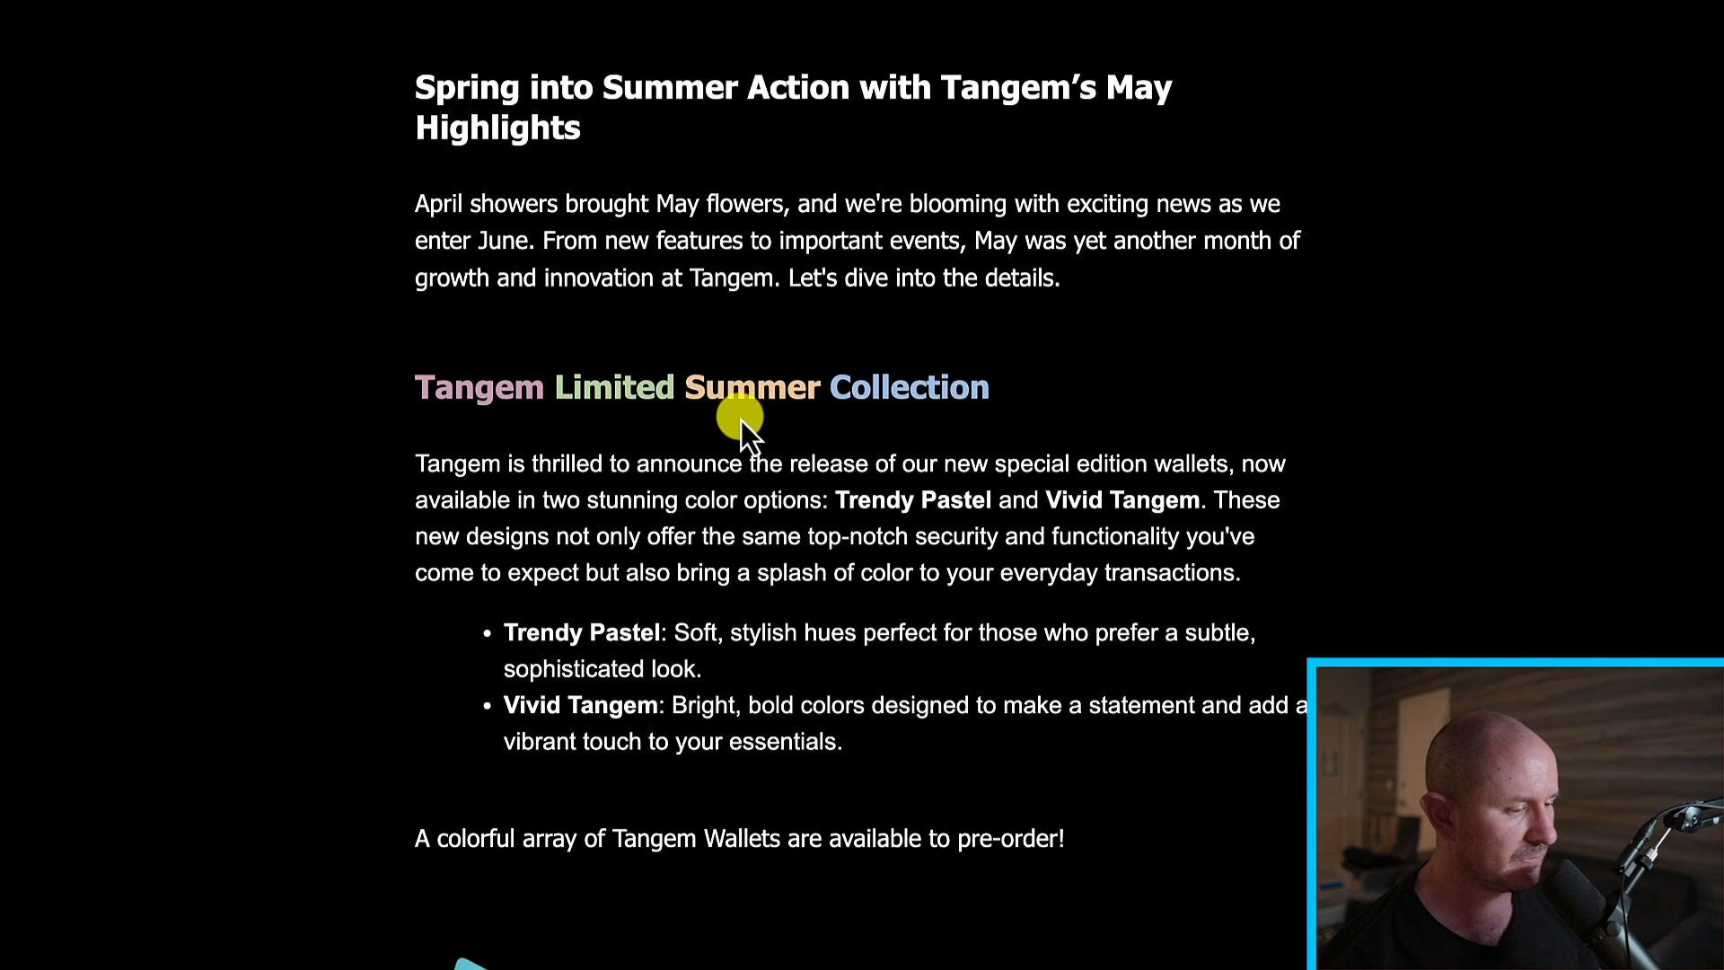
{"action": "scroll", "scroll_direction": "down", "scroll_amount": 3}
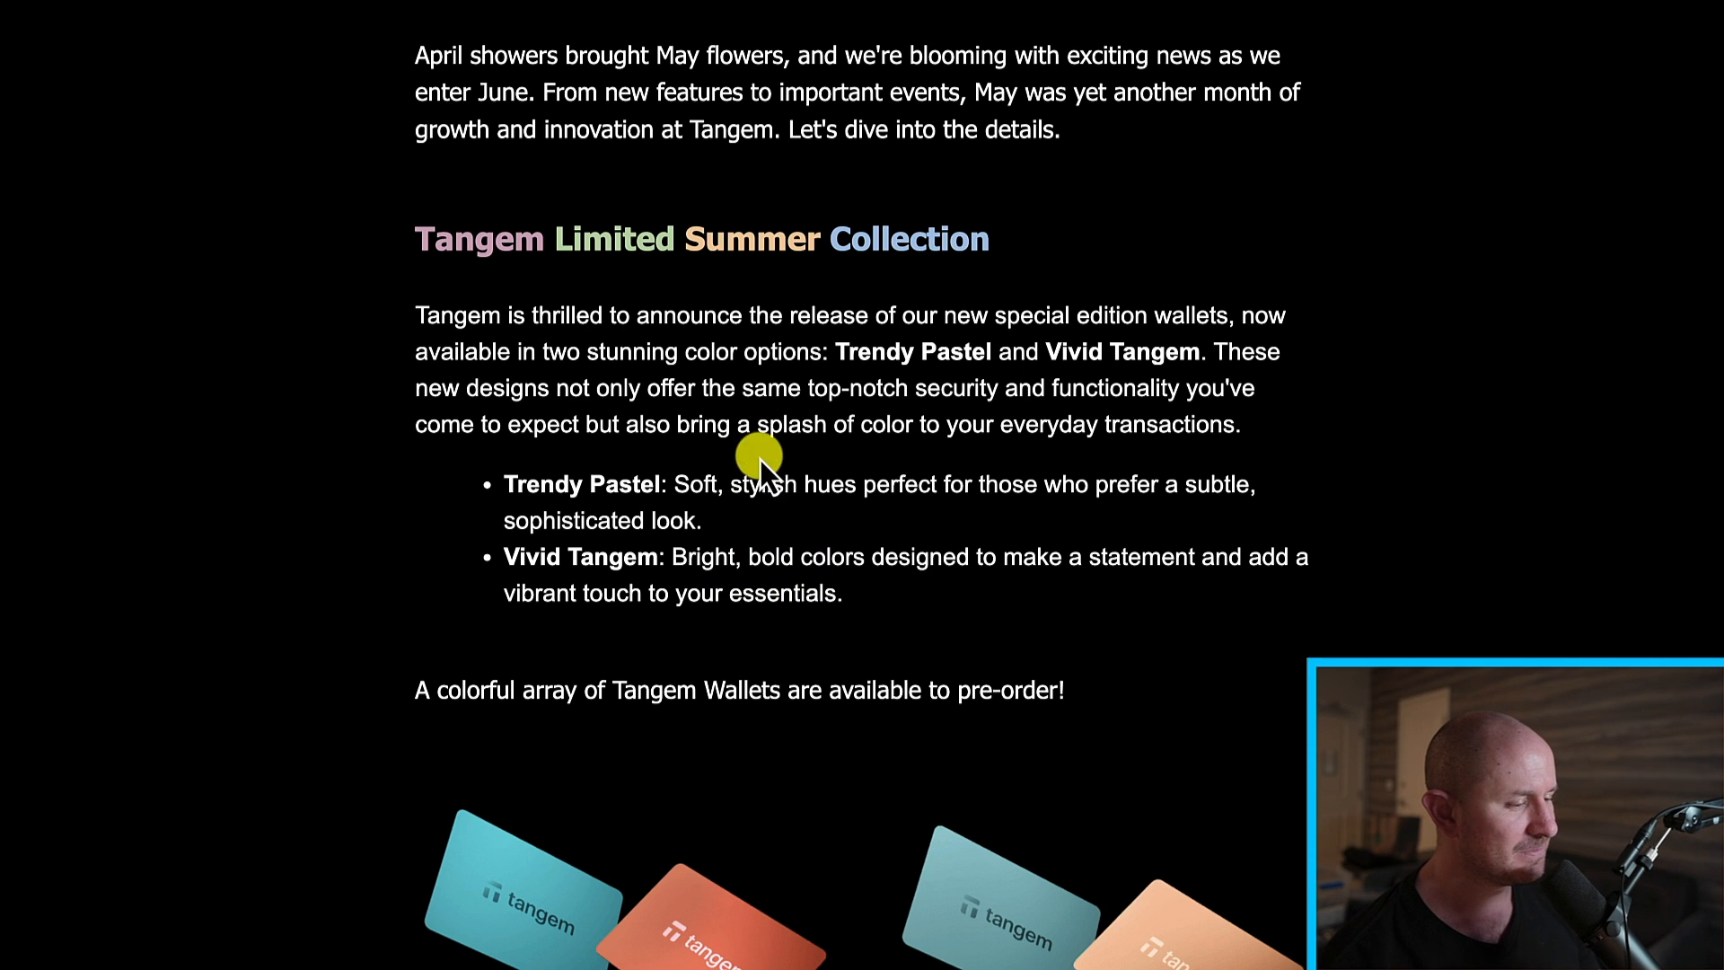
{"action": "scroll", "scroll_direction": "down", "scroll_amount": 3}
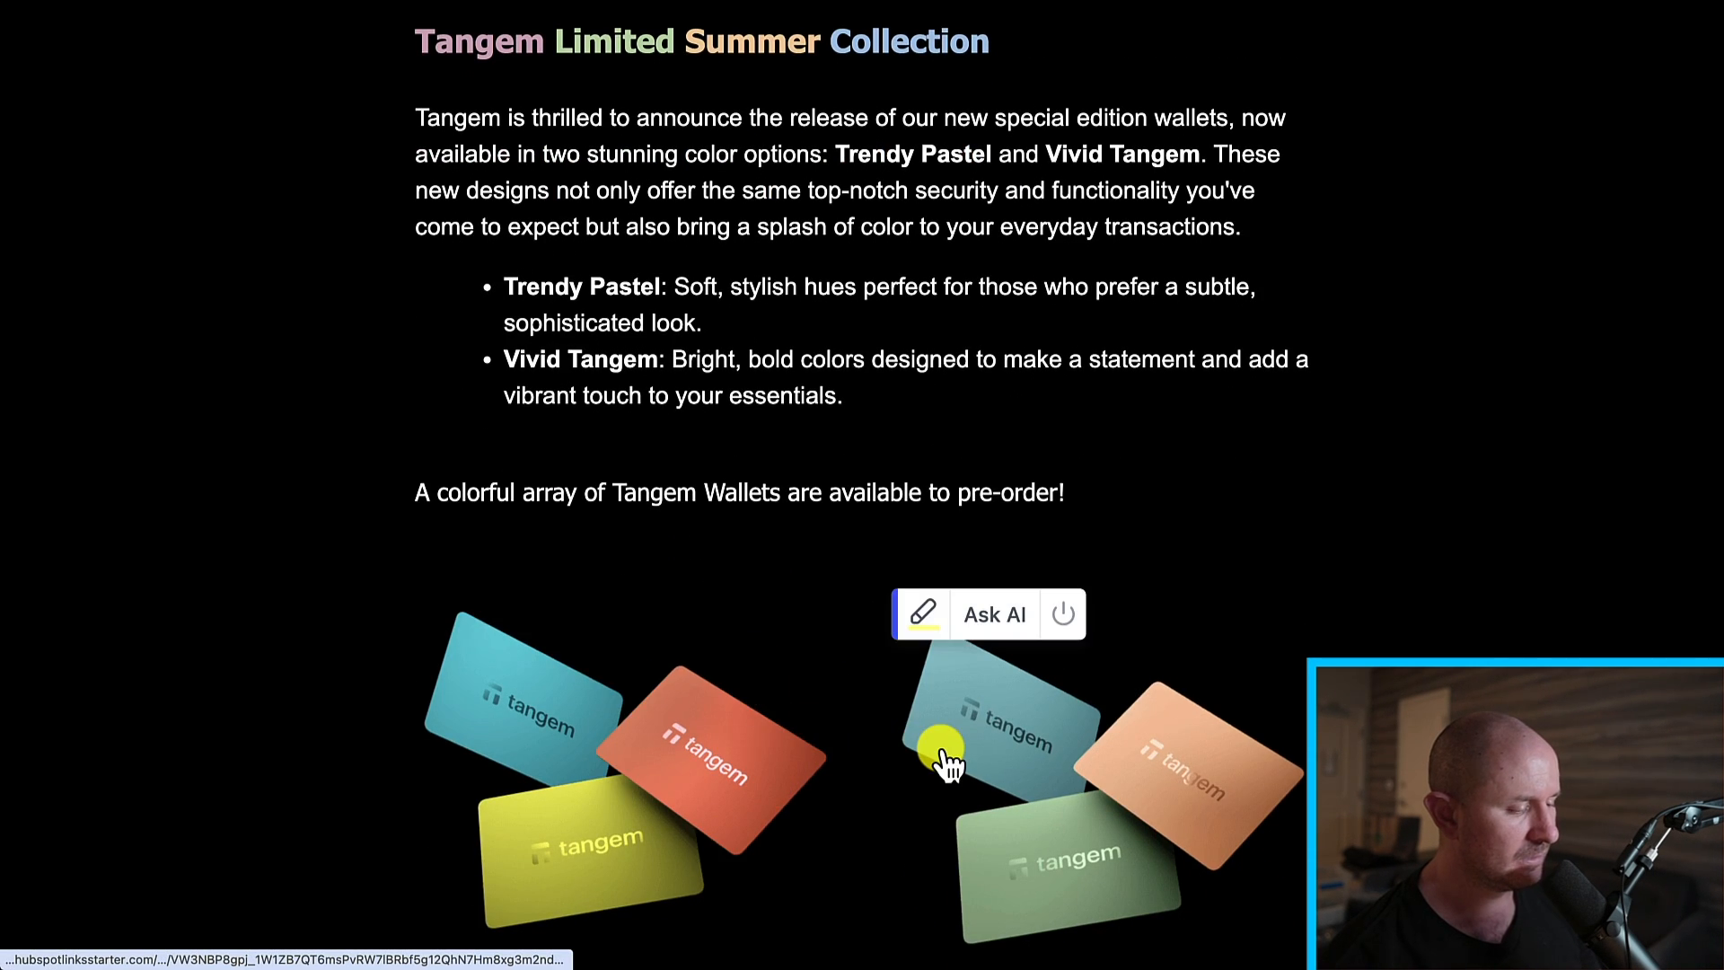
{"action": "scroll", "scroll_direction": "down", "scroll_amount": 3}
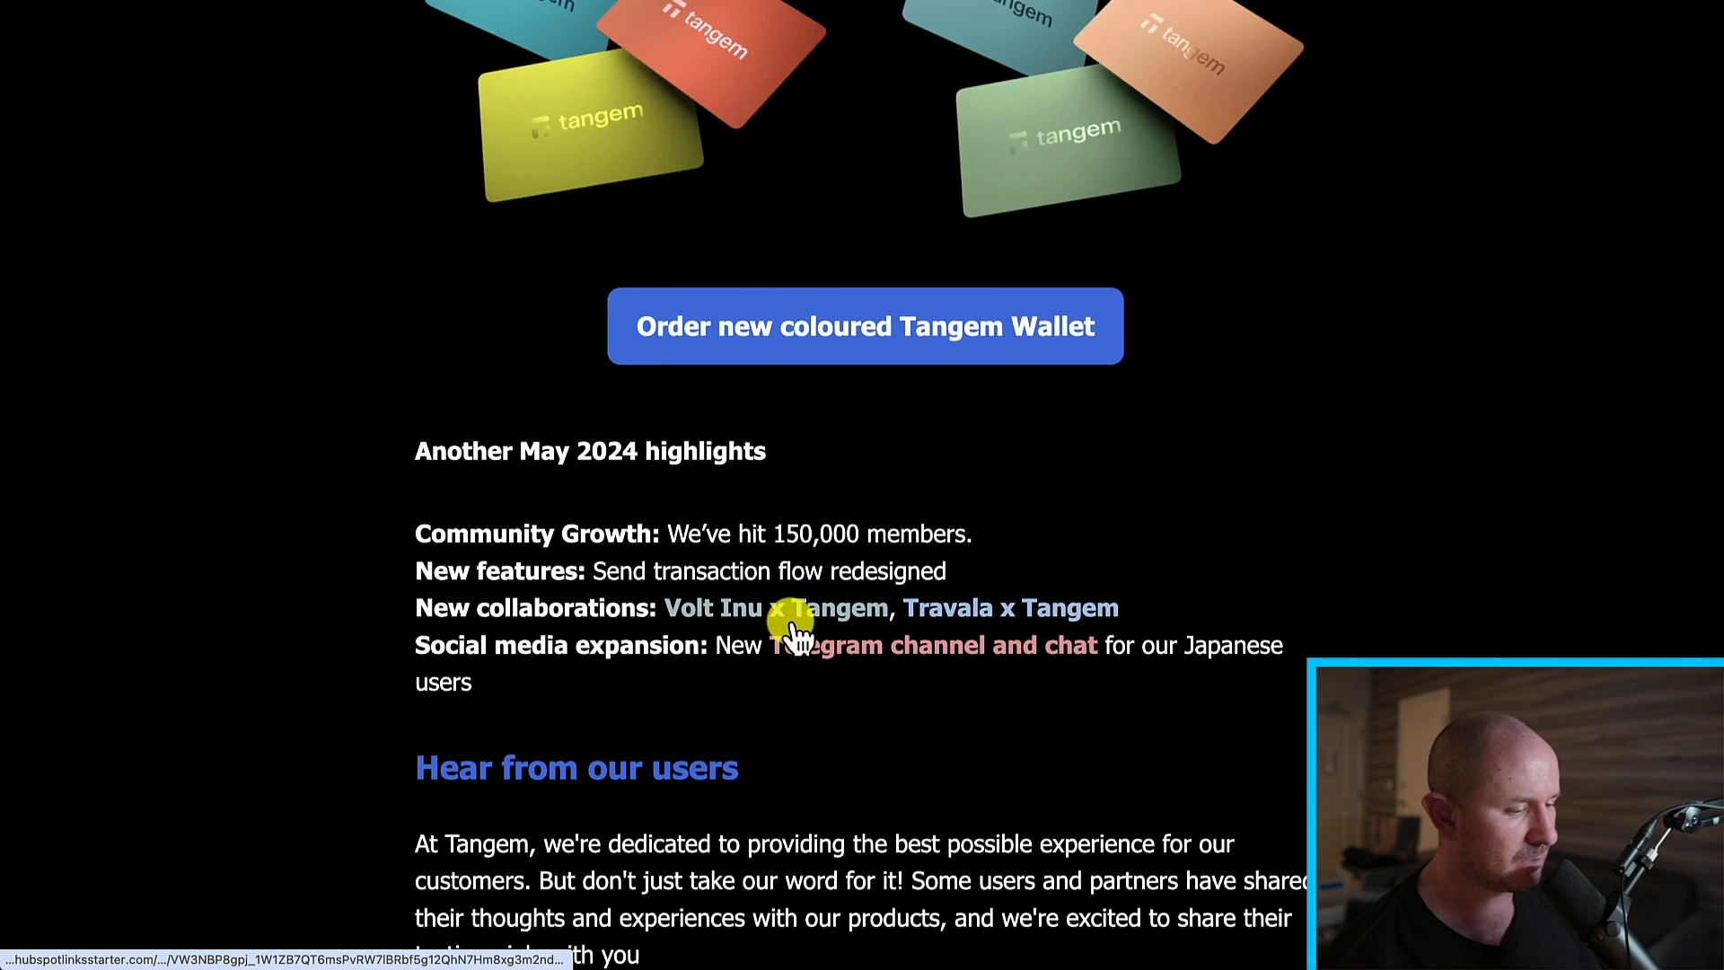
{"action": "scroll", "scroll_direction": "down", "scroll_amount": 3}
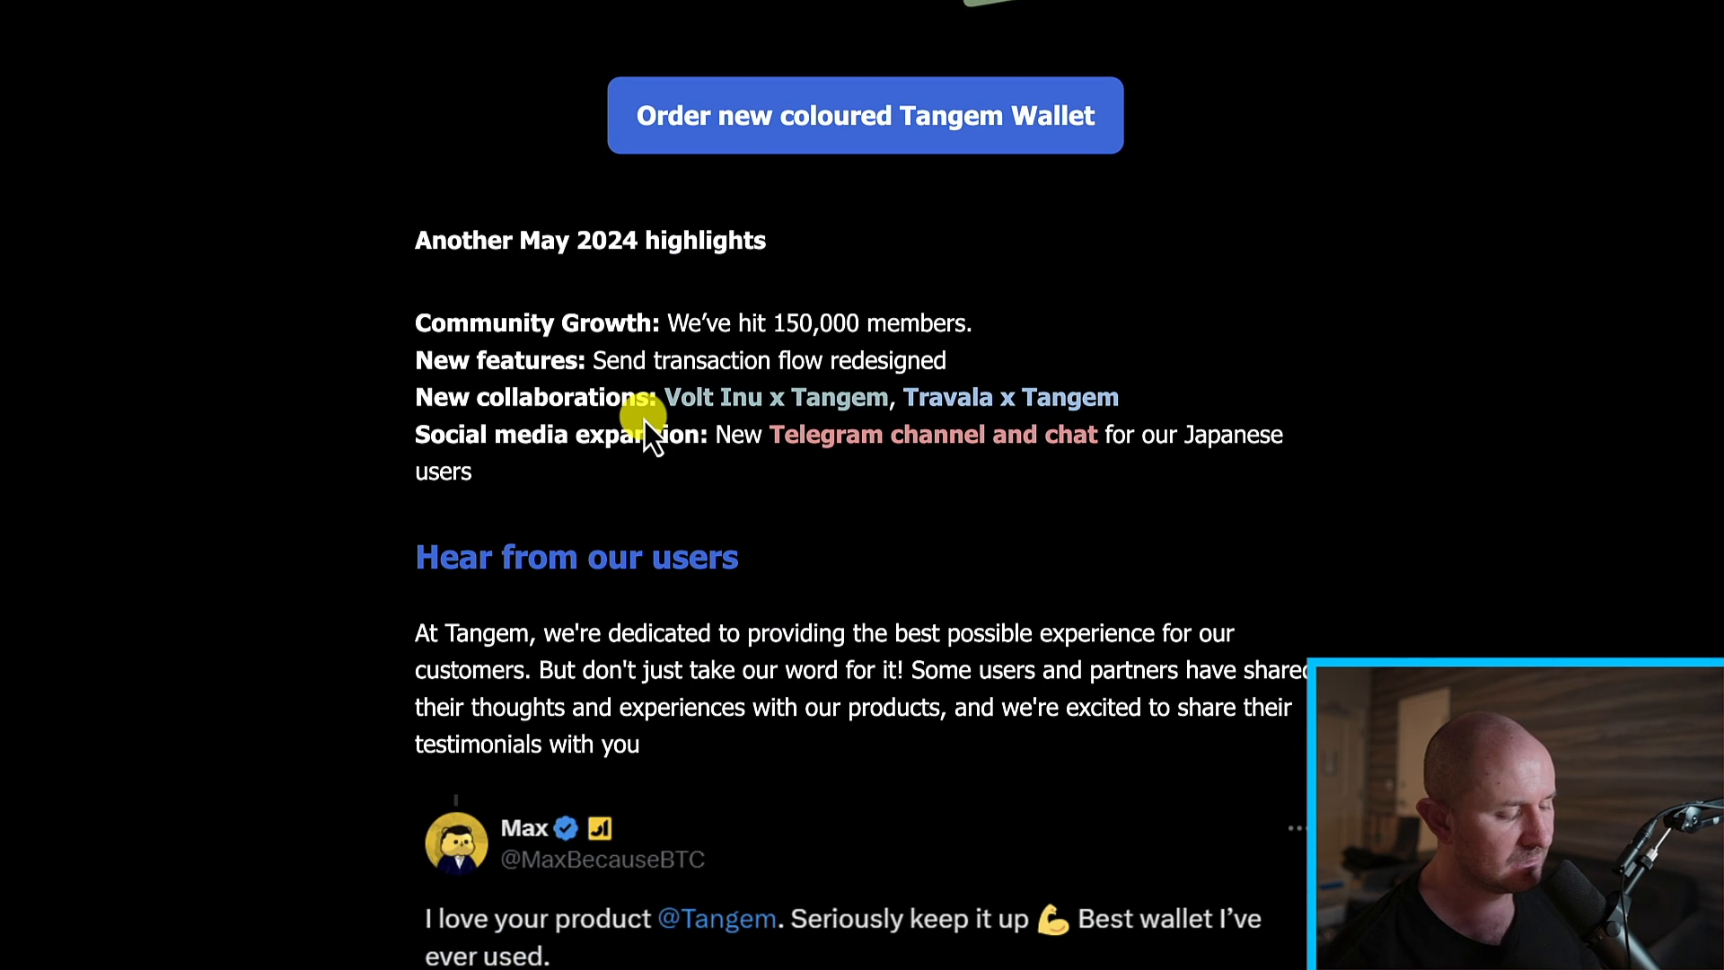
{"action": "mouse_move", "coordinate": [948, 429]}
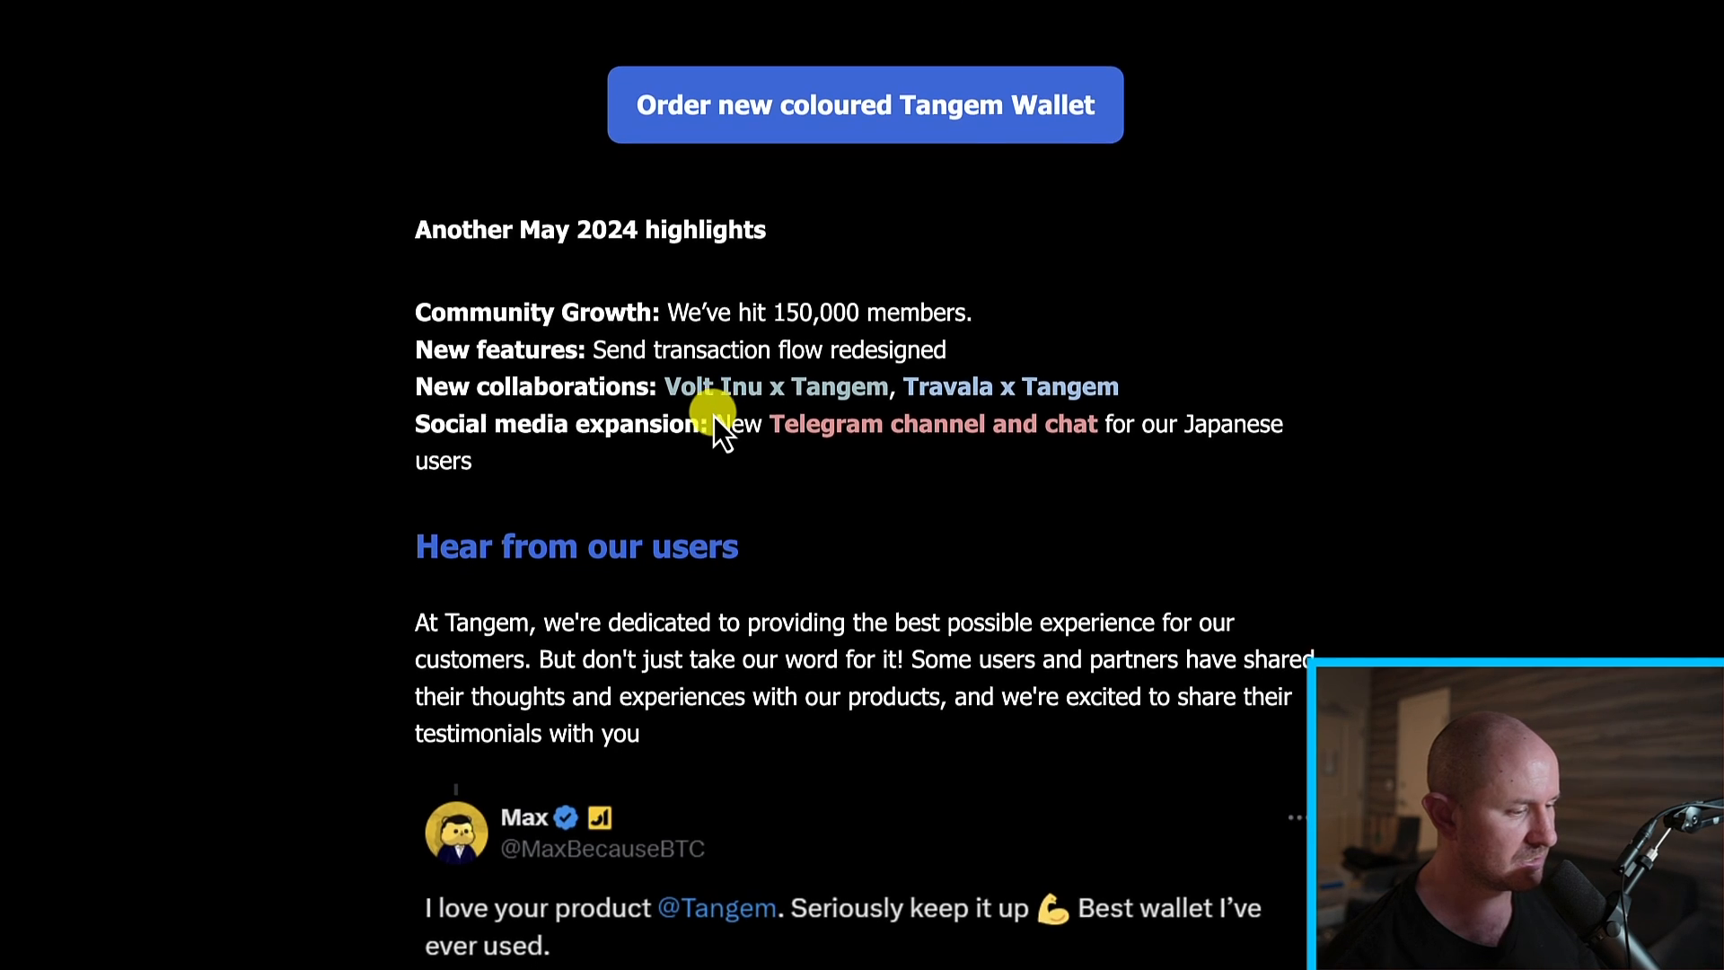
{"action": "scroll", "scroll_direction": "down", "scroll_amount": 3}
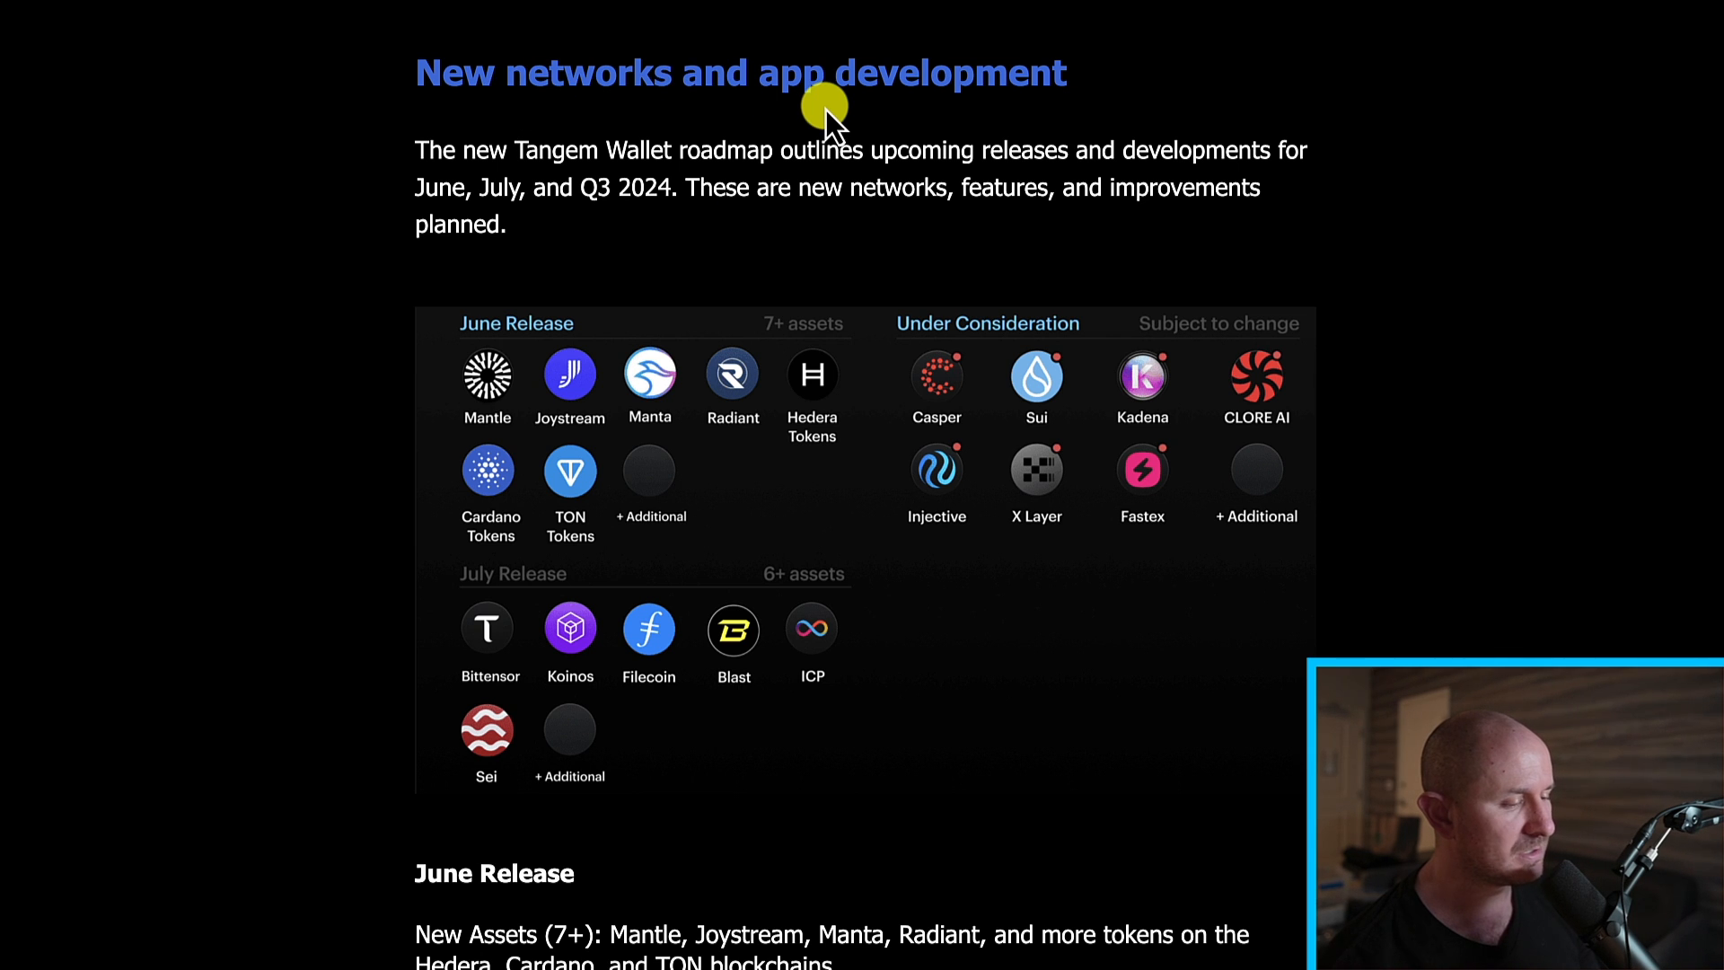
{"action": "mouse_move", "coordinate": [533, 176]}
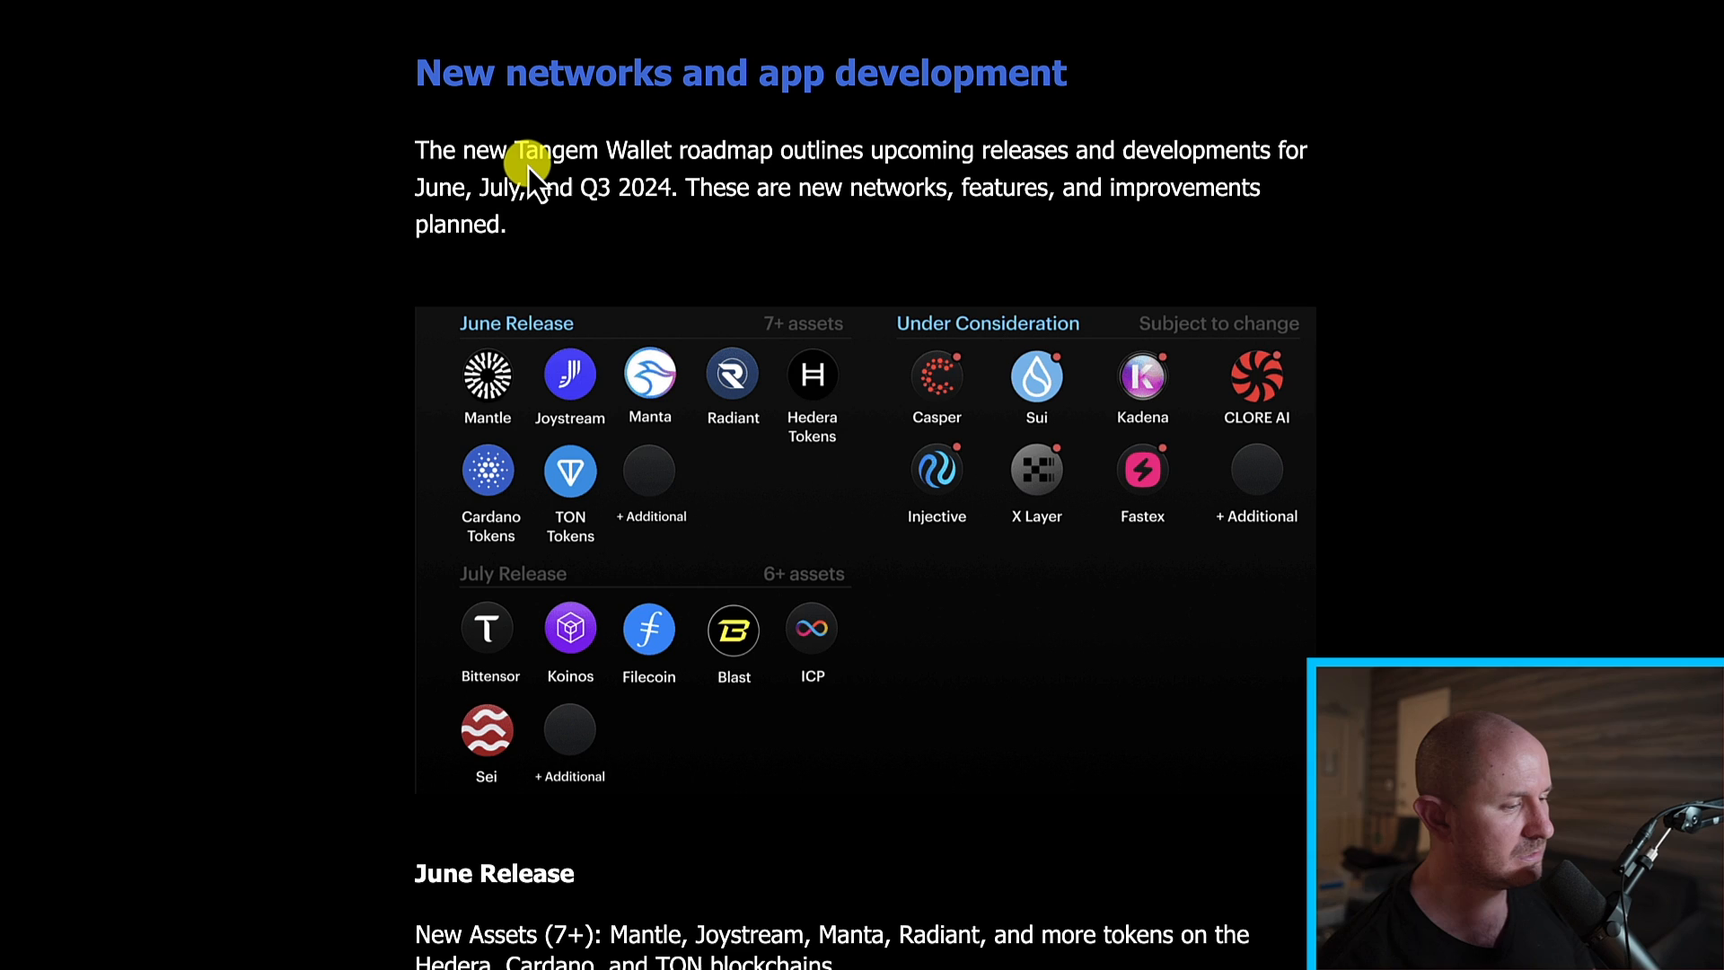
{"action": "mouse_move", "coordinate": [1072, 187]}
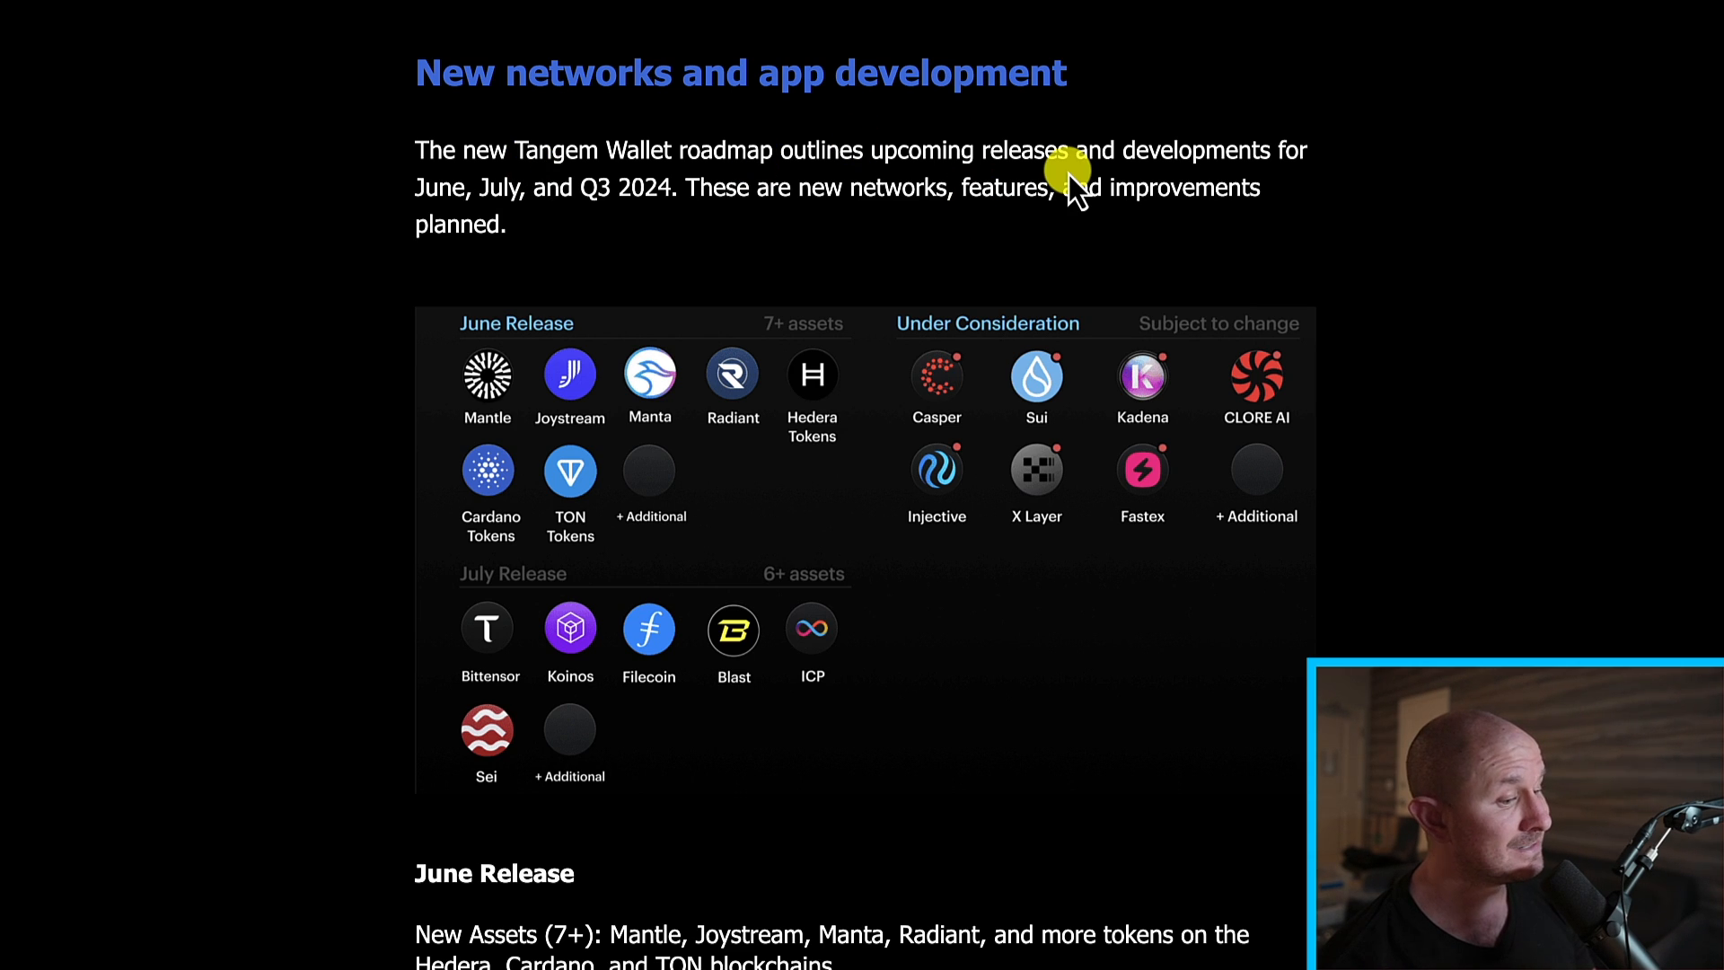
{"action": "mouse_move", "coordinate": [690, 176]}
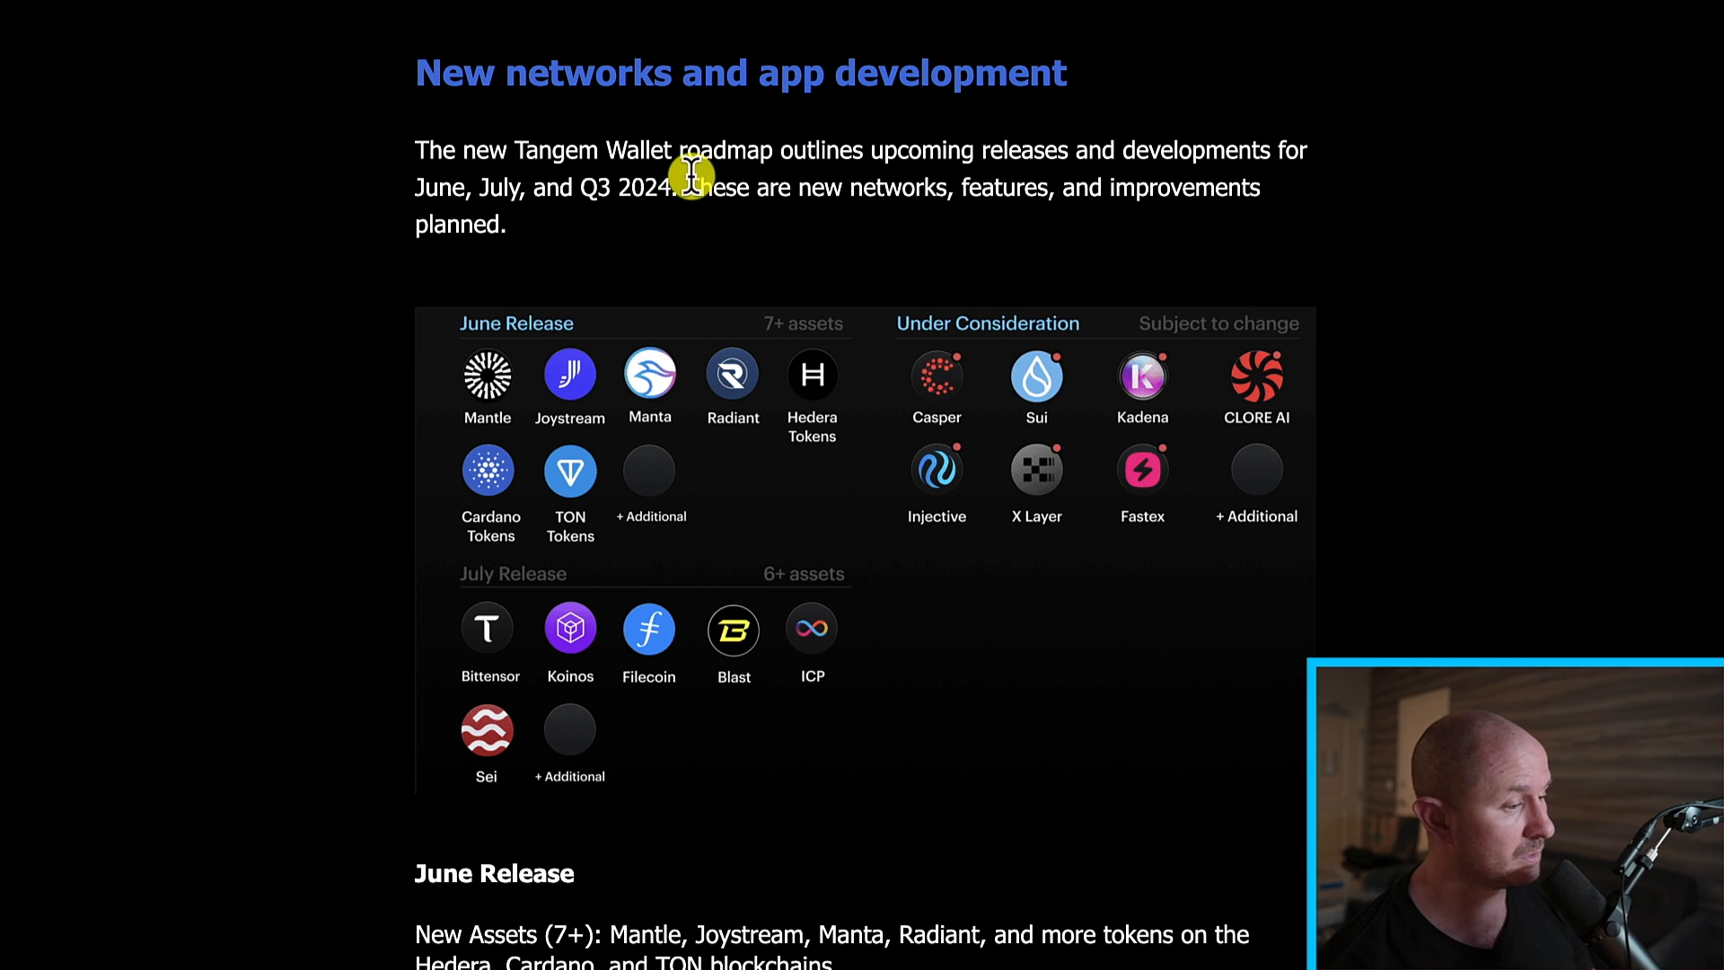
{"action": "mouse_move", "coordinate": [611, 194]}
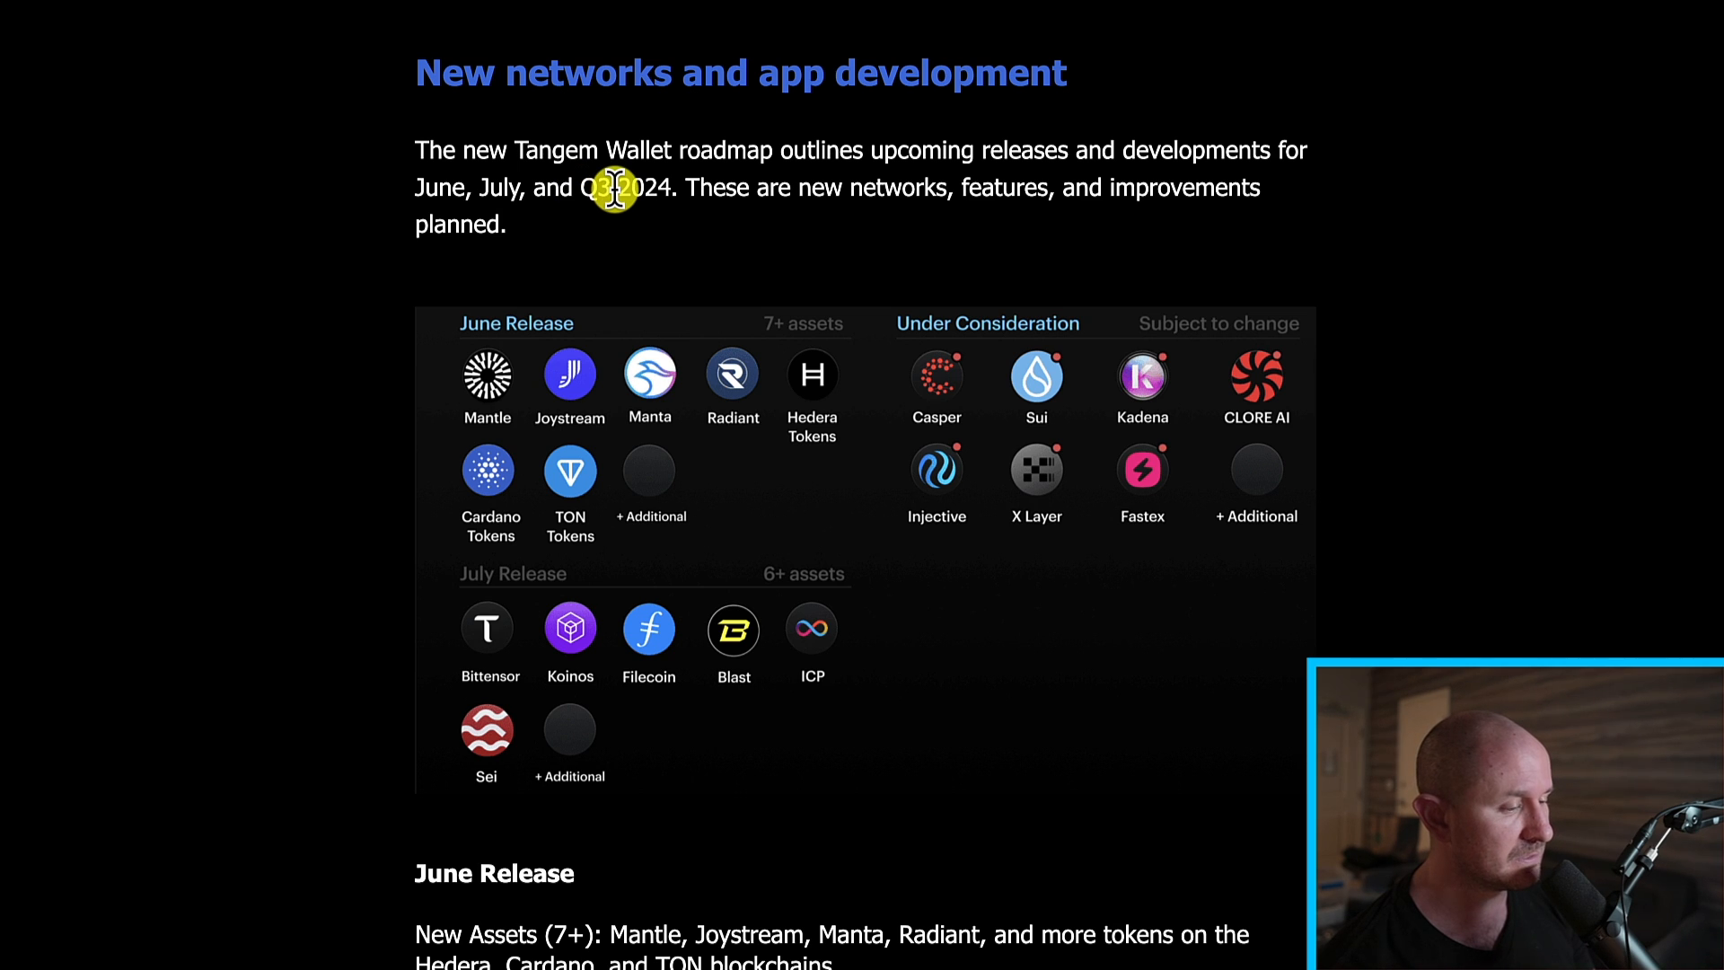
Step: Scroll through the June and July release plans, including native staking for multiple networks
{"action": "scroll", "scroll_direction": "down", "scroll_amount": 3}
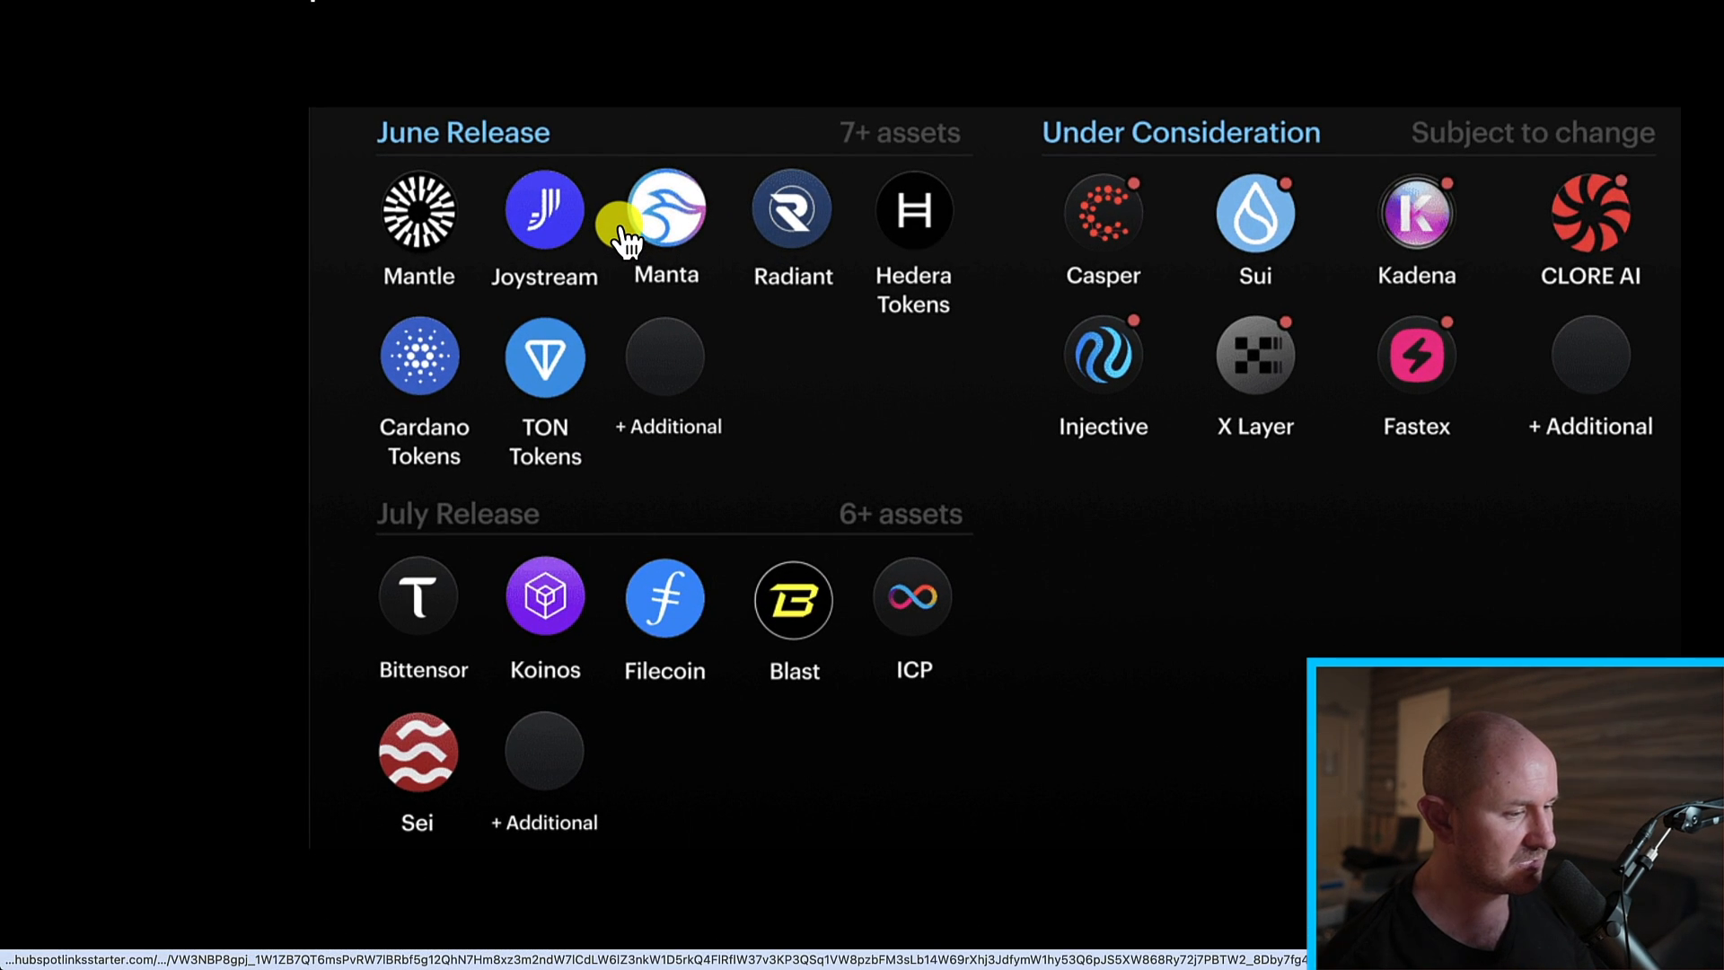
{"action": "mouse_move", "coordinate": [819, 505]}
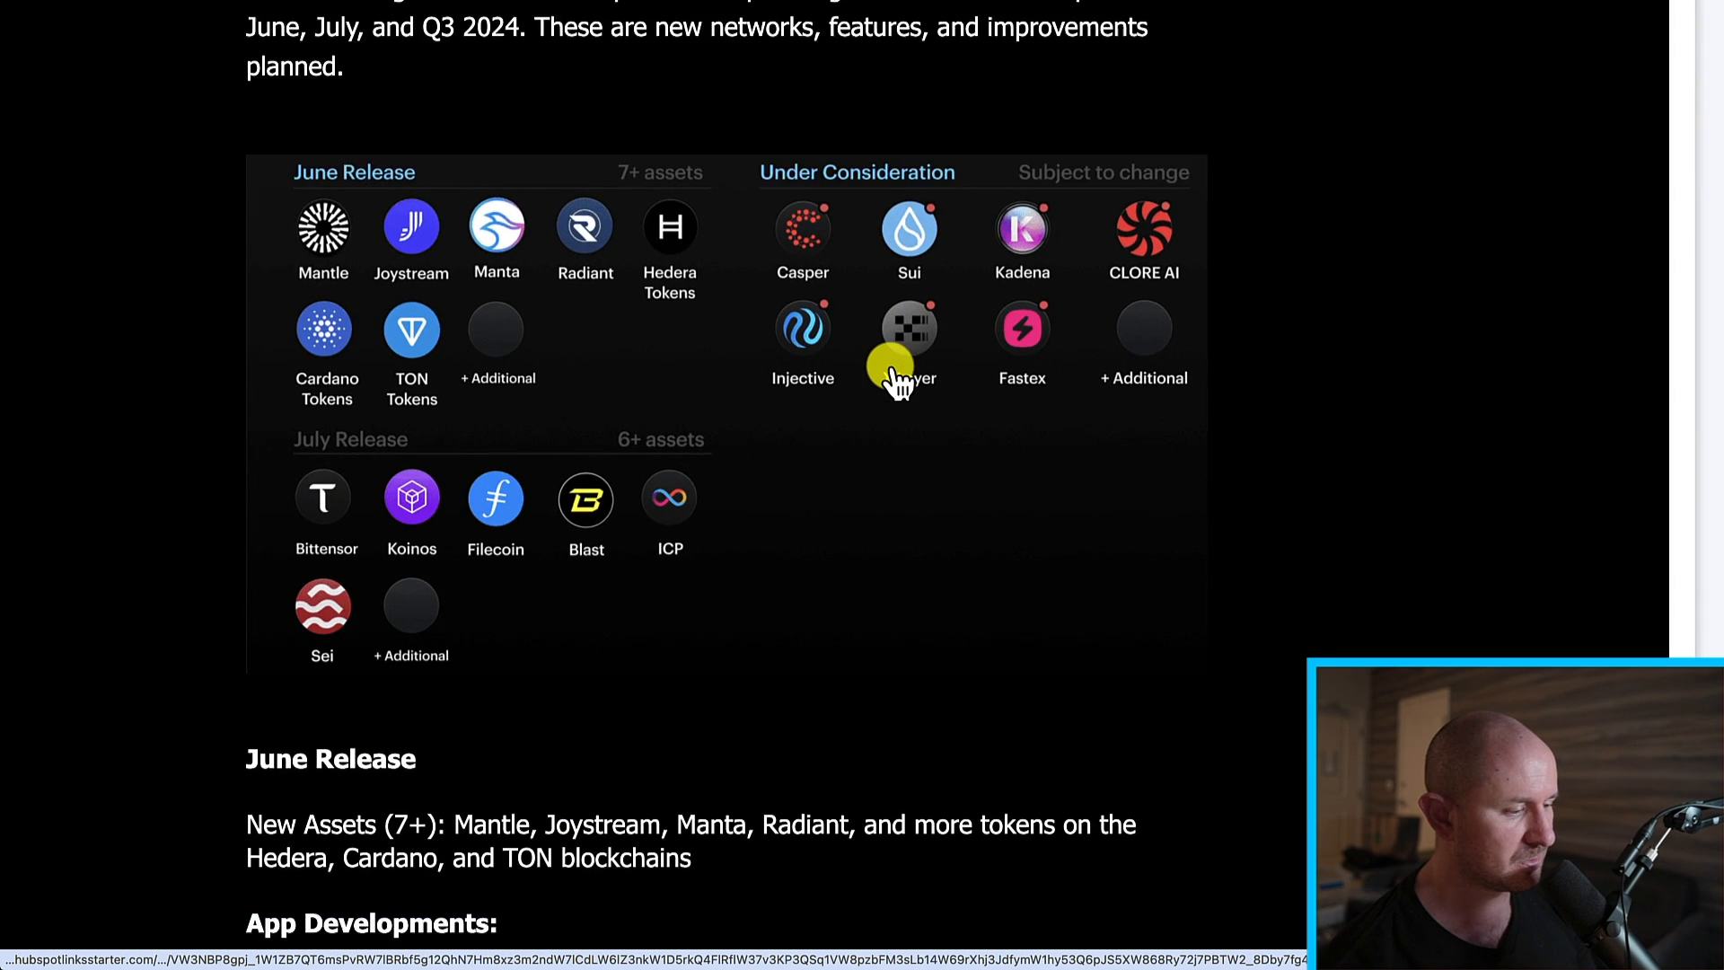
{"action": "scroll", "scroll_direction": "down", "scroll_amount": 3}
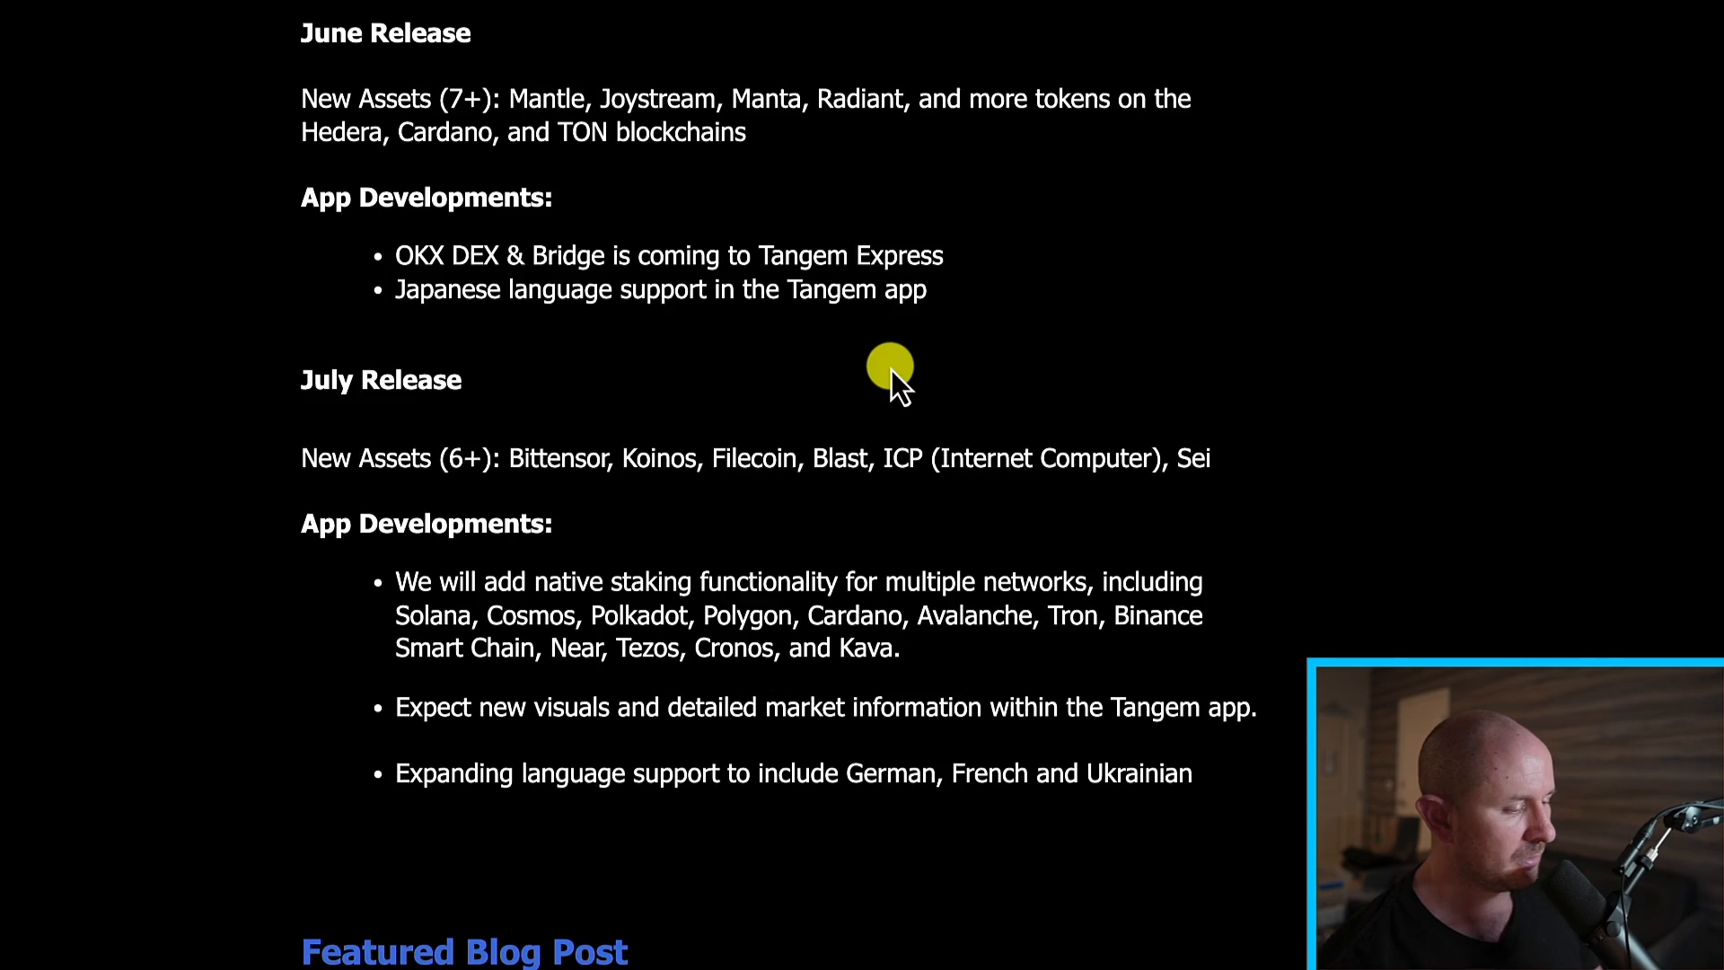
{"action": "scroll", "scroll_direction": "down", "scroll_amount": 3}
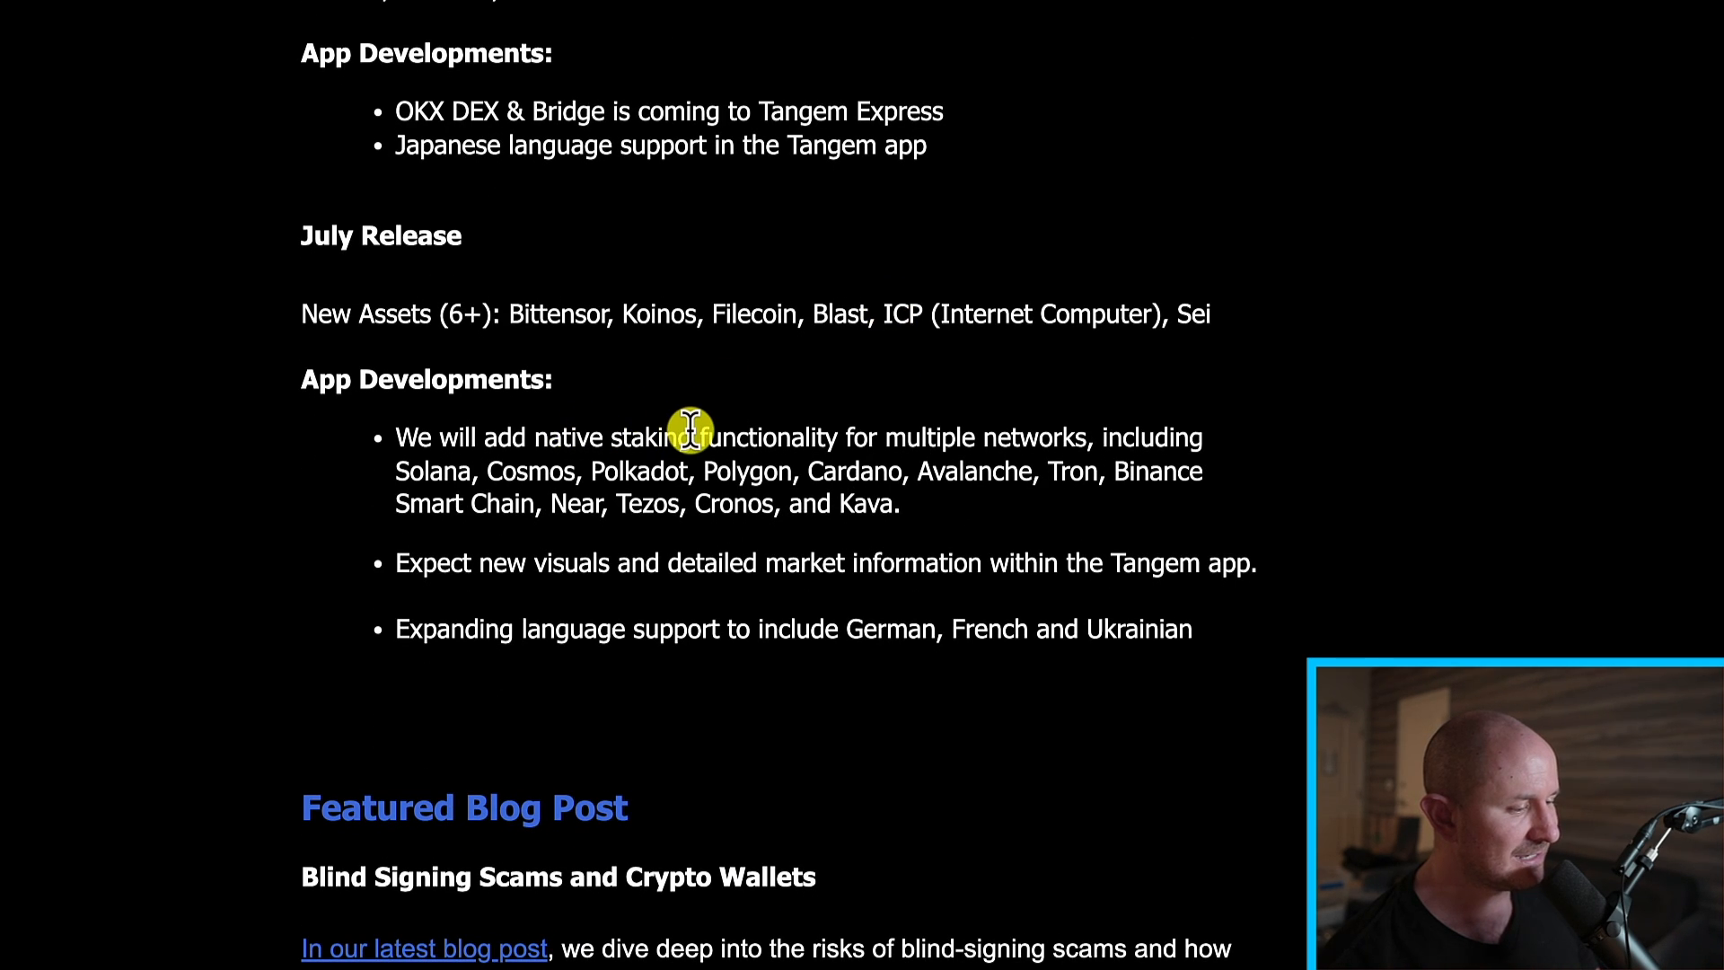
{"action": "mouse_move", "coordinate": [960, 432]}
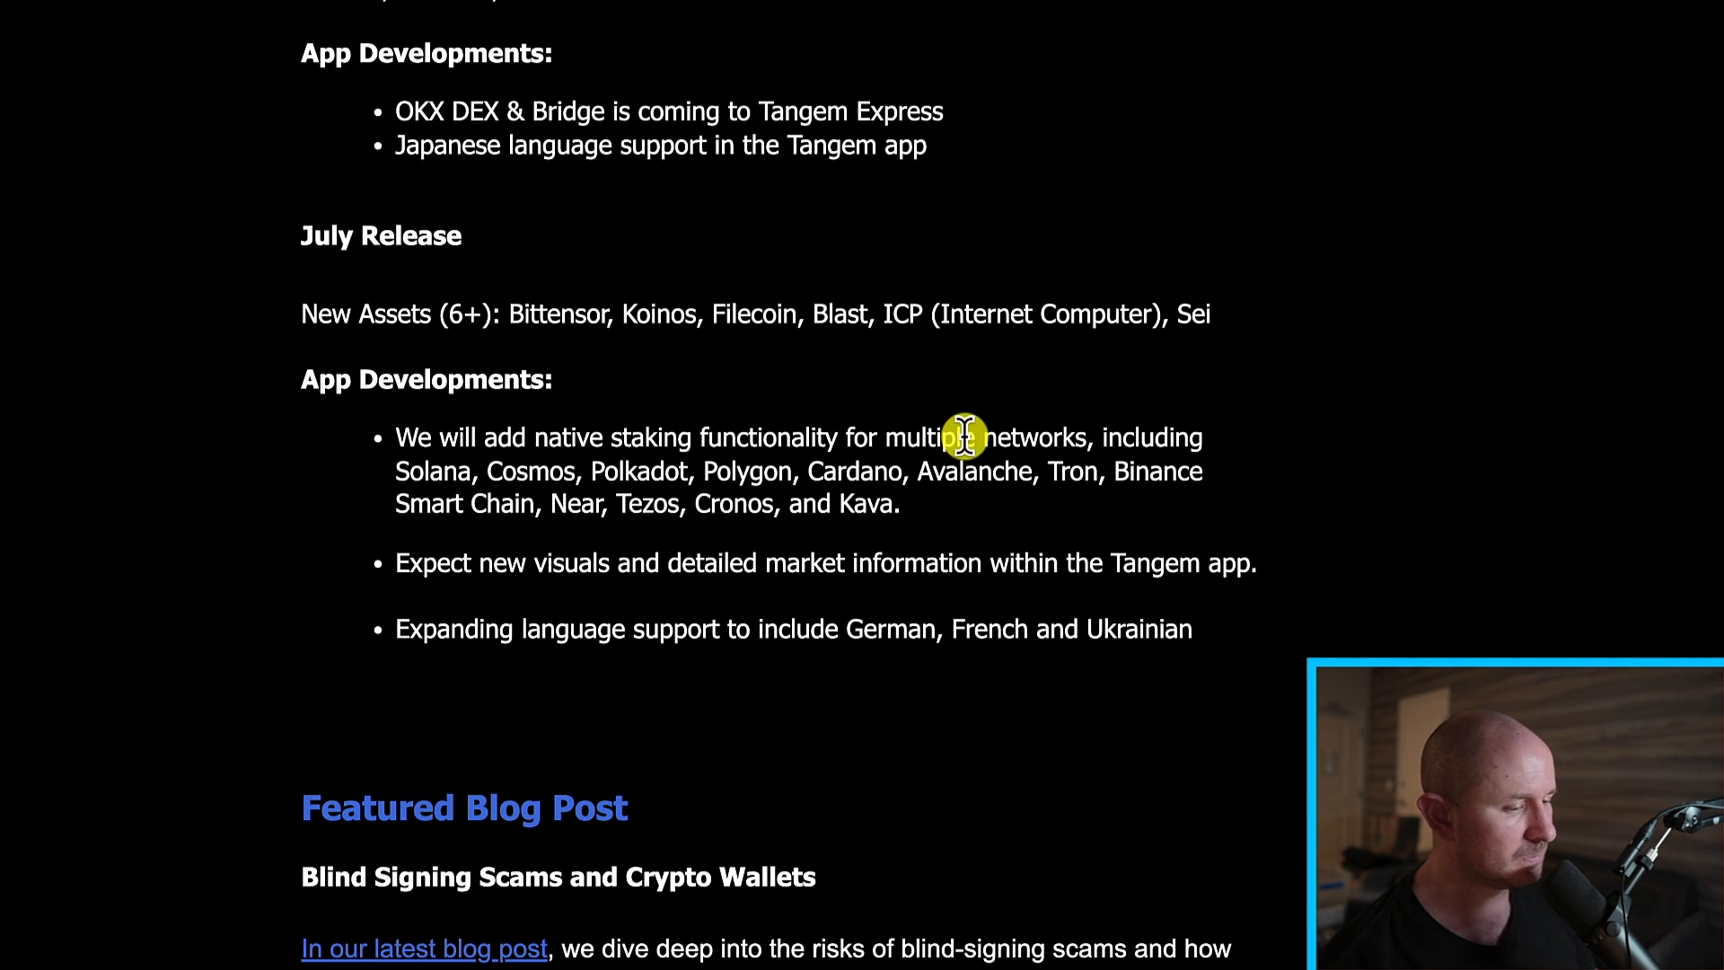
{"action": "mouse_move", "coordinate": [643, 470]}
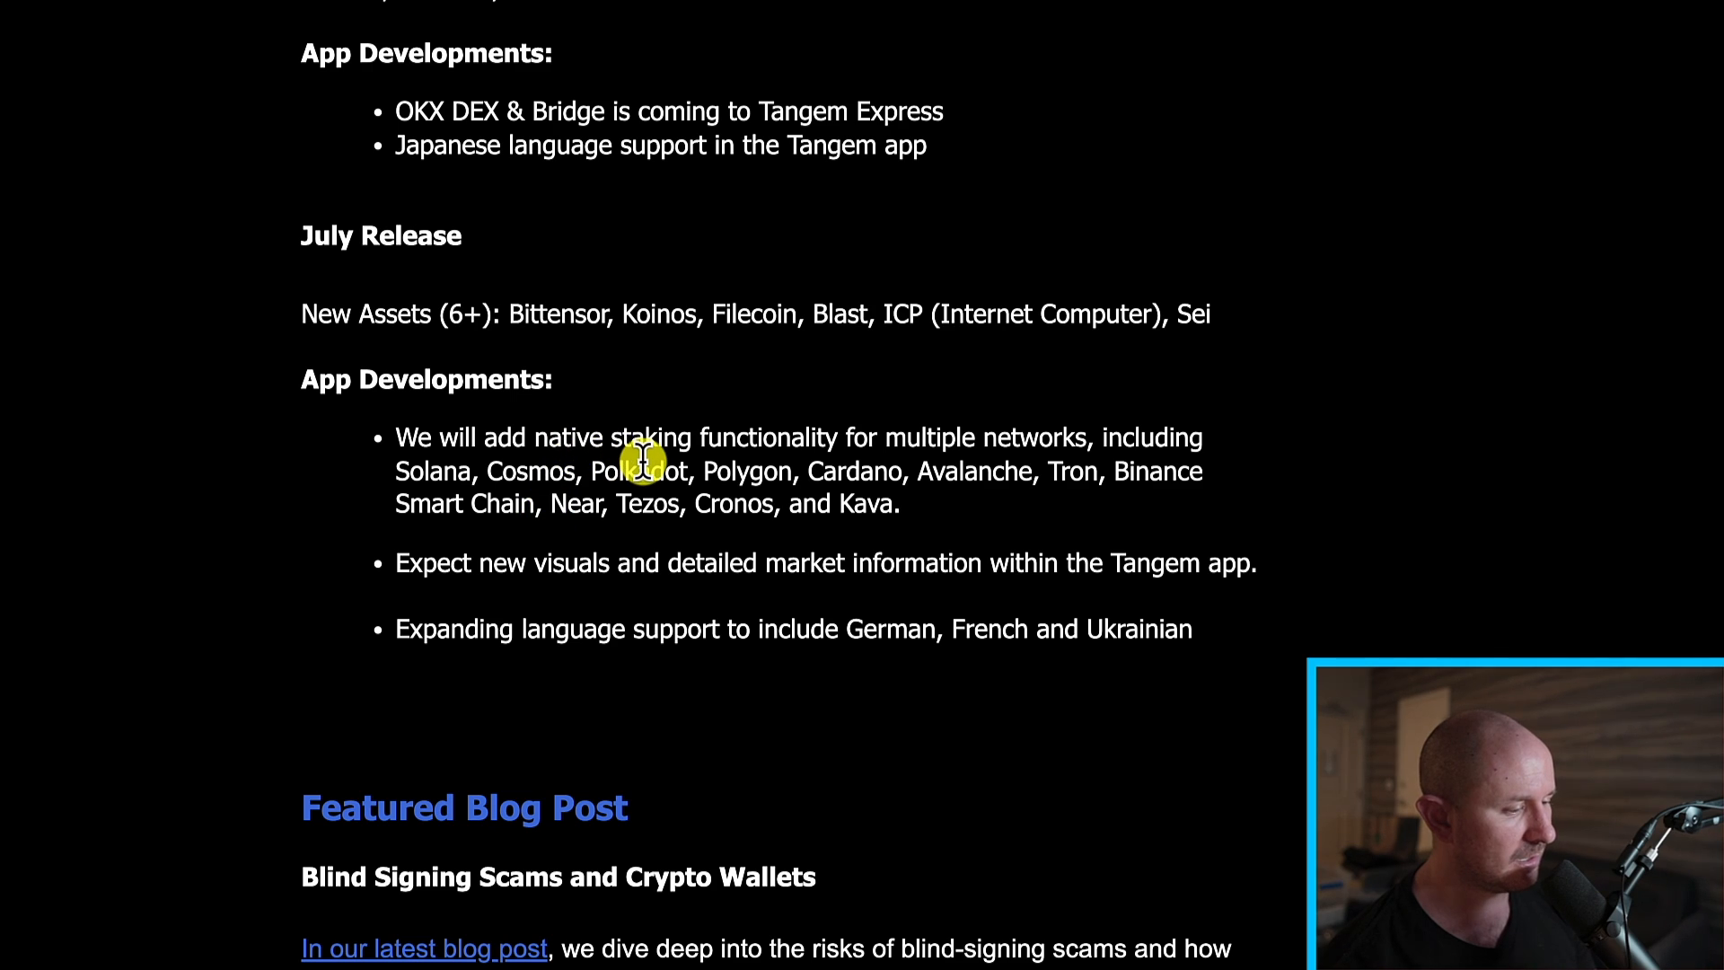
{"action": "mouse_move", "coordinate": [1020, 470]}
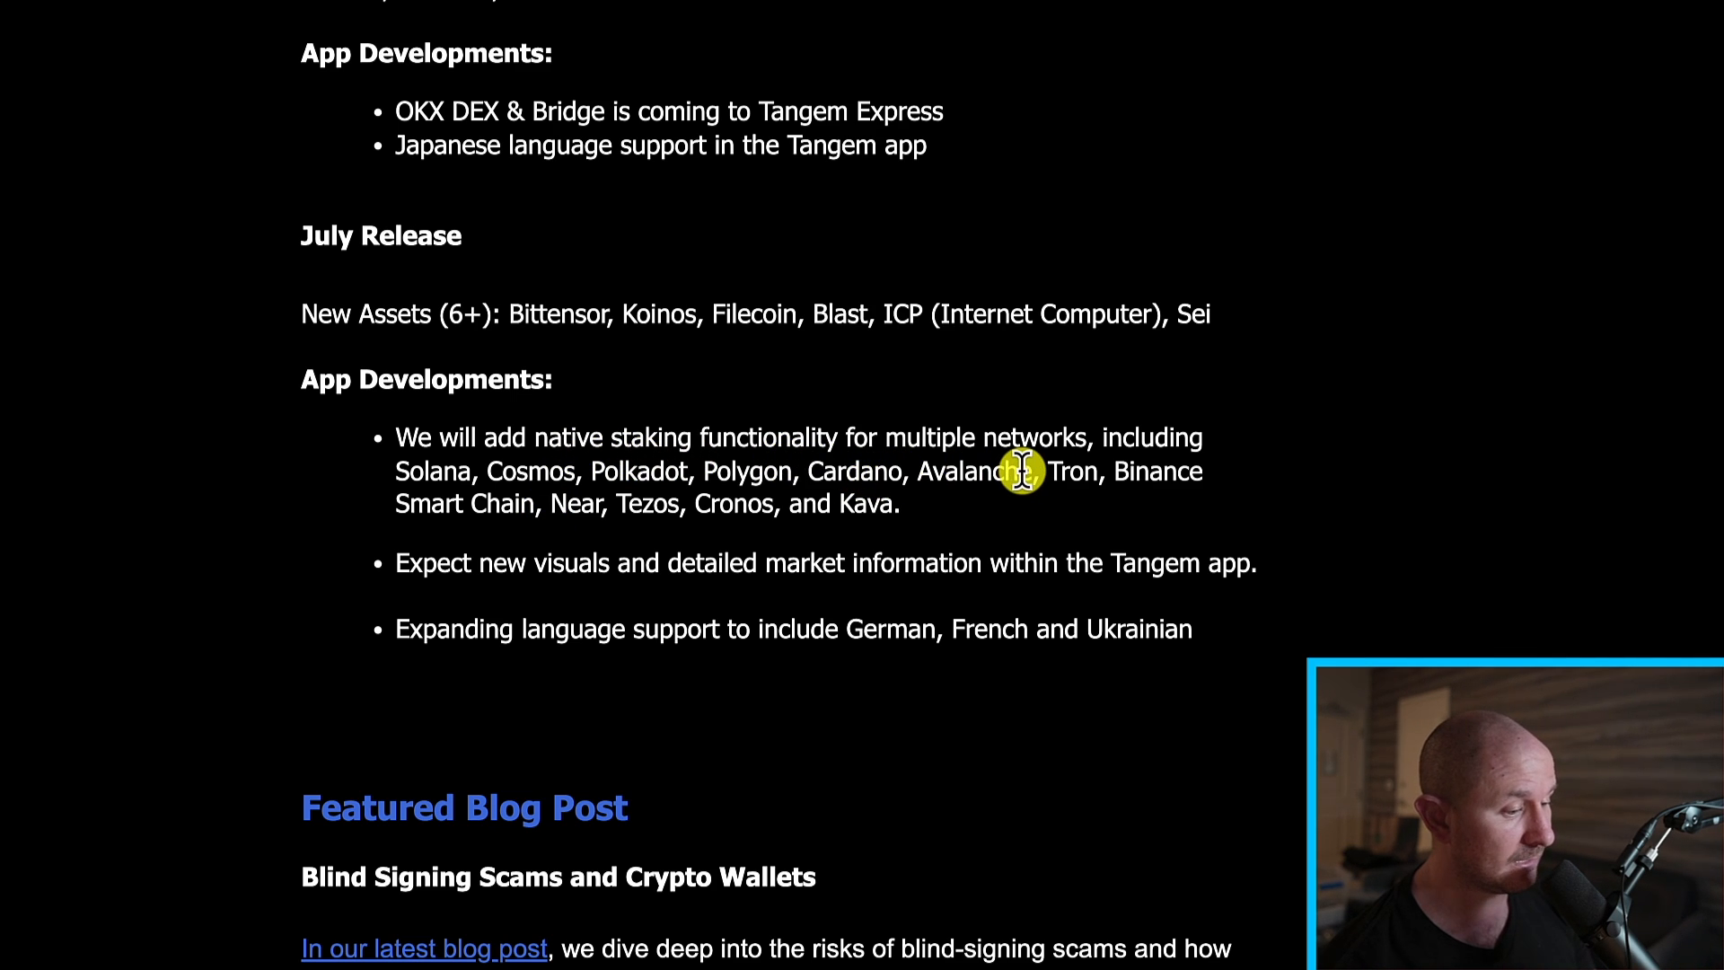
{"action": "mouse_move", "coordinate": [572, 507]}
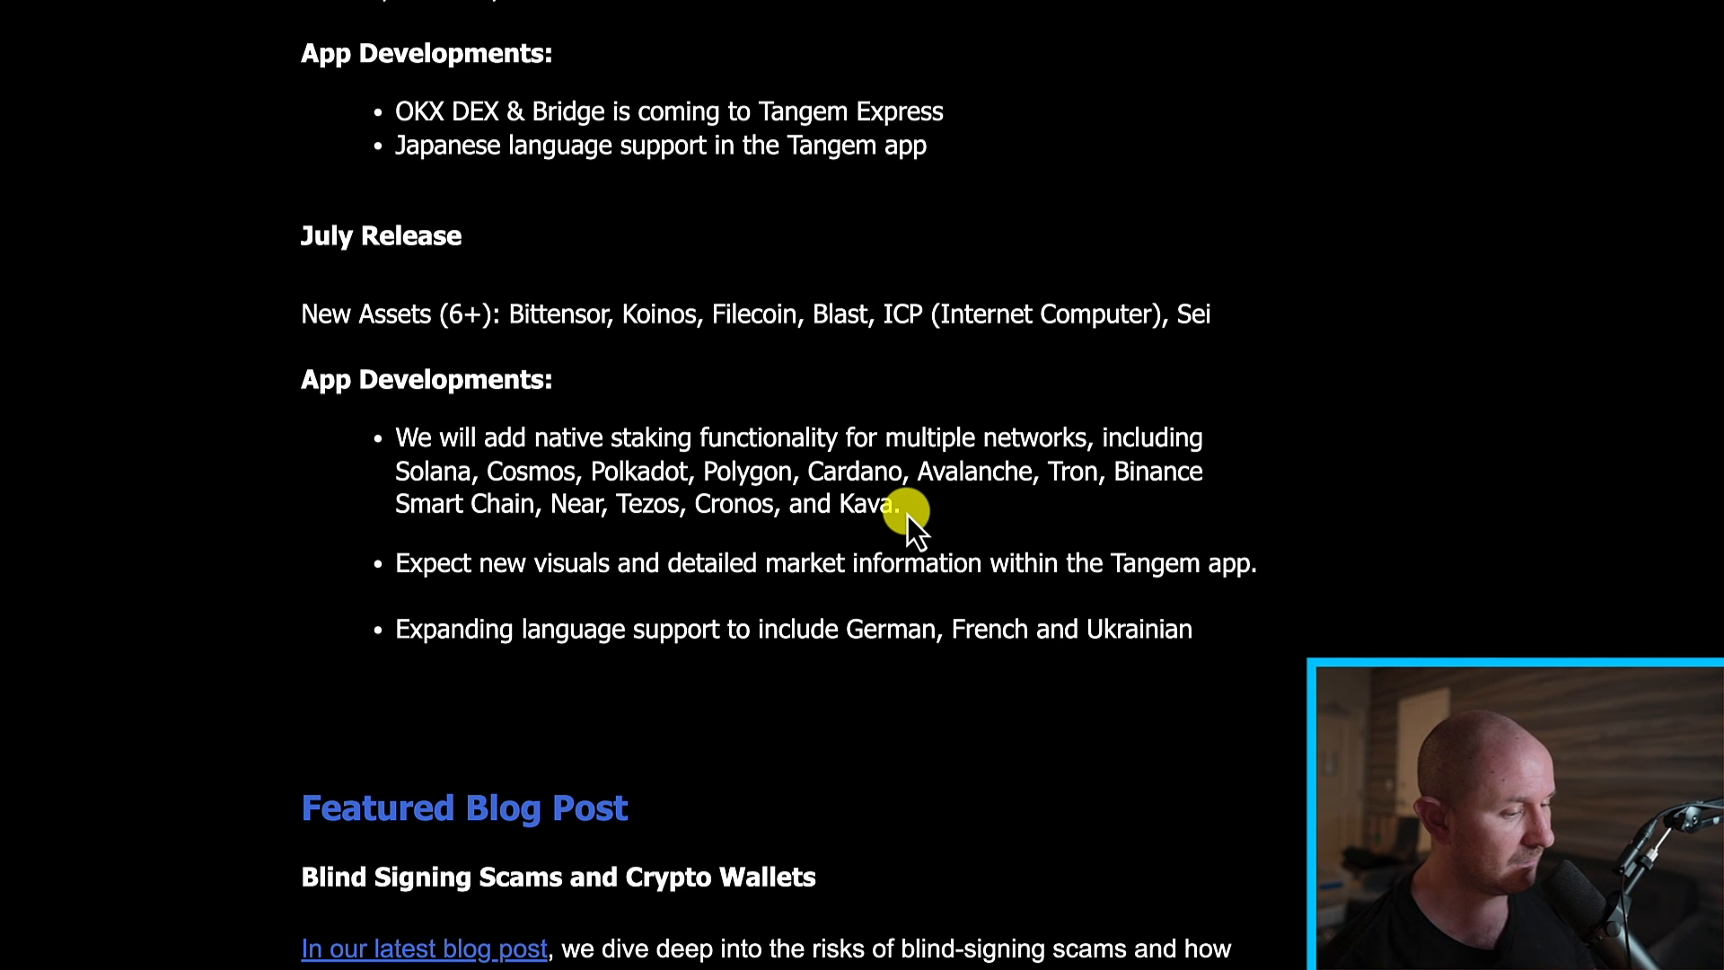
{"action": "scroll", "scroll_direction": "up", "scroll_amount": 3}
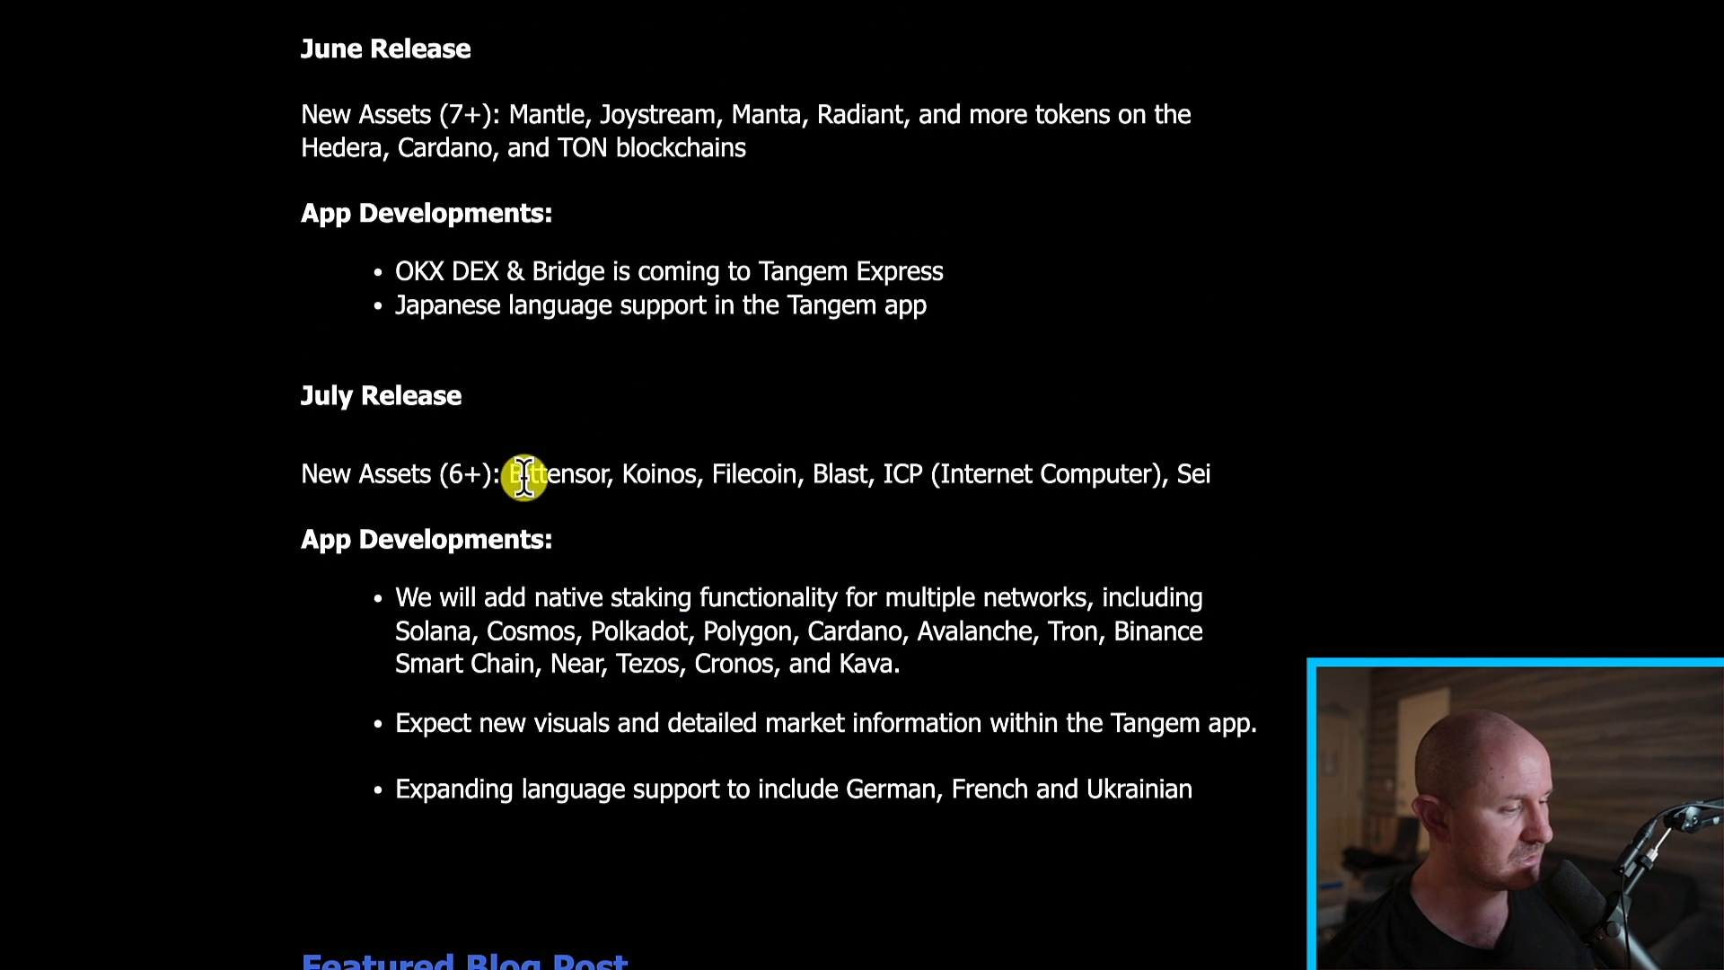
{"action": "mouse_move", "coordinate": [476, 216]}
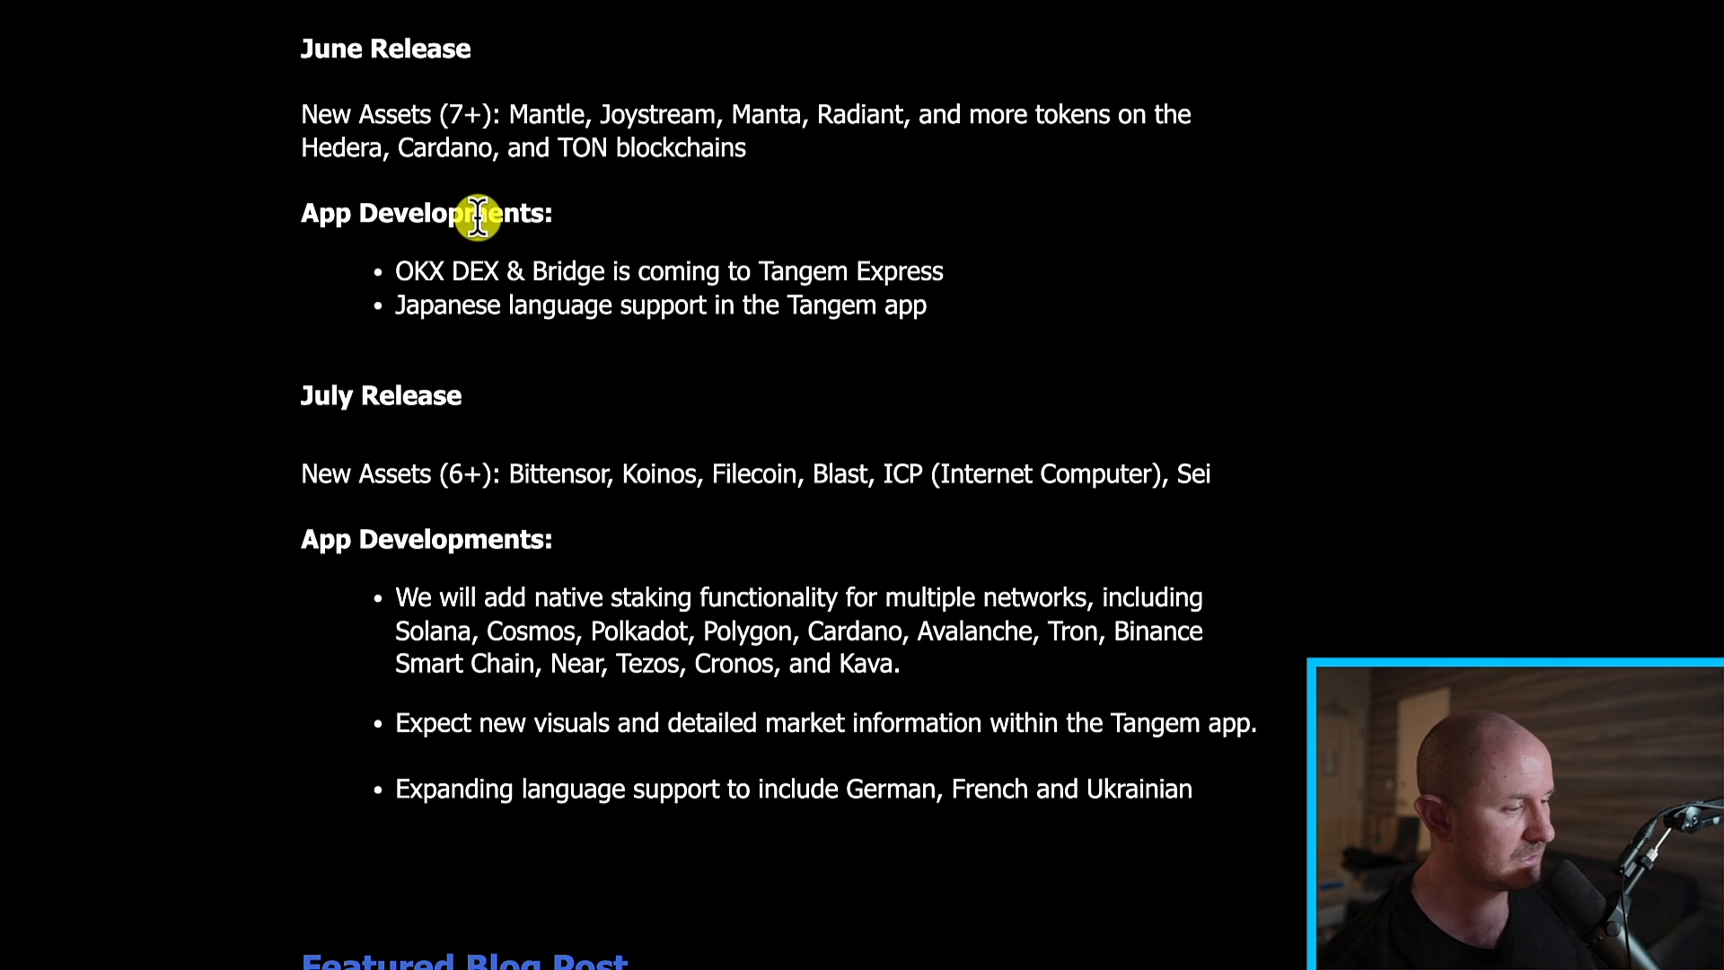
{"action": "scroll", "scroll_direction": "down", "scroll_amount": 3}
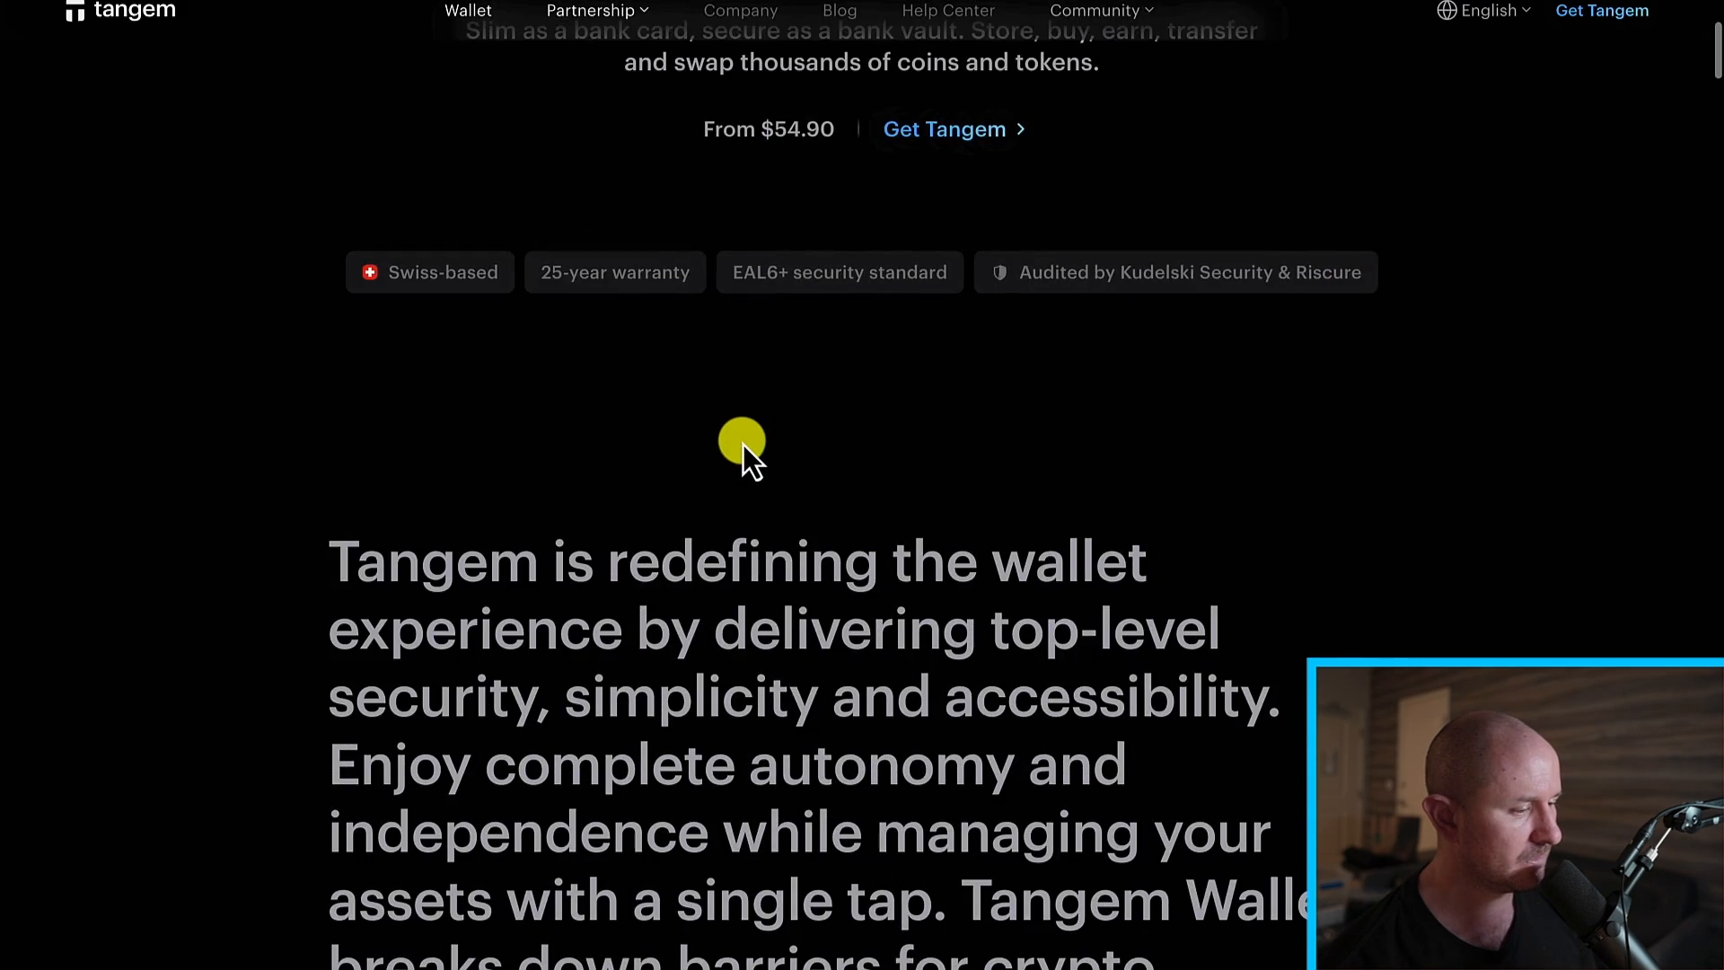
{"action": "scroll", "scroll_direction": "down", "scroll_amount": 3}
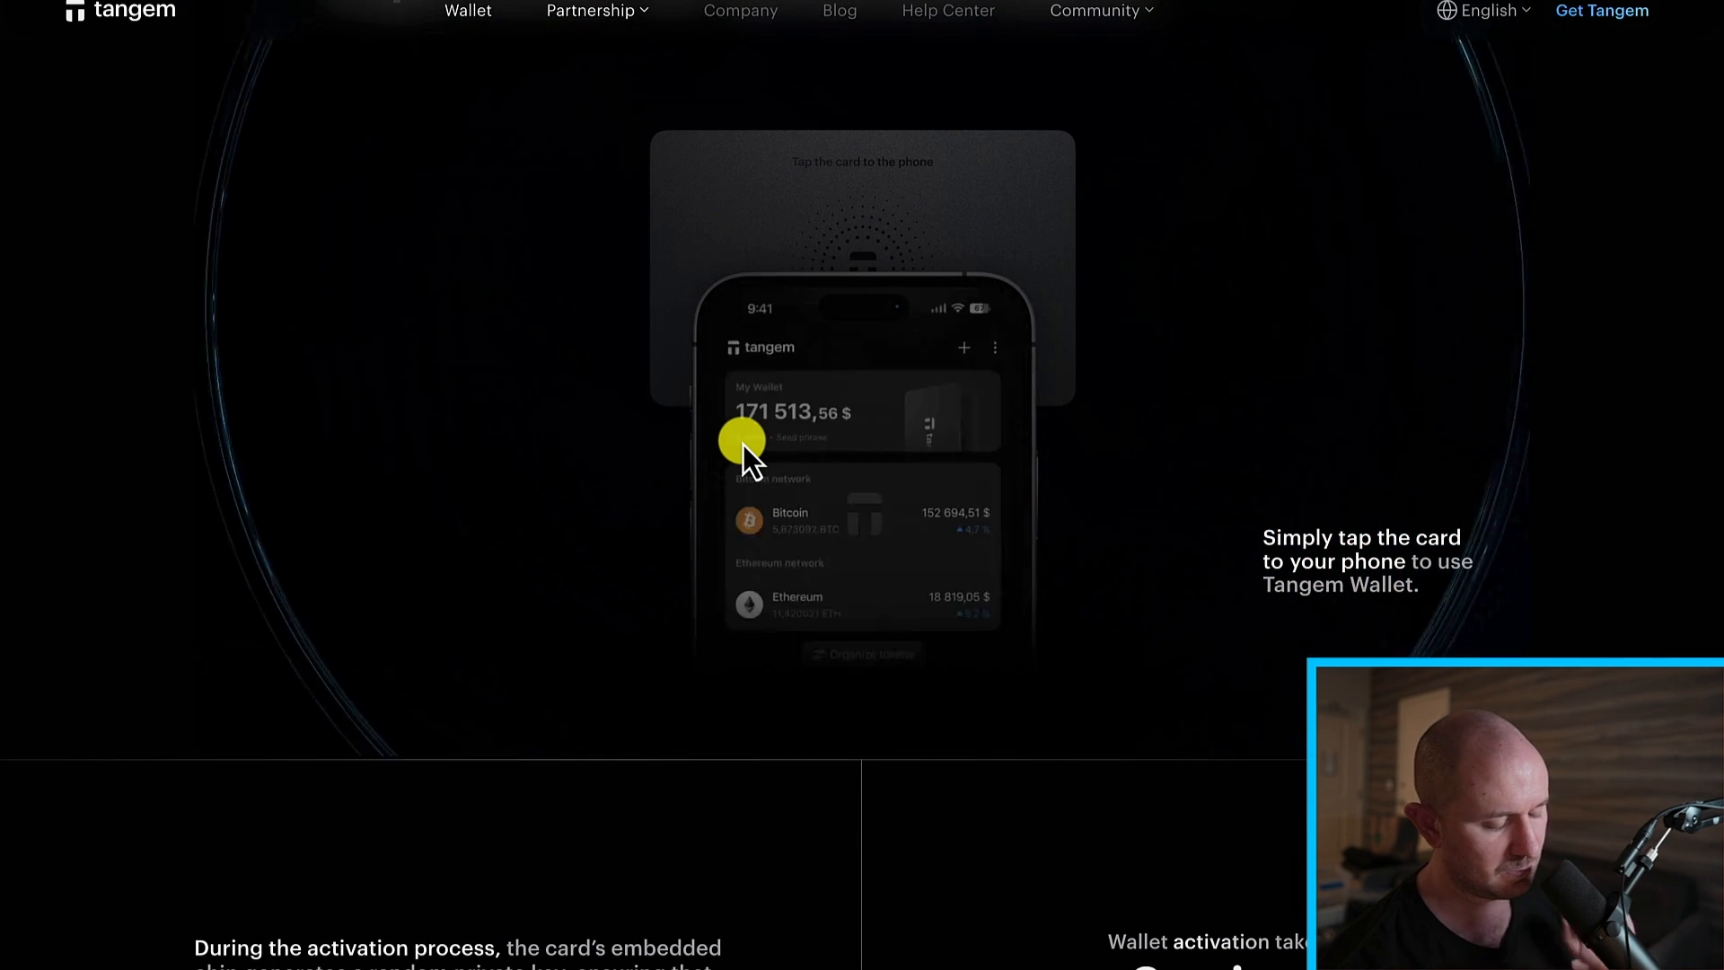
{"action": "scroll", "scroll_direction": "down", "scroll_amount": 3}
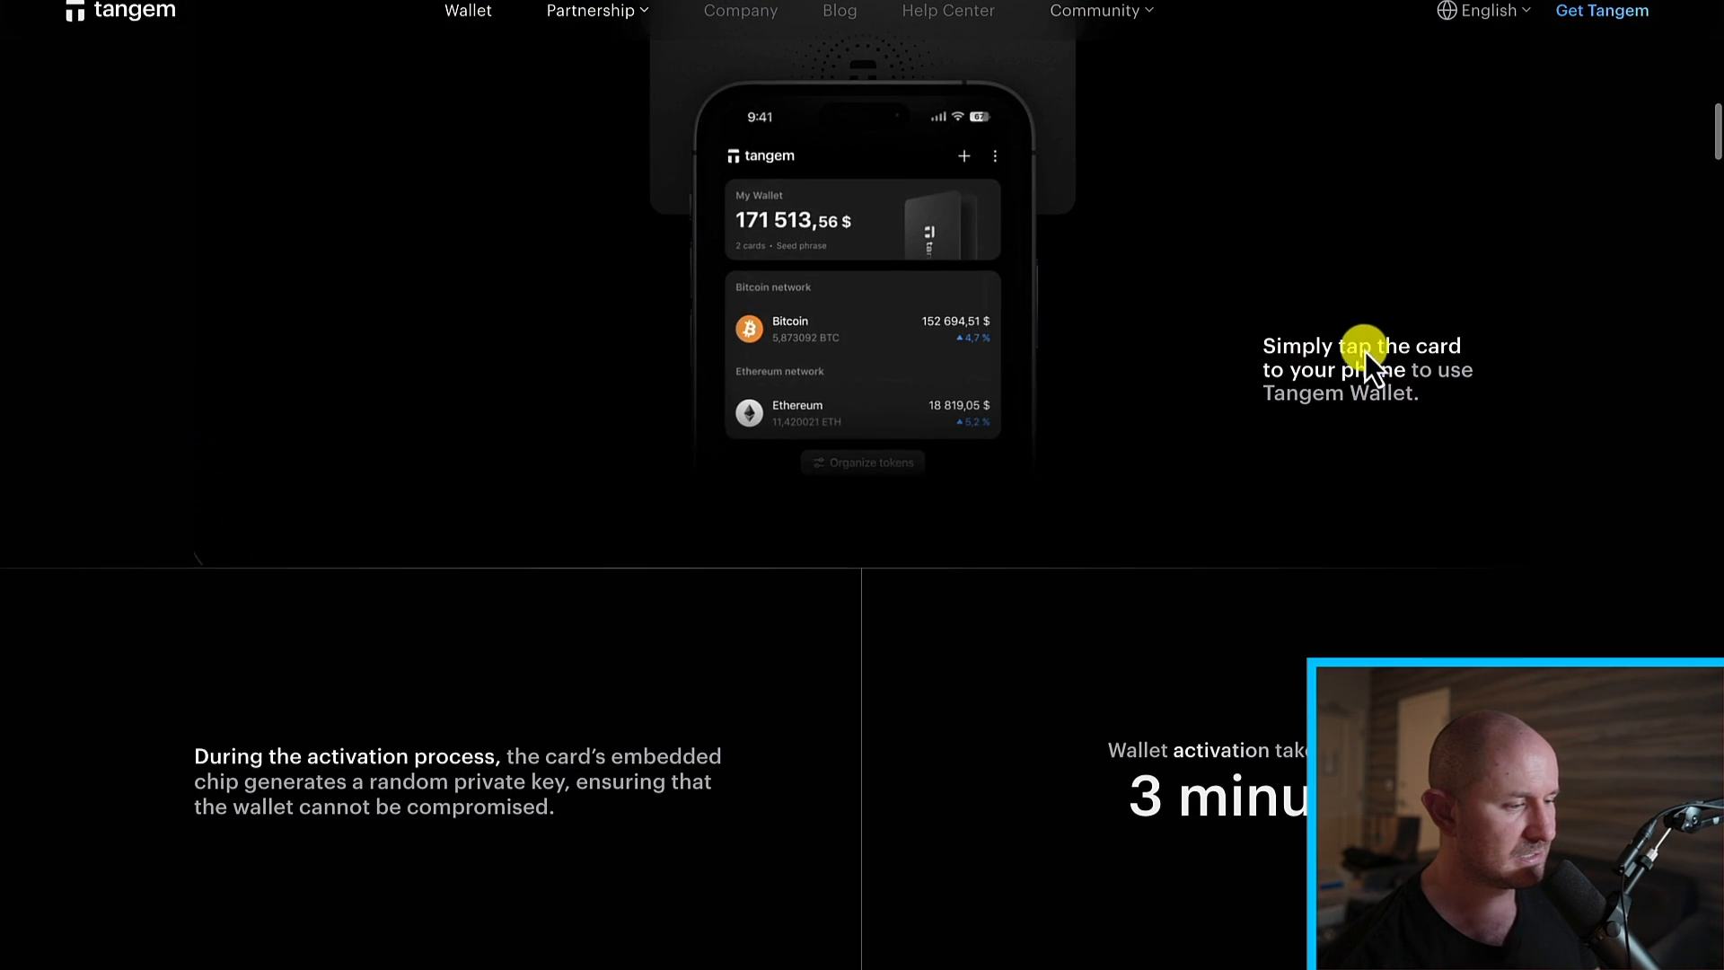
{"action": "scroll", "scroll_direction": "down", "scroll_amount": 3}
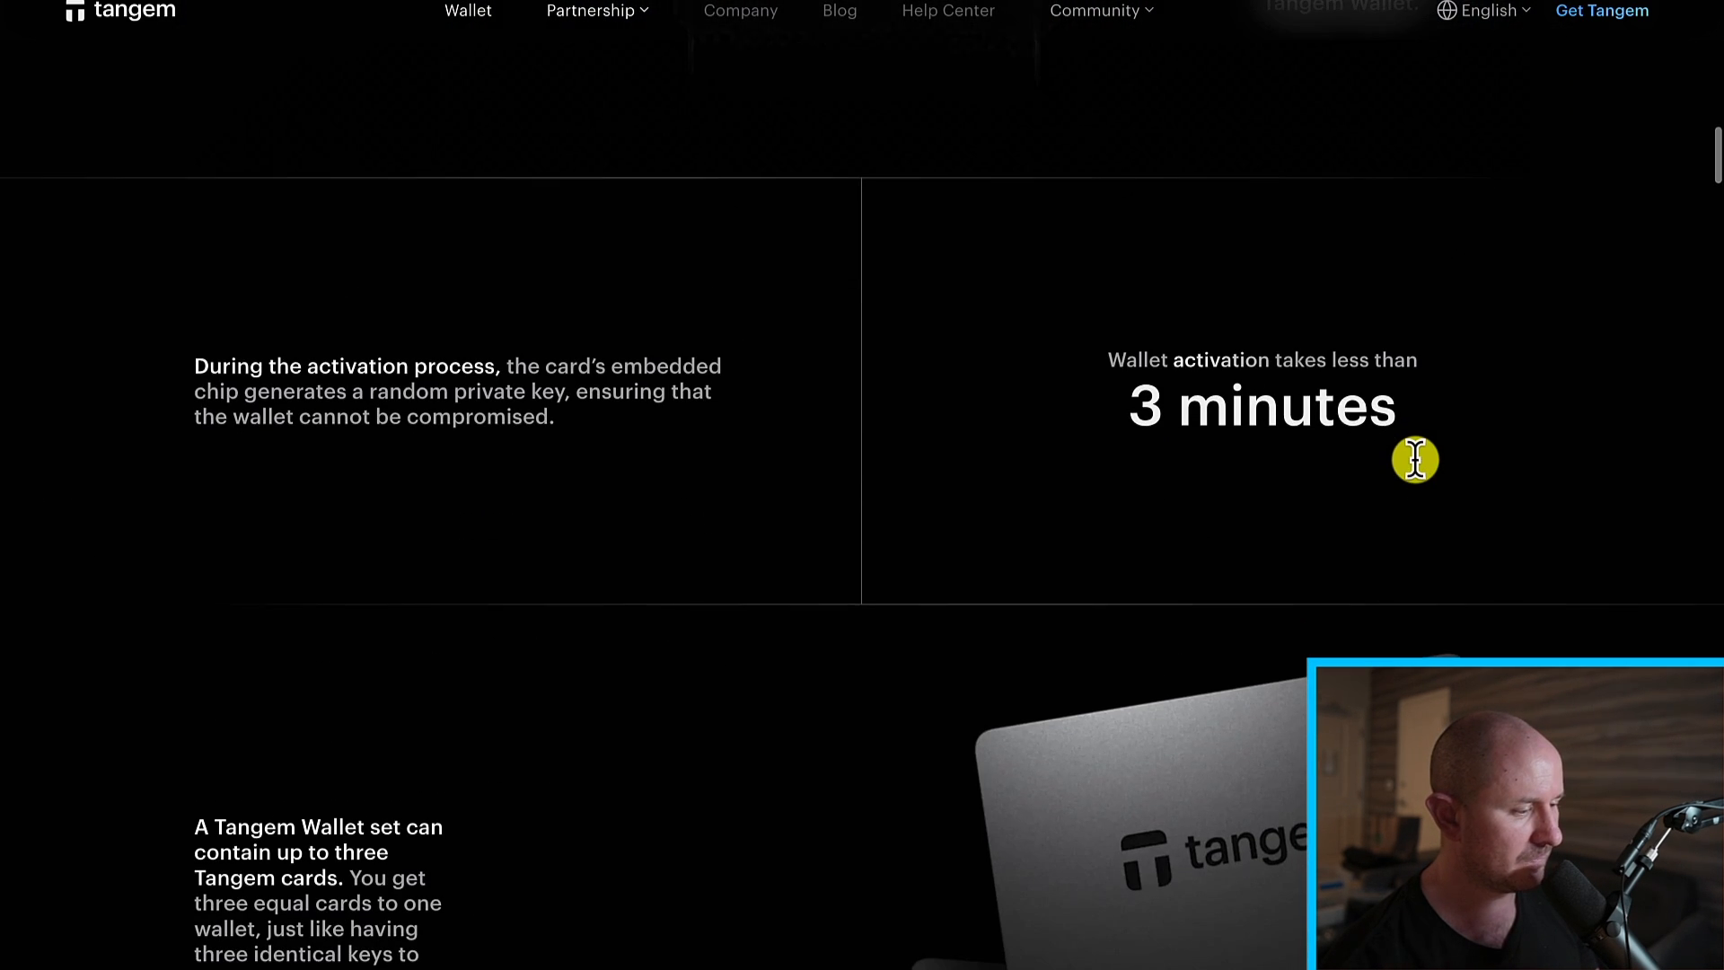
{"action": "mouse_move", "coordinate": [582, 302]}
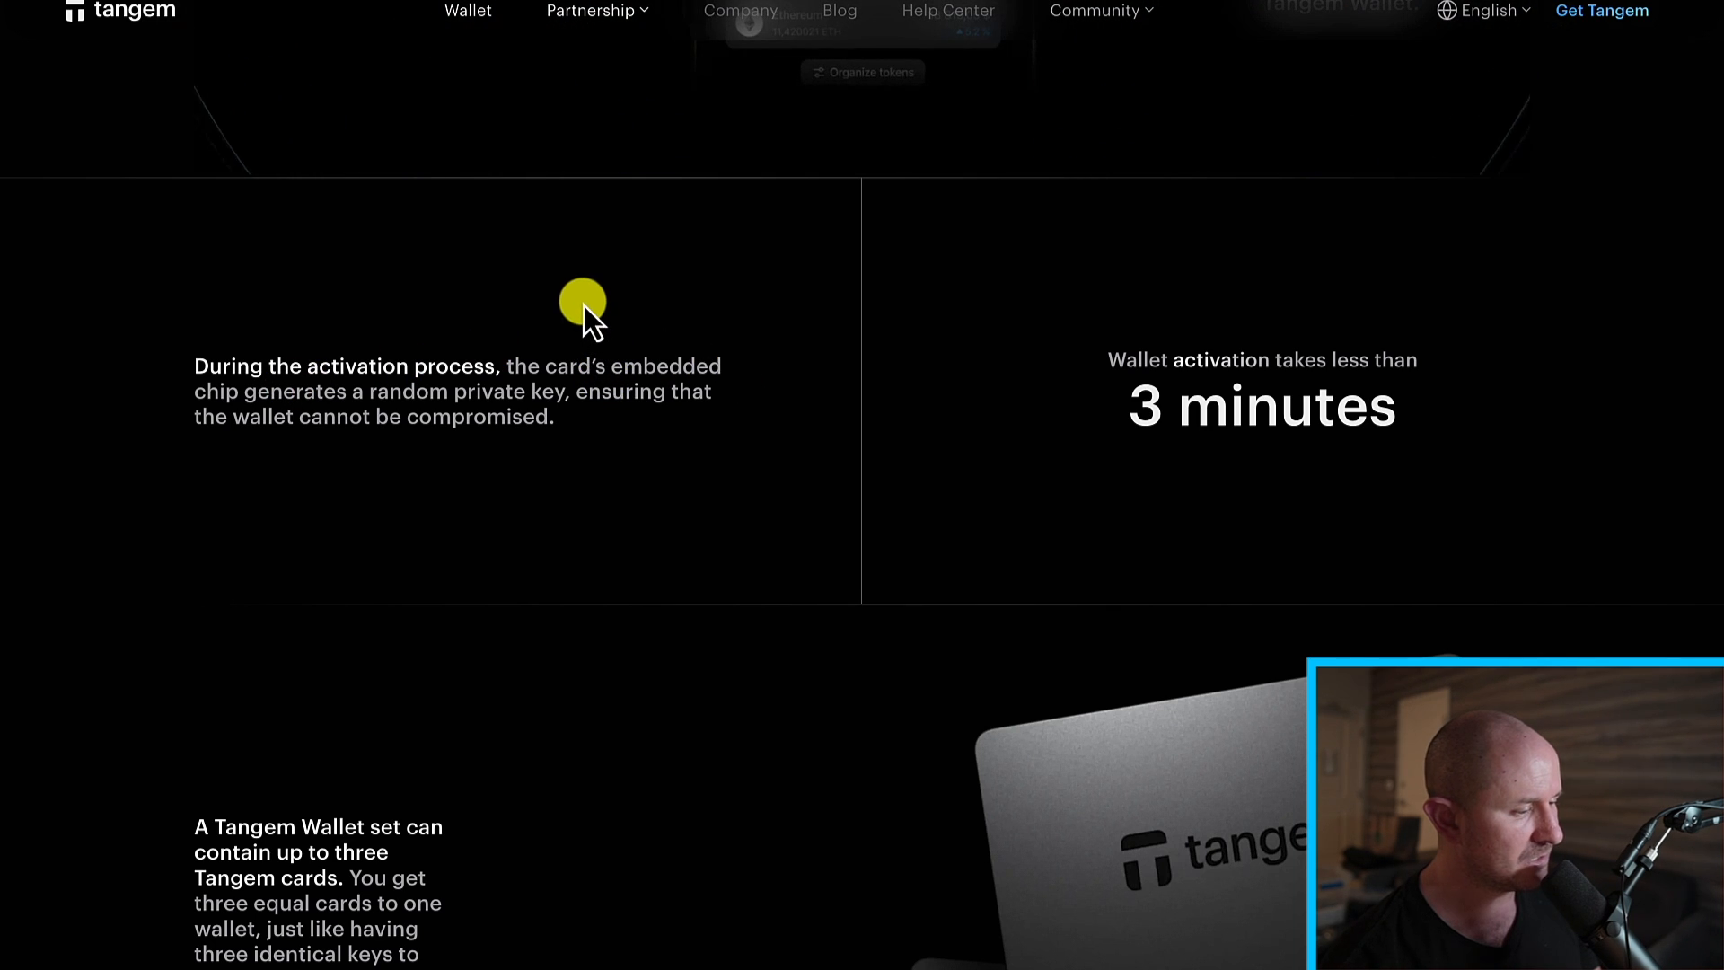
{"action": "mouse_move", "coordinate": [357, 352]}
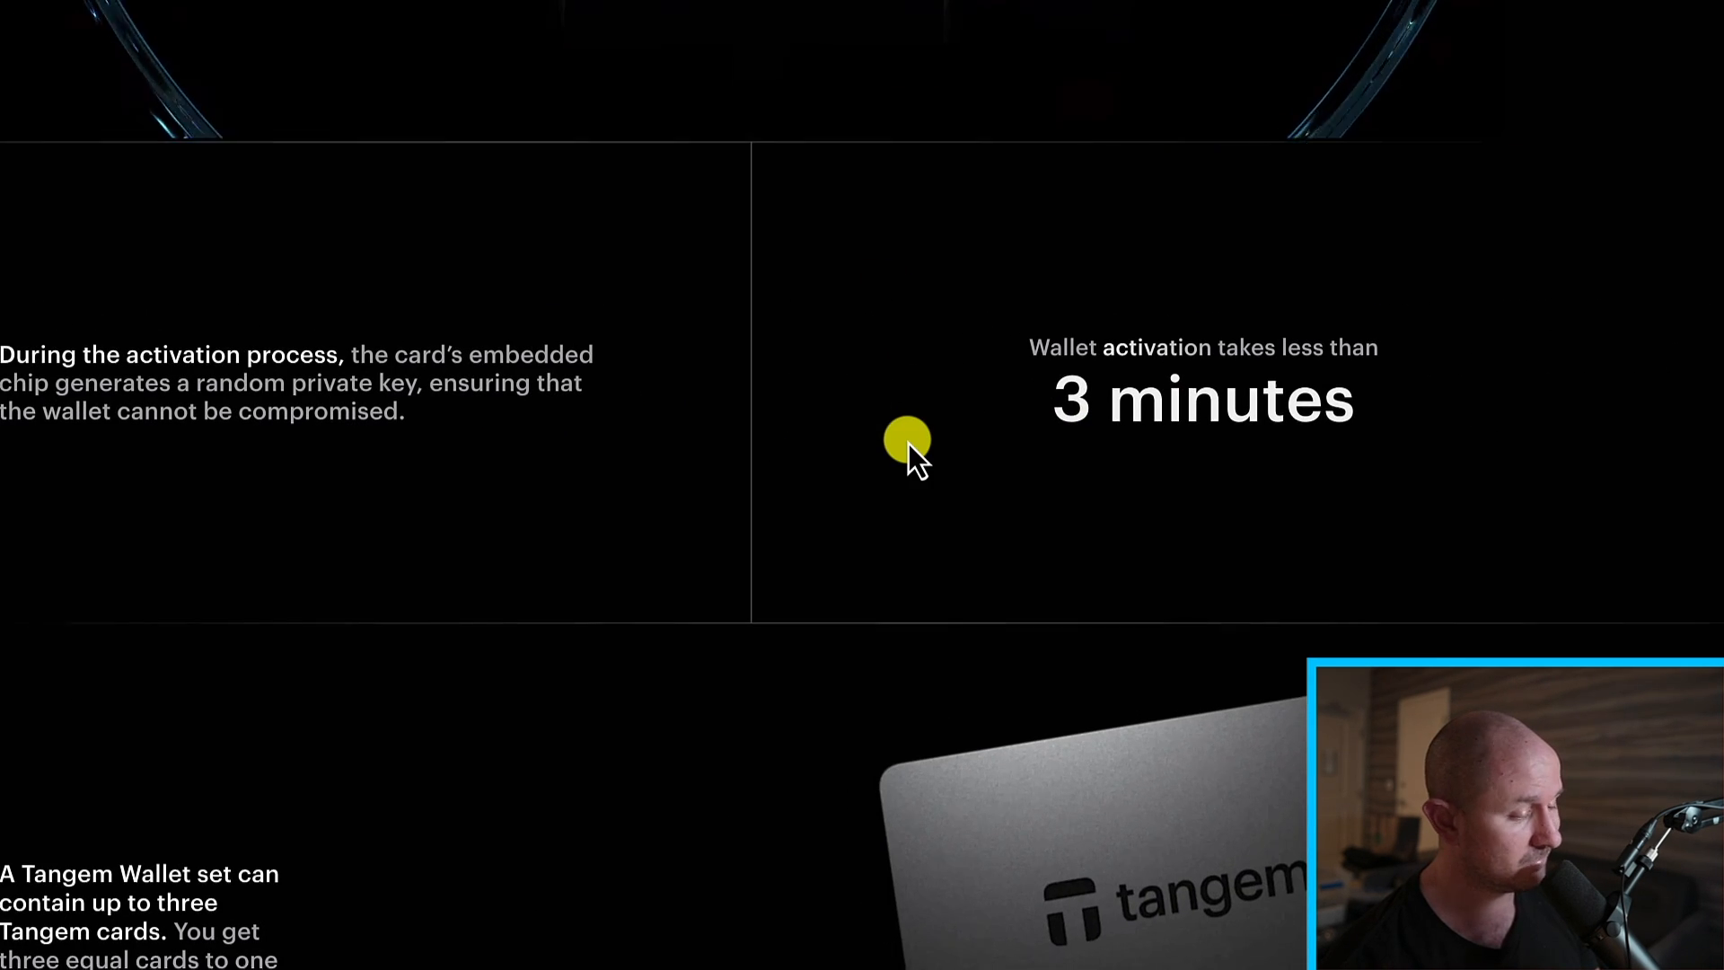
{"action": "scroll", "scroll_direction": "down", "scroll_amount": 3}
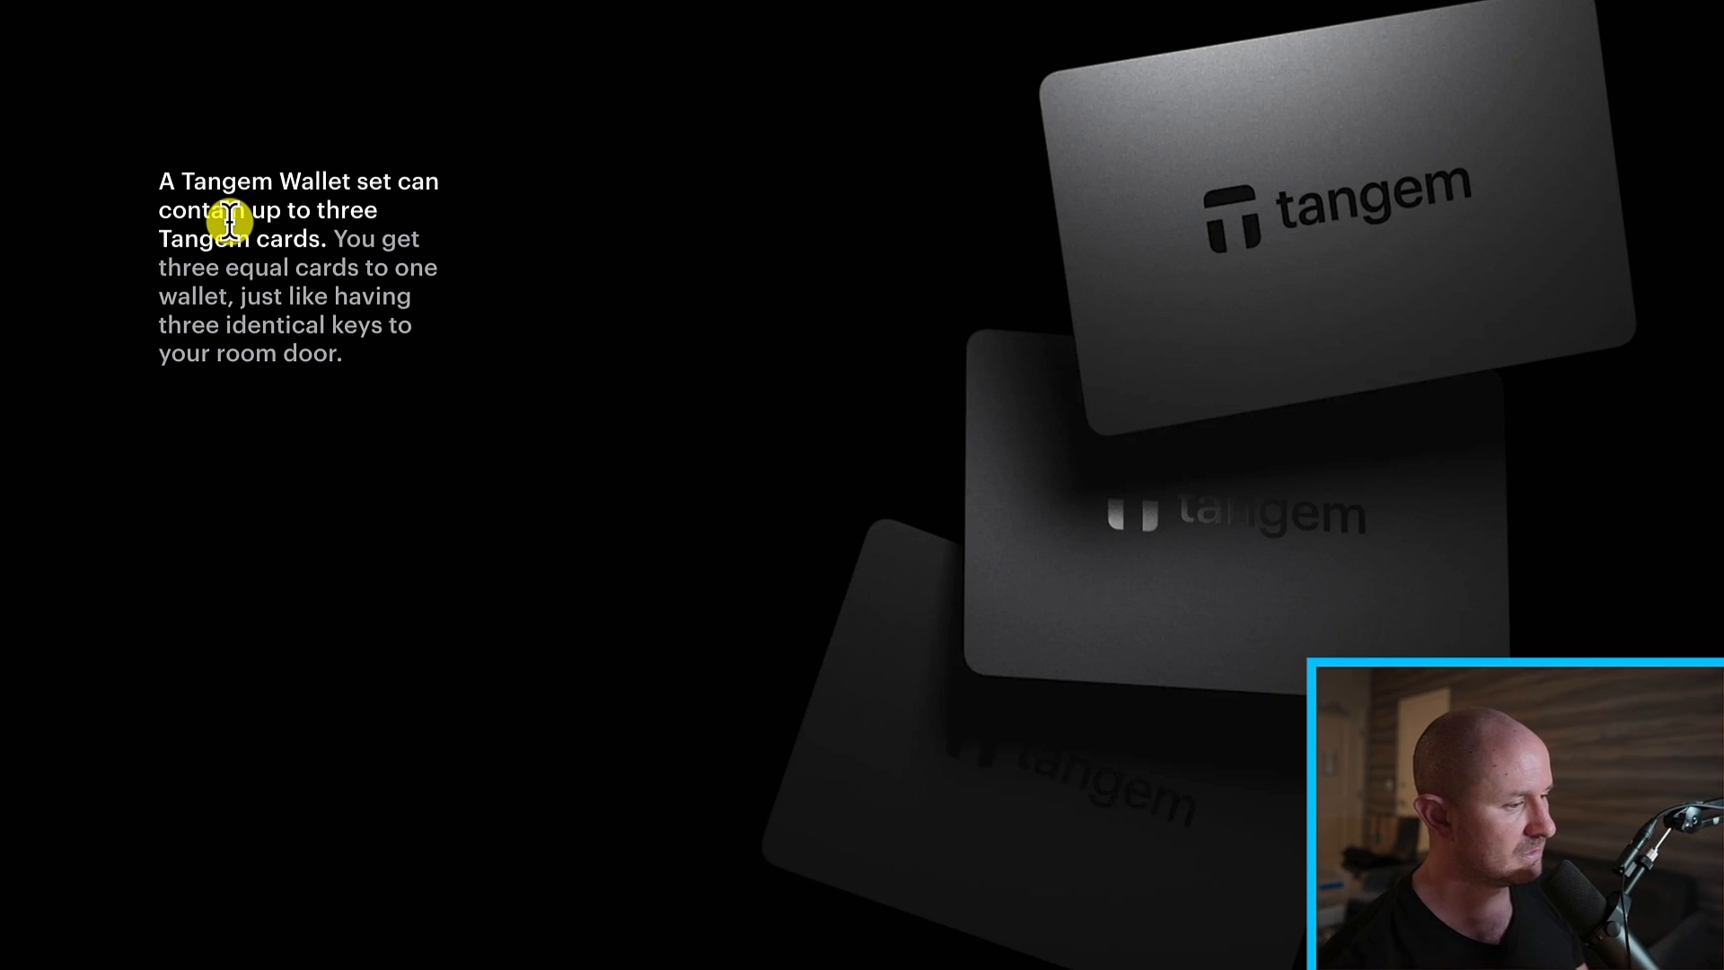
{"action": "mouse_move", "coordinate": [385, 264]}
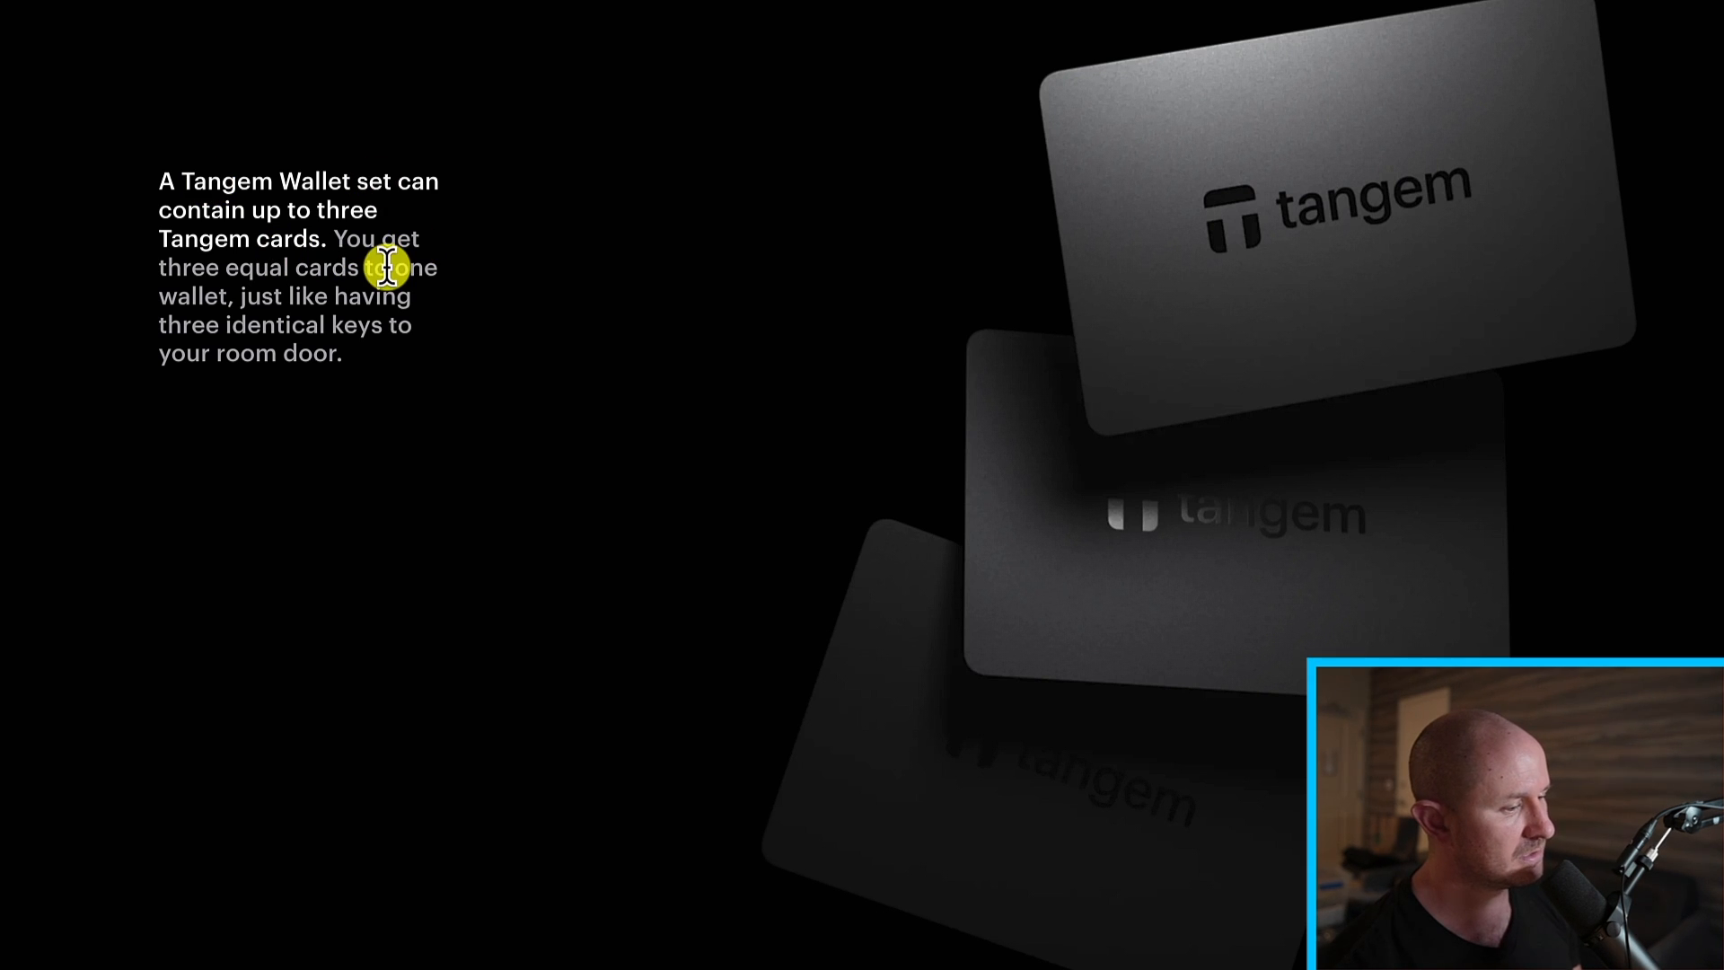
{"action": "mouse_move", "coordinate": [280, 289]}
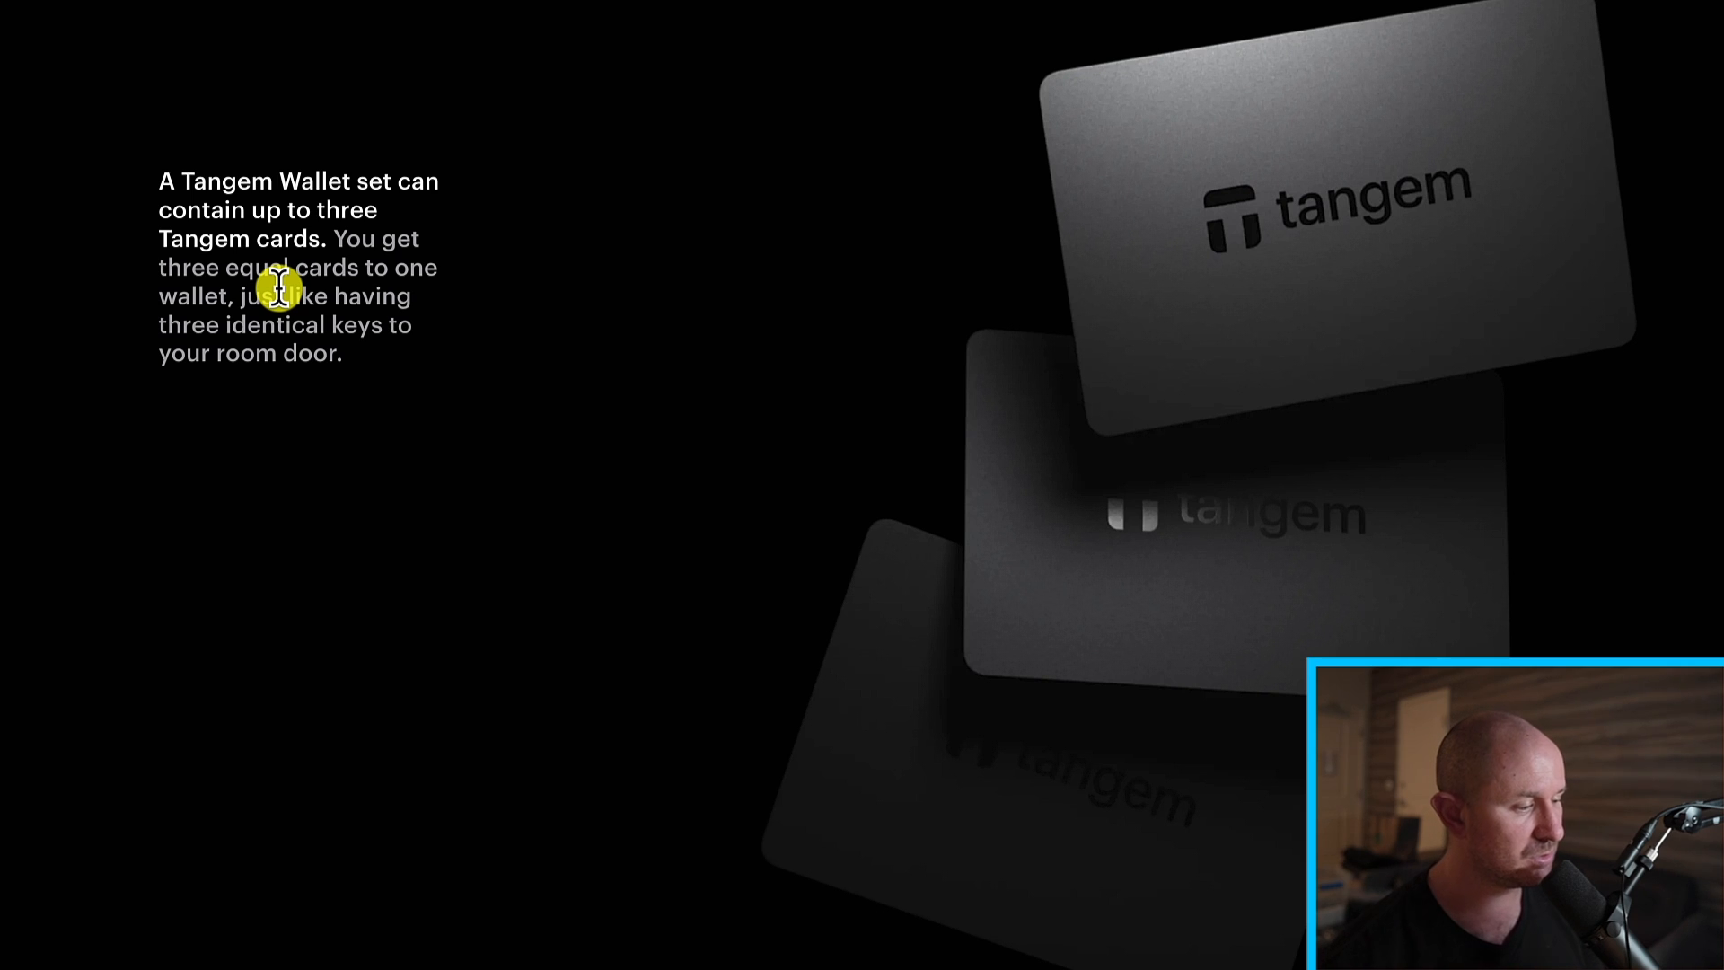
{"action": "scroll", "scroll_direction": "down", "scroll_amount": 3}
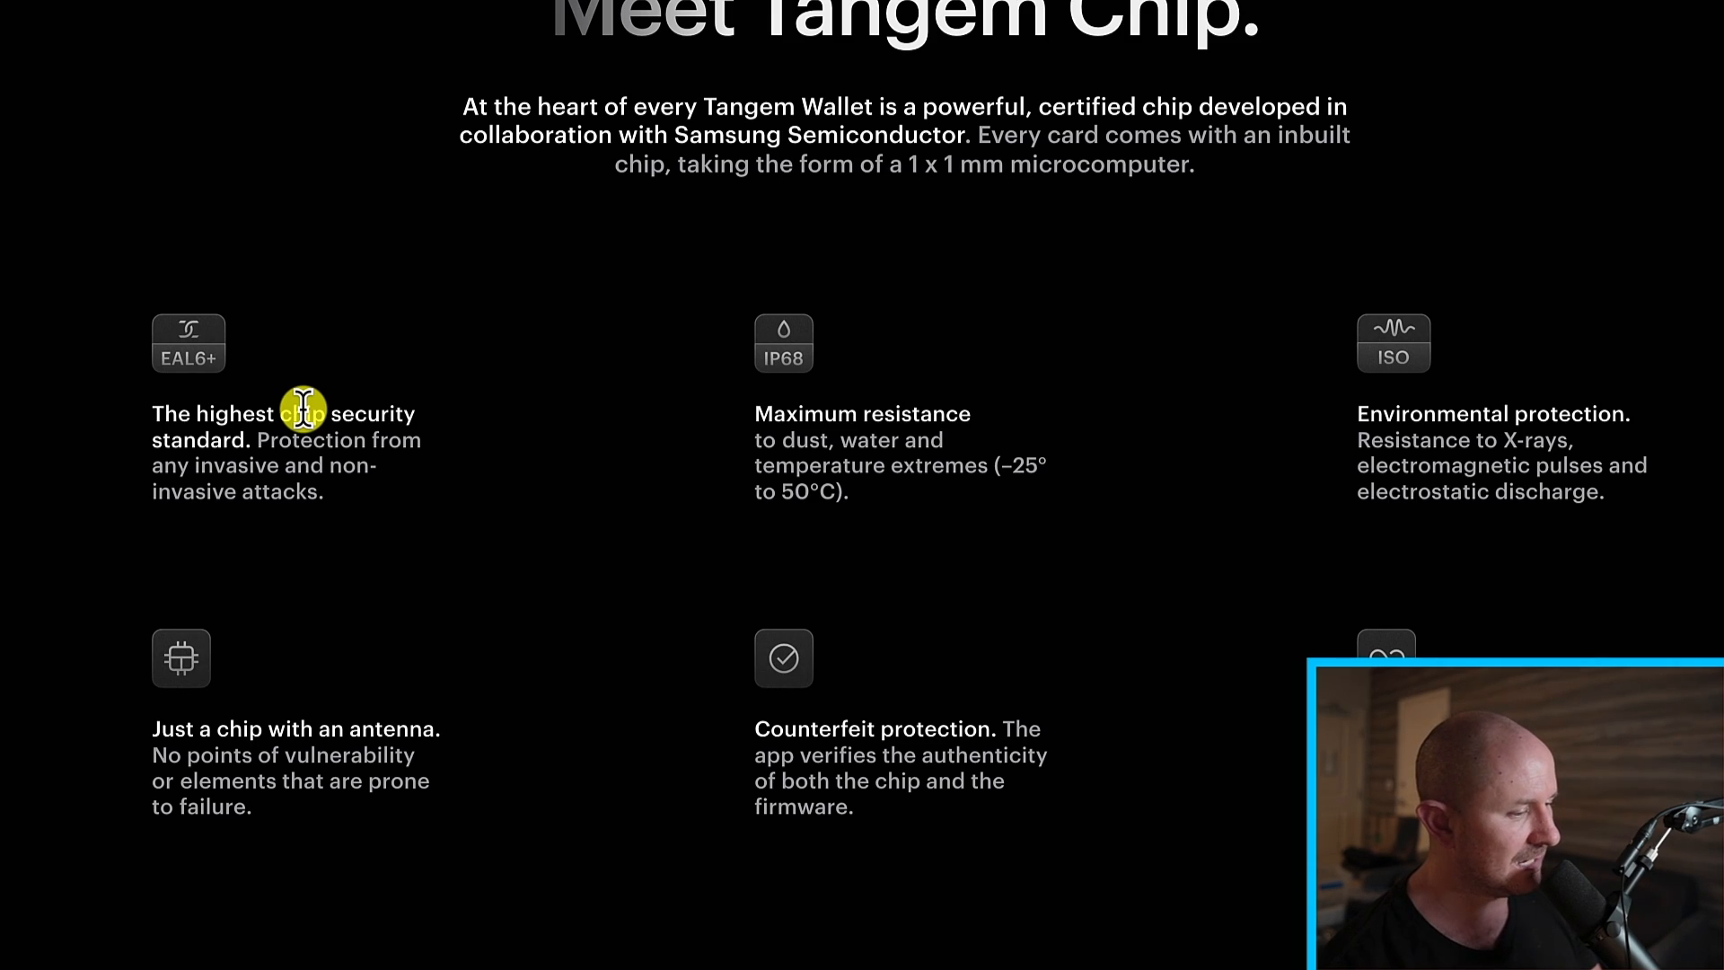
{"action": "mouse_move", "coordinate": [809, 419]}
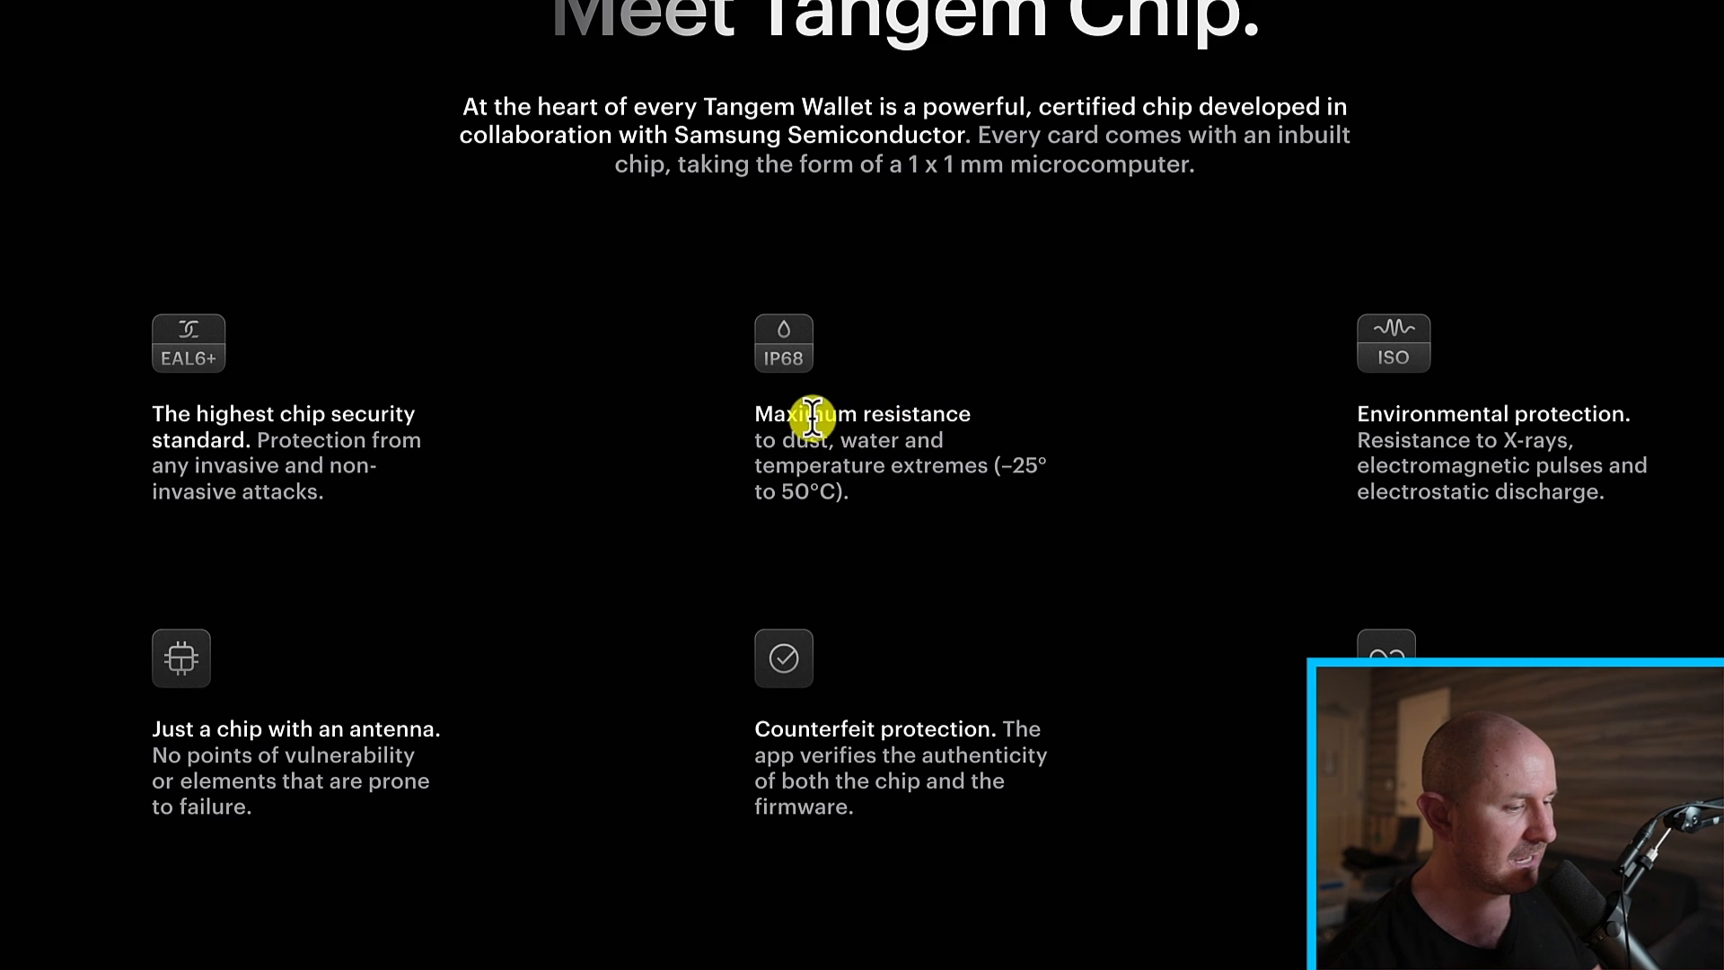
{"action": "mouse_move", "coordinate": [872, 430]}
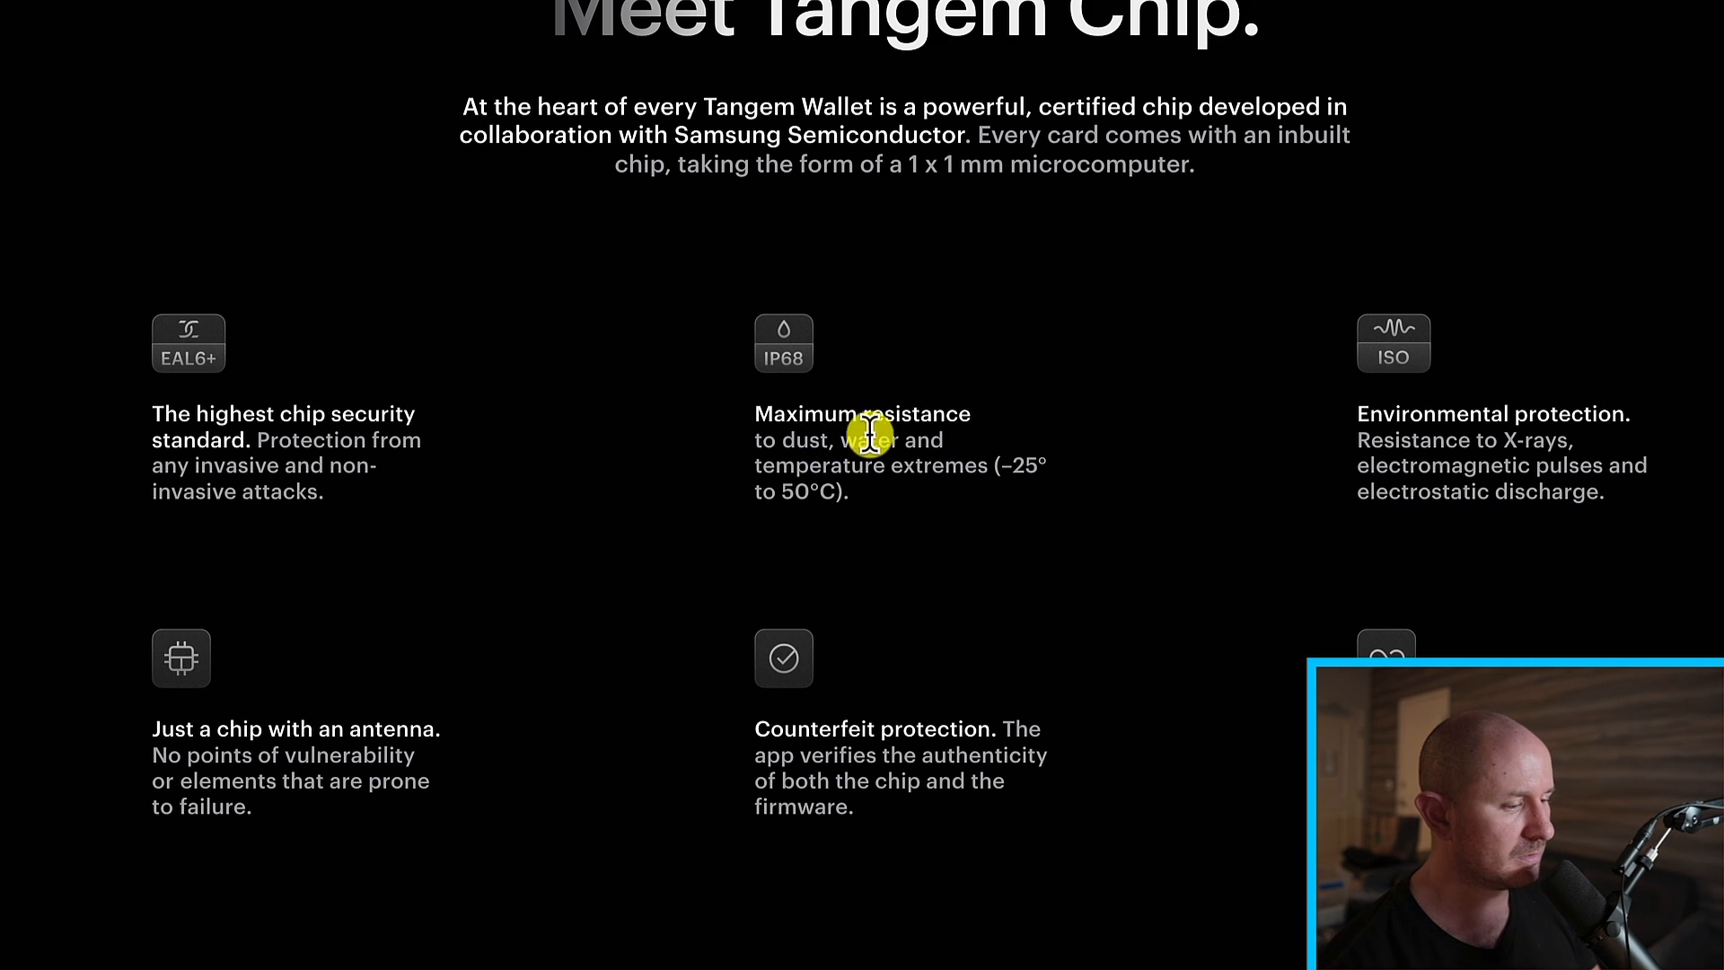
{"action": "mouse_move", "coordinate": [924, 475]}
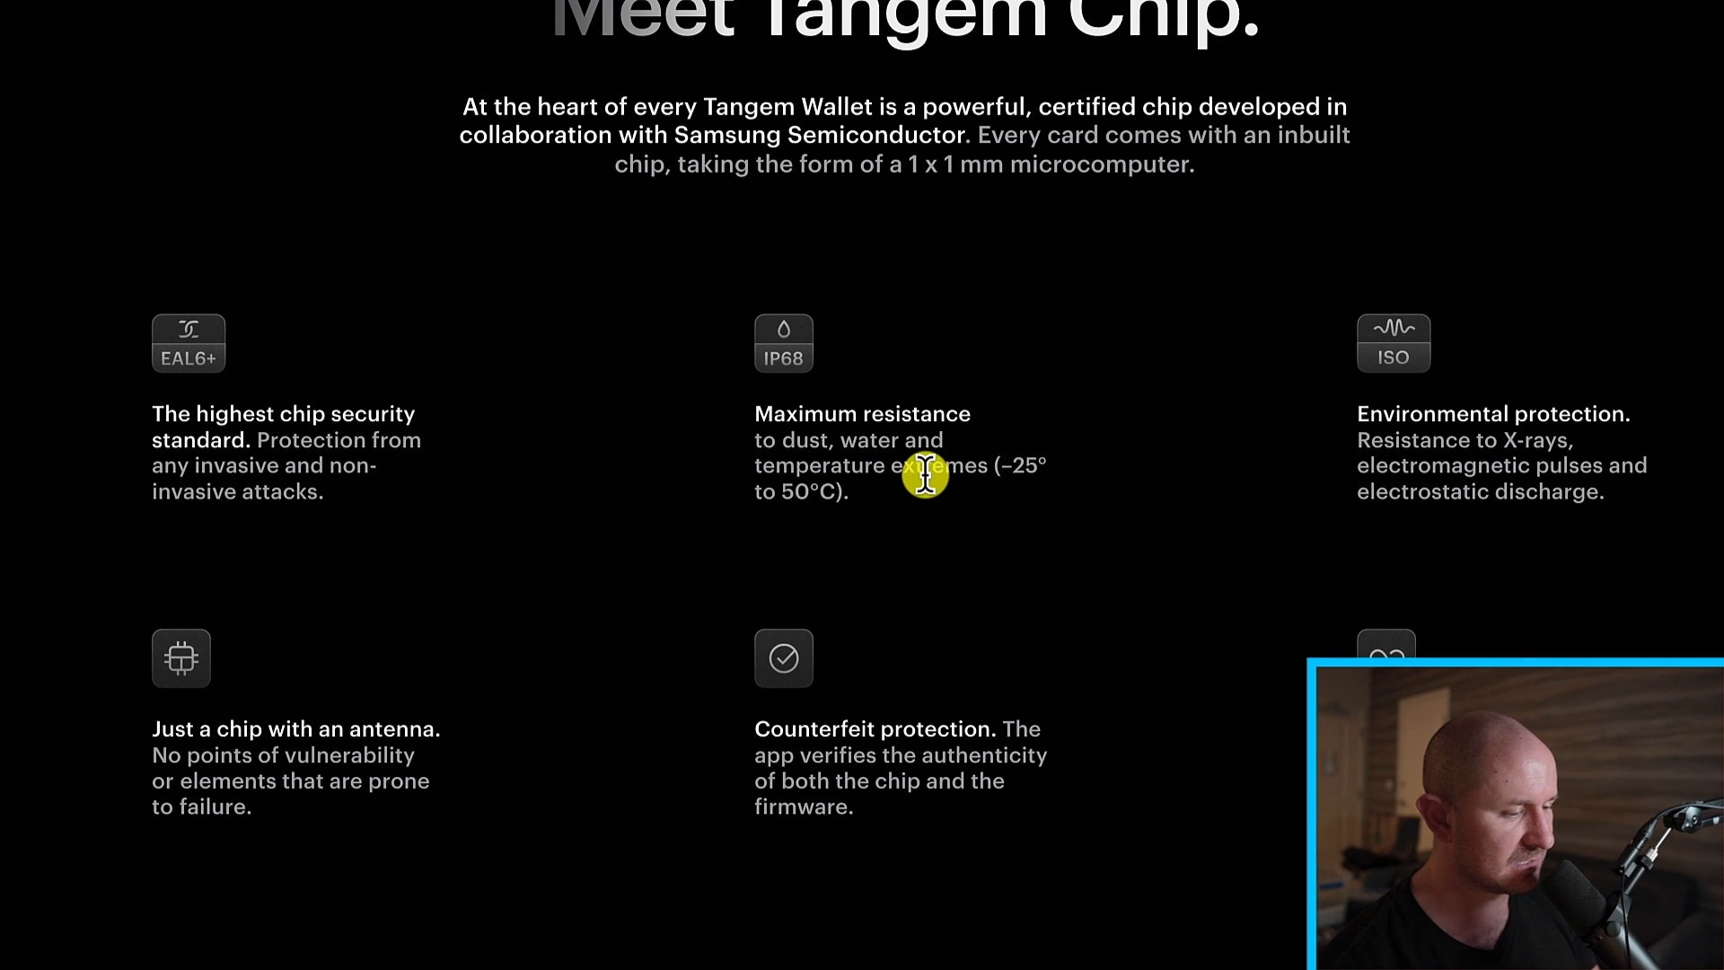
{"action": "scroll", "scroll_direction": "down", "scroll_amount": 3}
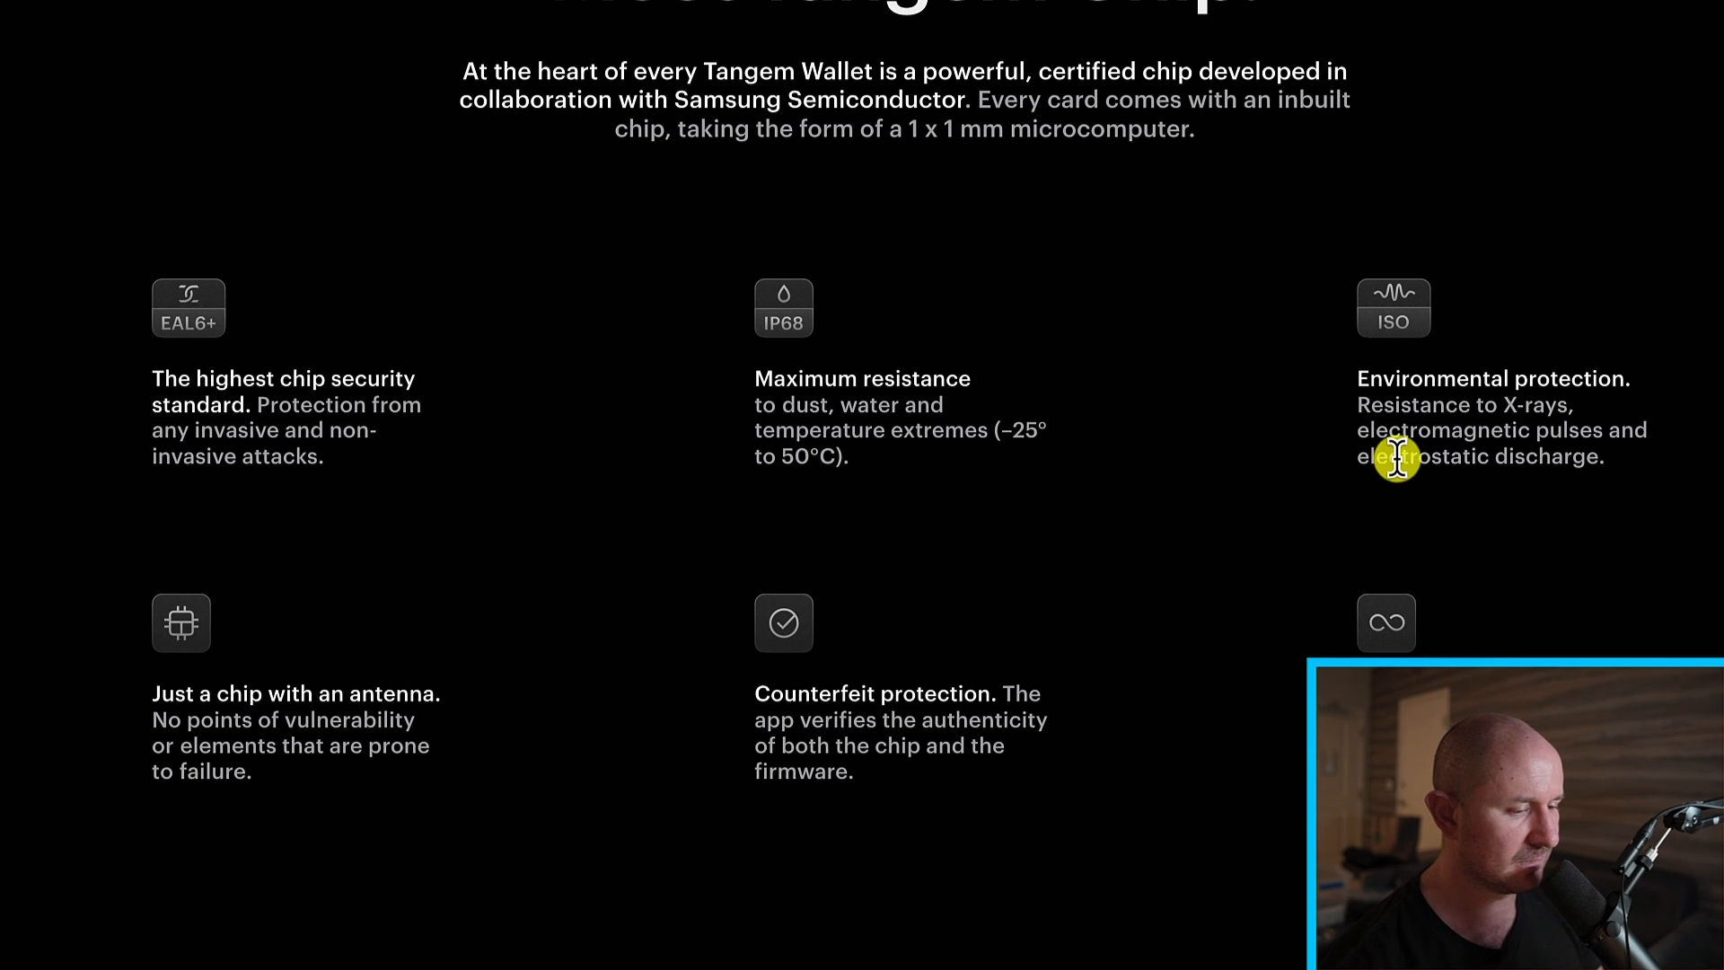
{"action": "mouse_move", "coordinate": [1396, 459]}
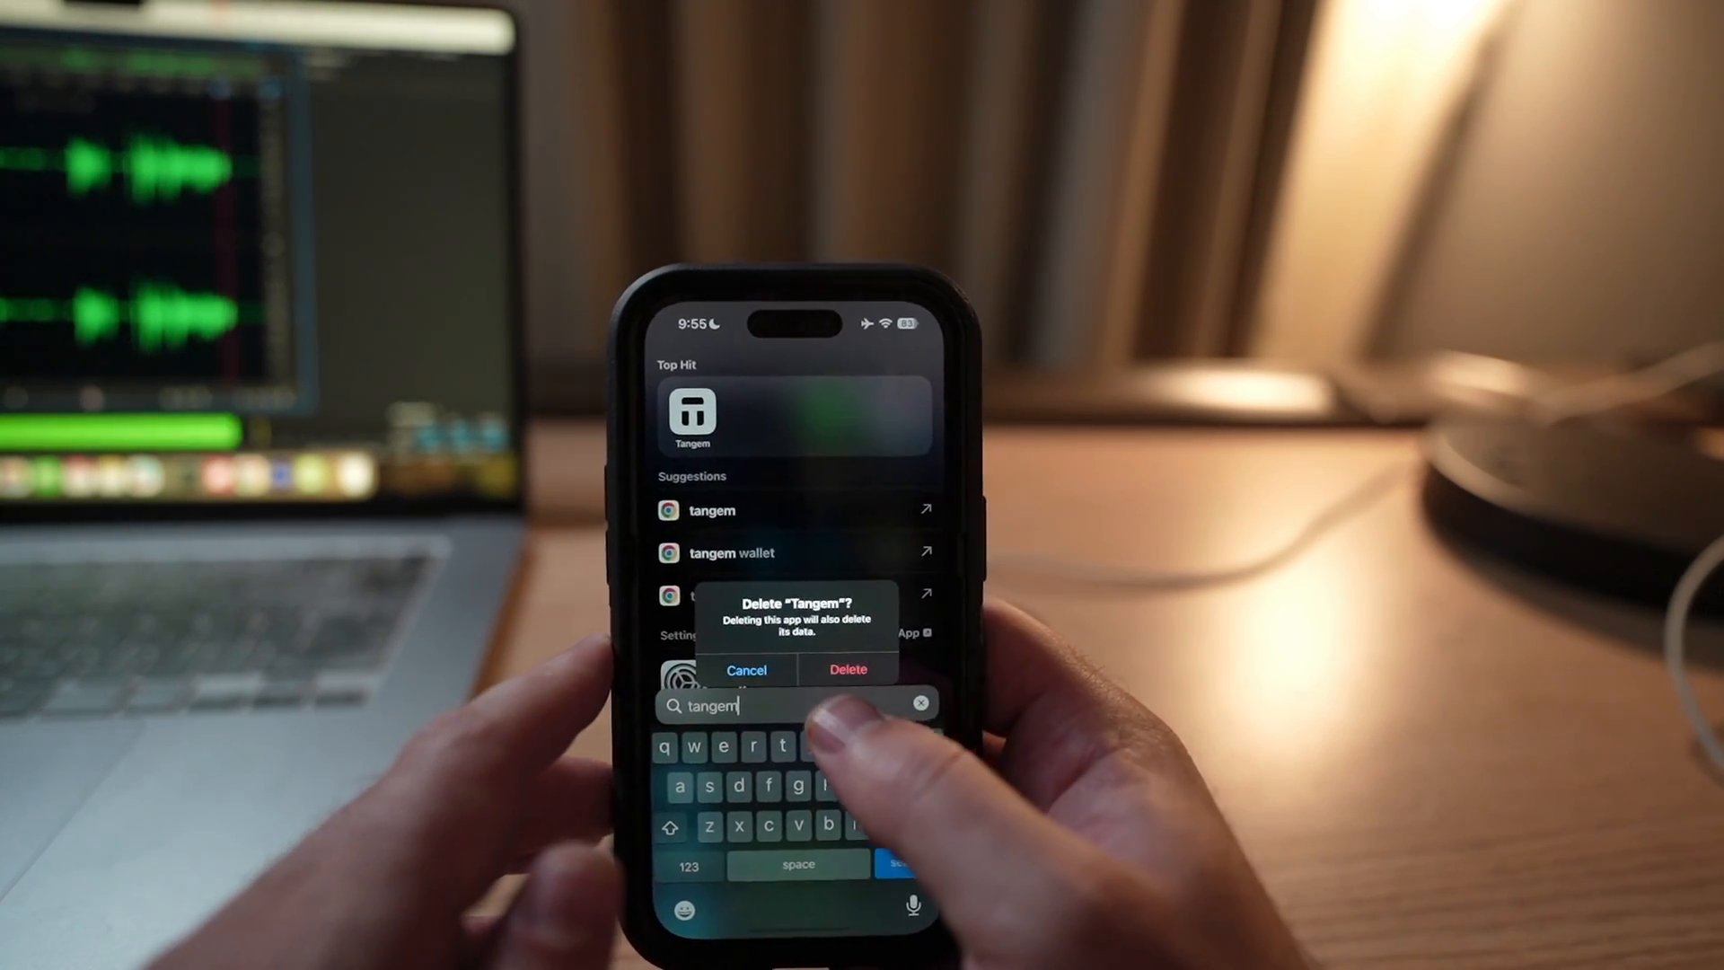
Step: Confirm Delete in the Tangem app deletion alert
{"action": "left_click", "coordinate": [745, 670]}
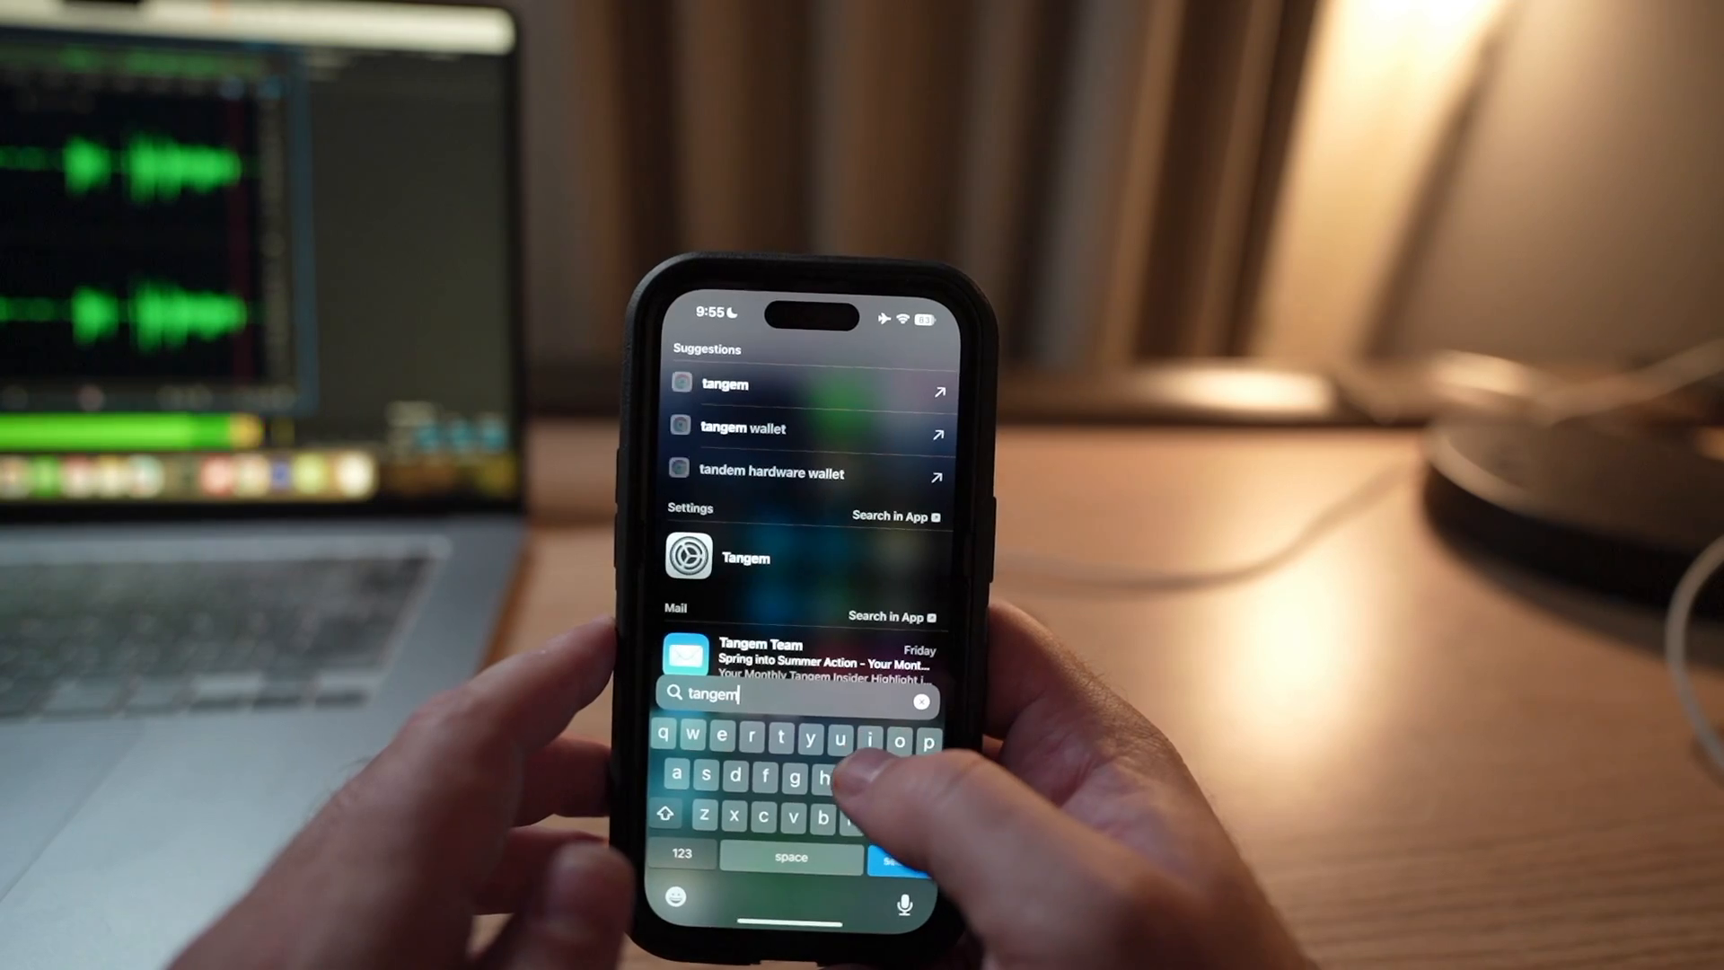